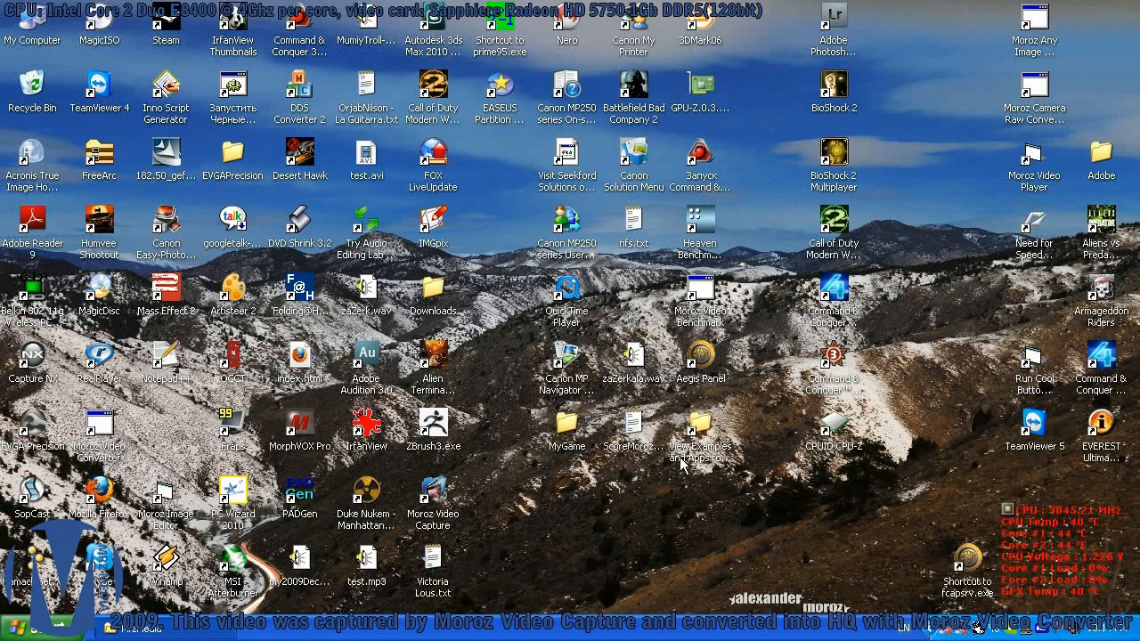
{"action": "mouse_move", "coordinate": [470, 479]}
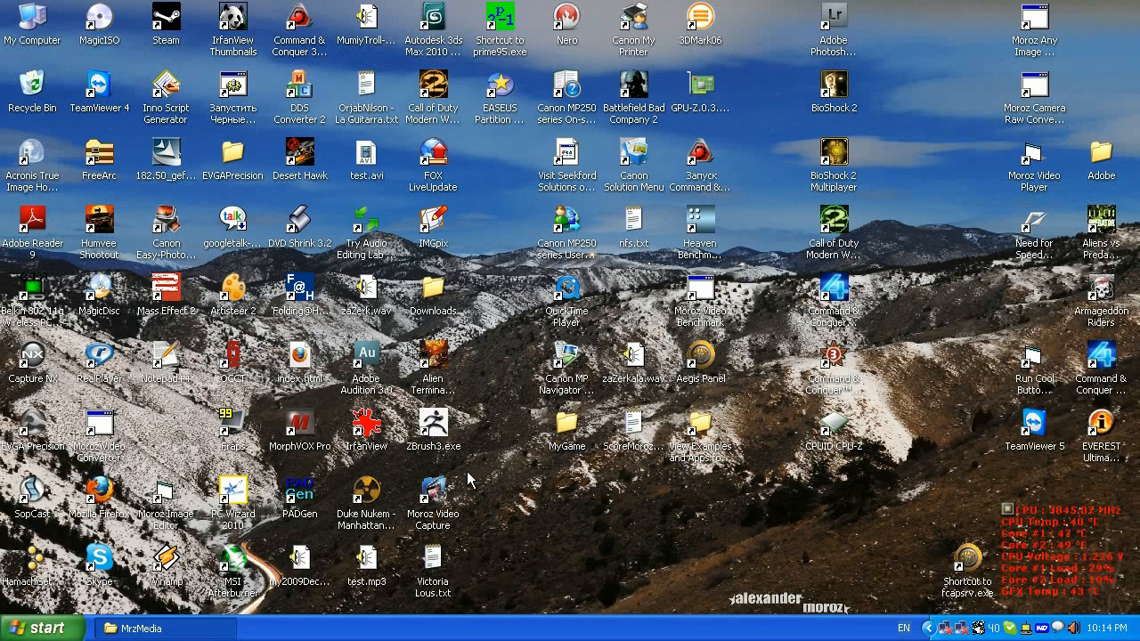
{"action": "mouse_move", "coordinate": [563, 497]}
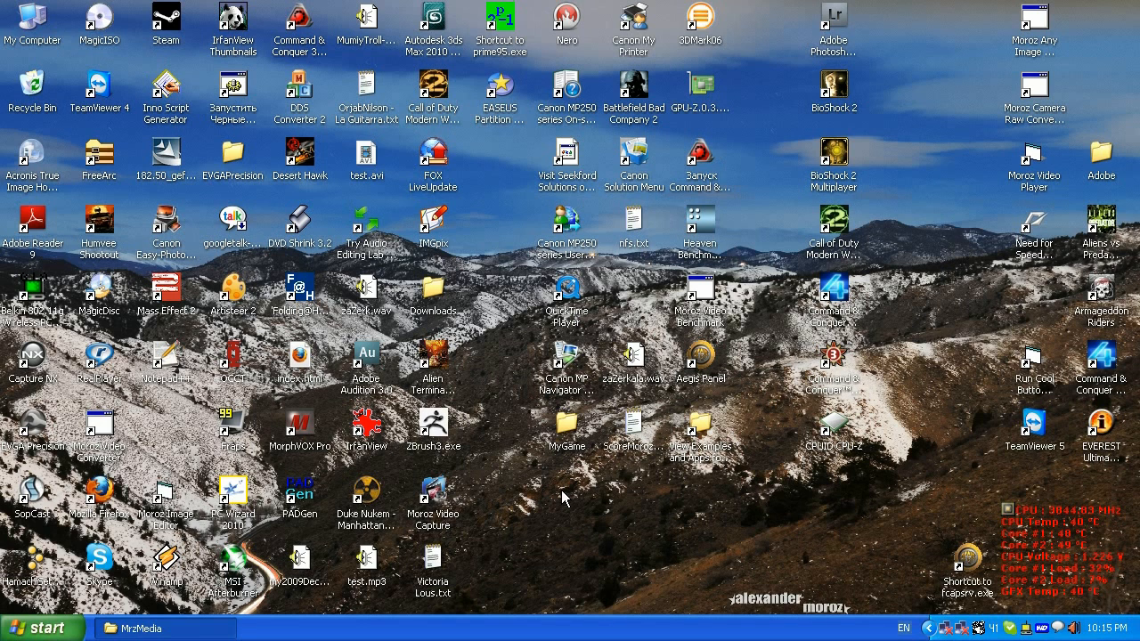
{"action": "mouse_move", "coordinate": [634, 517]}
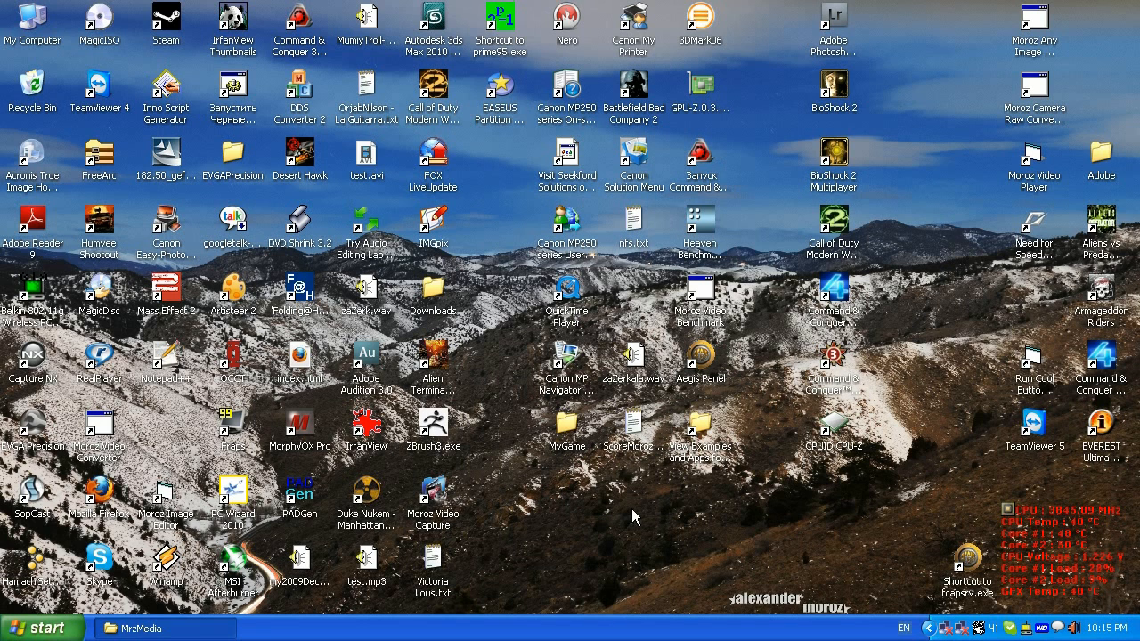
{"action": "mouse_move", "coordinate": [79, 83]}
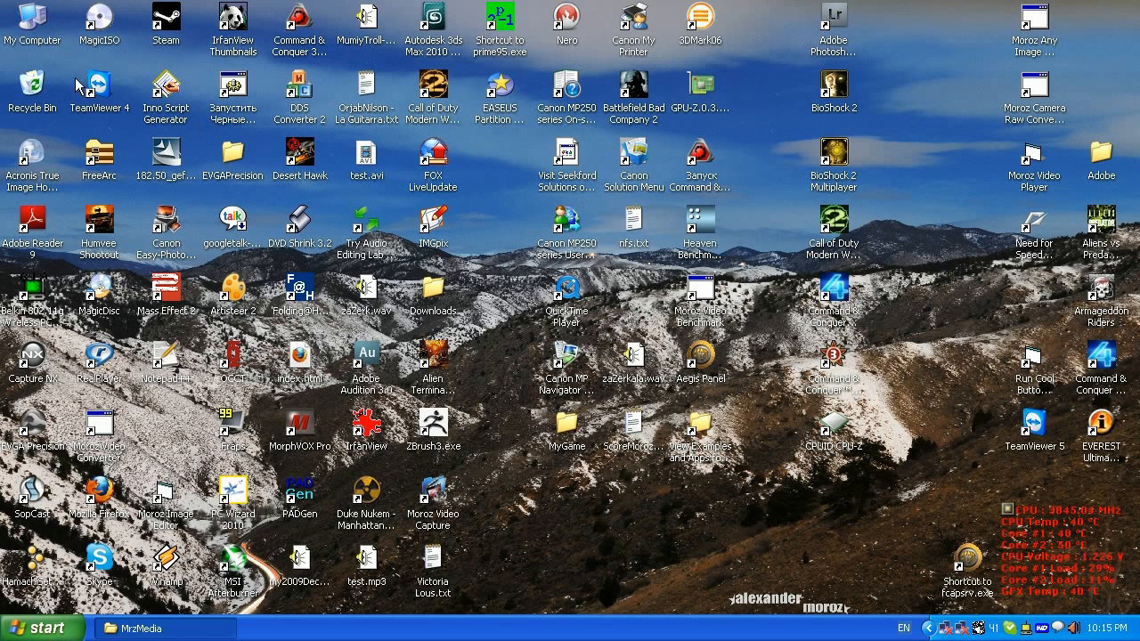
{"action": "mouse_move", "coordinate": [634, 390]}
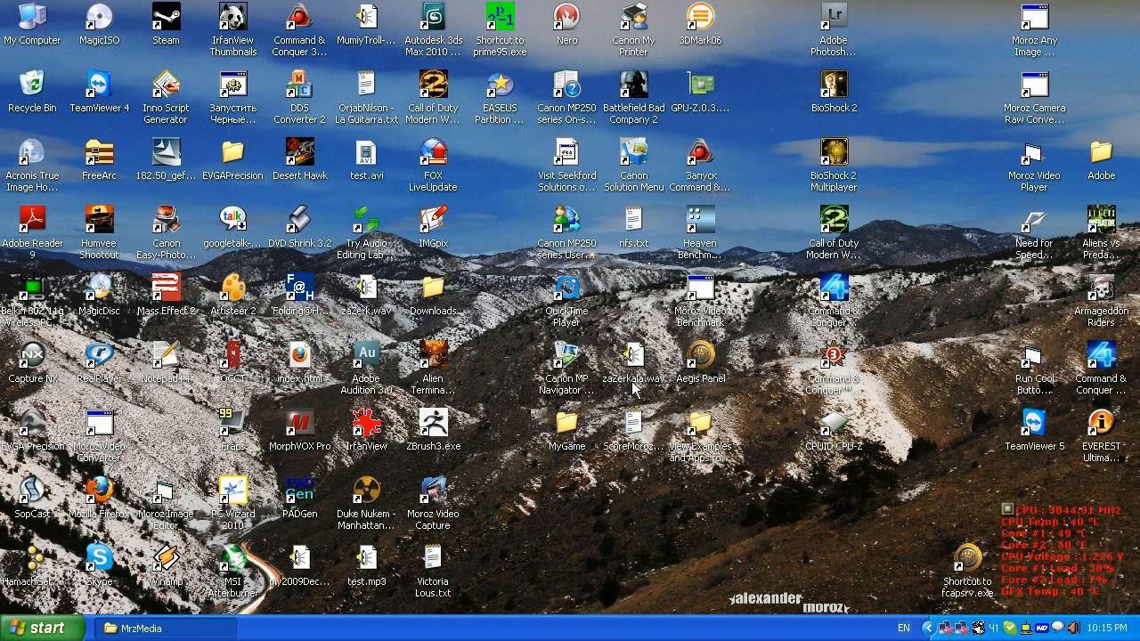
- Open My Computer from the desktop to list all the computer's drives
{"action": "double_click", "coordinate": [32, 22]}
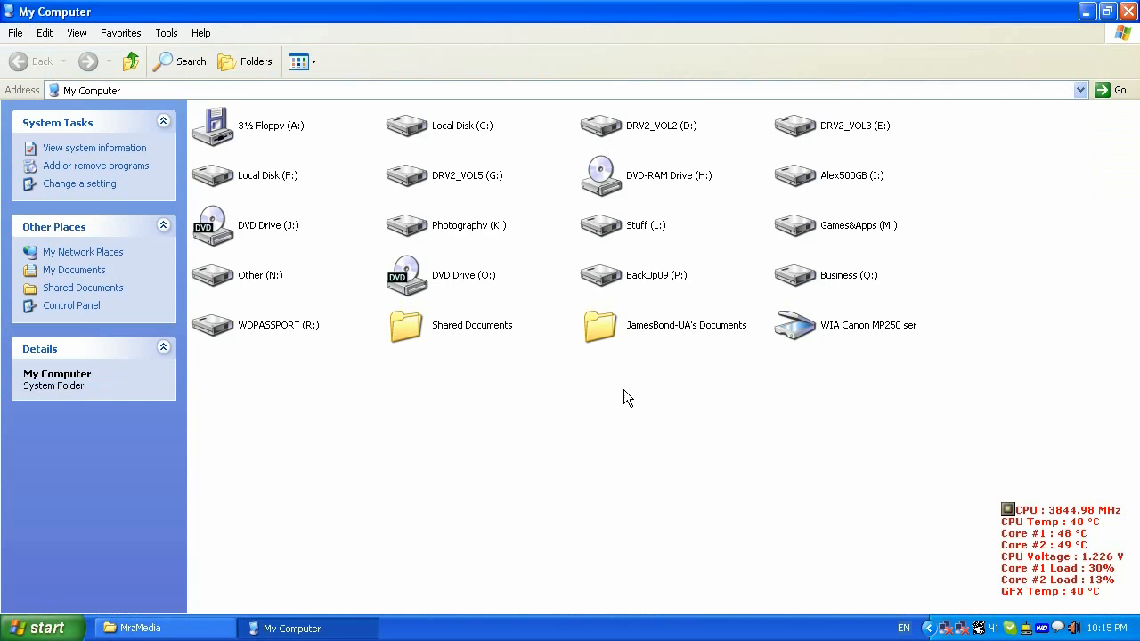
{"action": "mouse_move", "coordinate": [258, 337]}
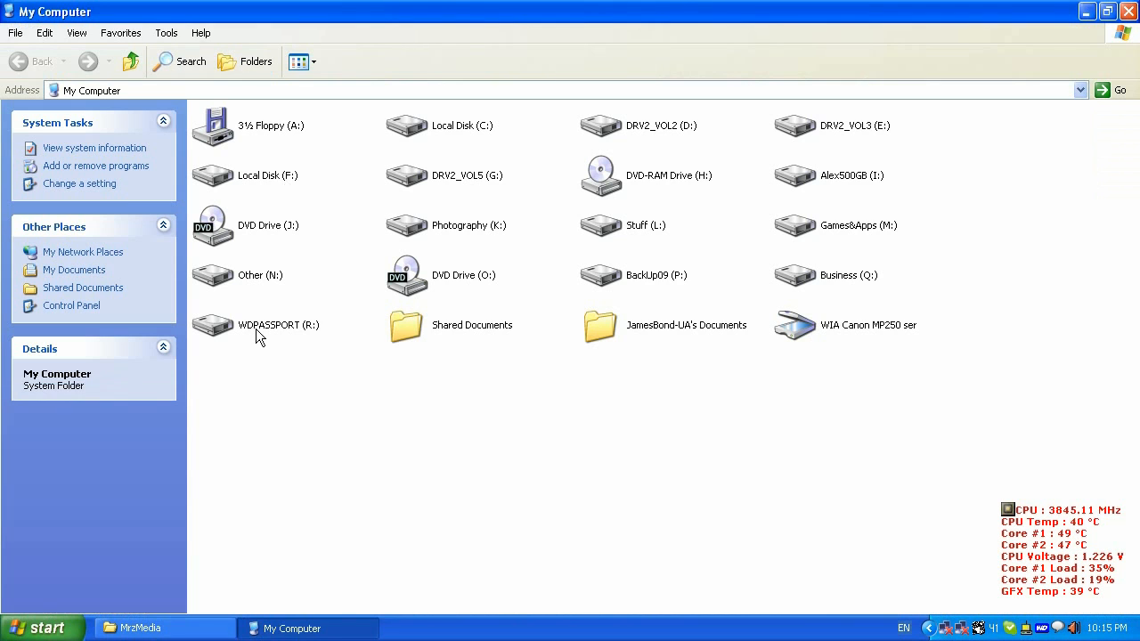
- Open the WDPASSPORT (R:) drive to view its folders and setup files
{"action": "double_click", "coordinate": [278, 324]}
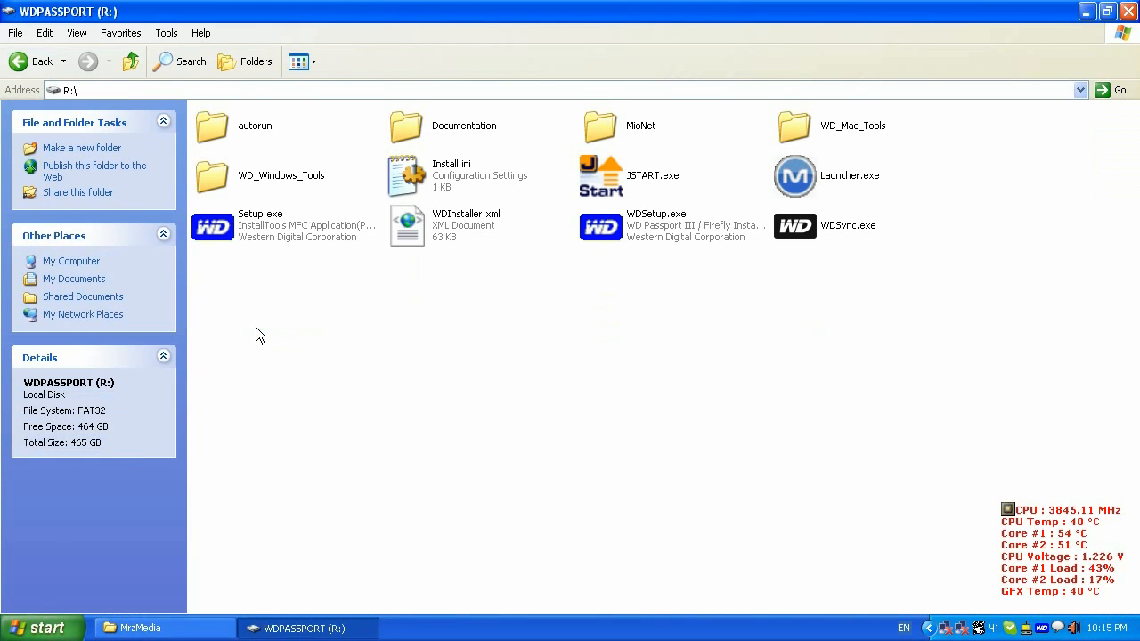
{"action": "mouse_move", "coordinate": [1009, 321]}
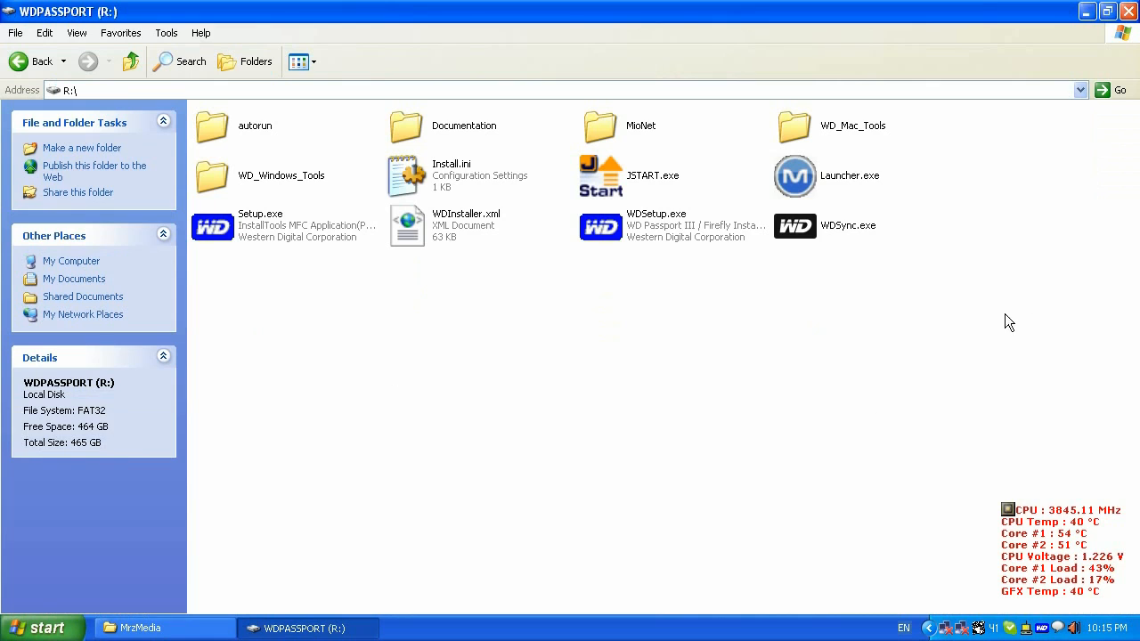
{"action": "mouse_move", "coordinate": [947, 70]}
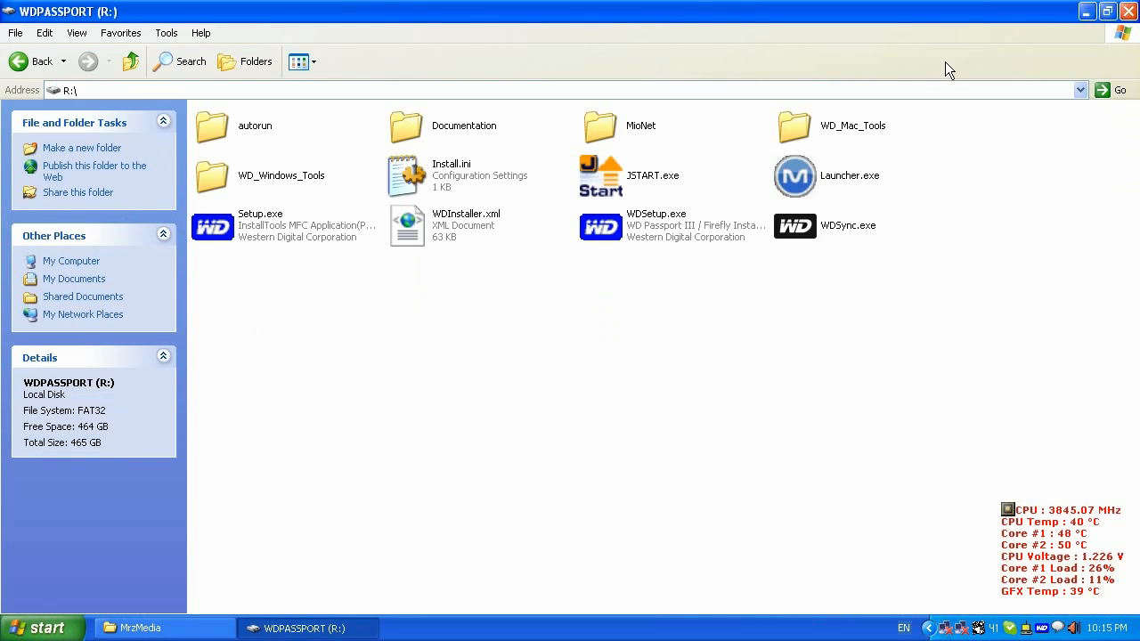
{"action": "mouse_move", "coordinate": [890, 358]}
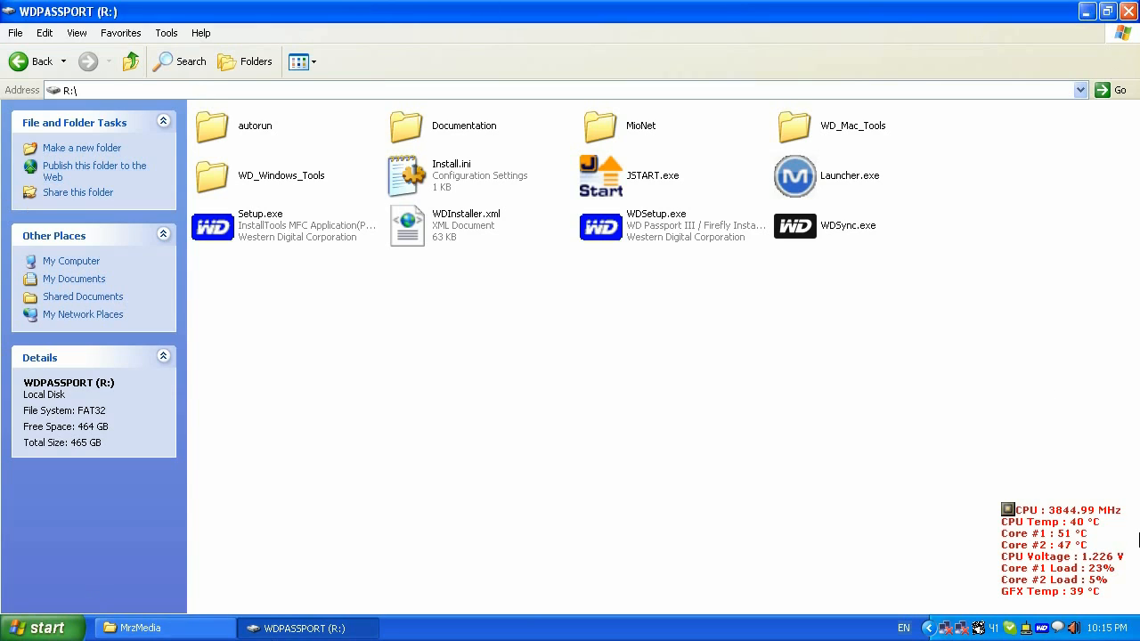
{"action": "mouse_move", "coordinate": [500, 328]}
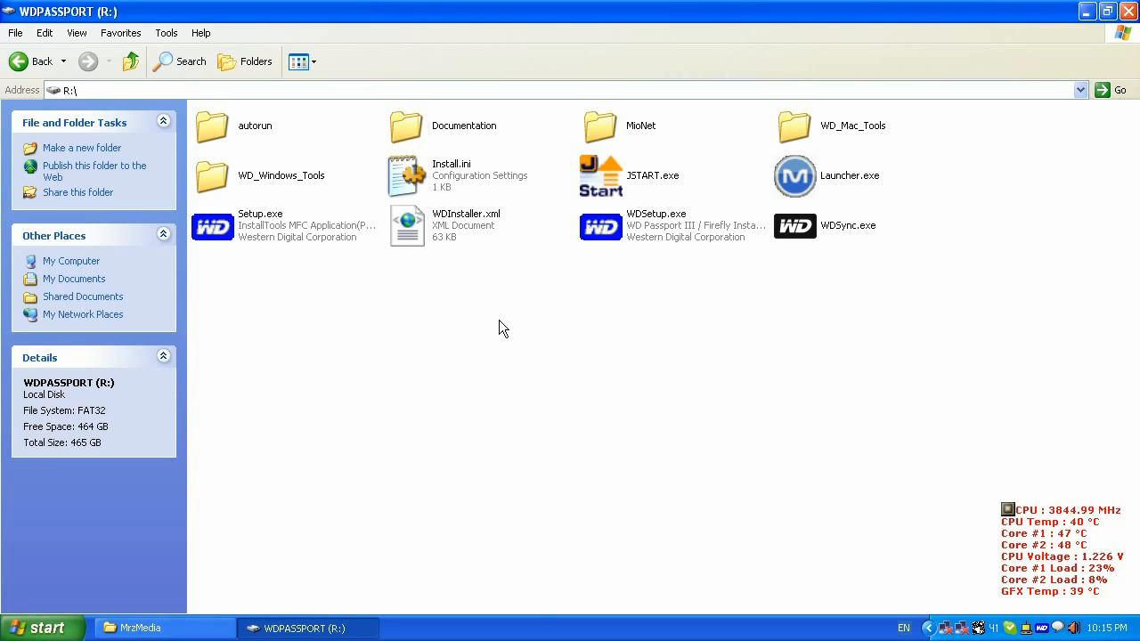
{"action": "mouse_move", "coordinate": [579, 14]}
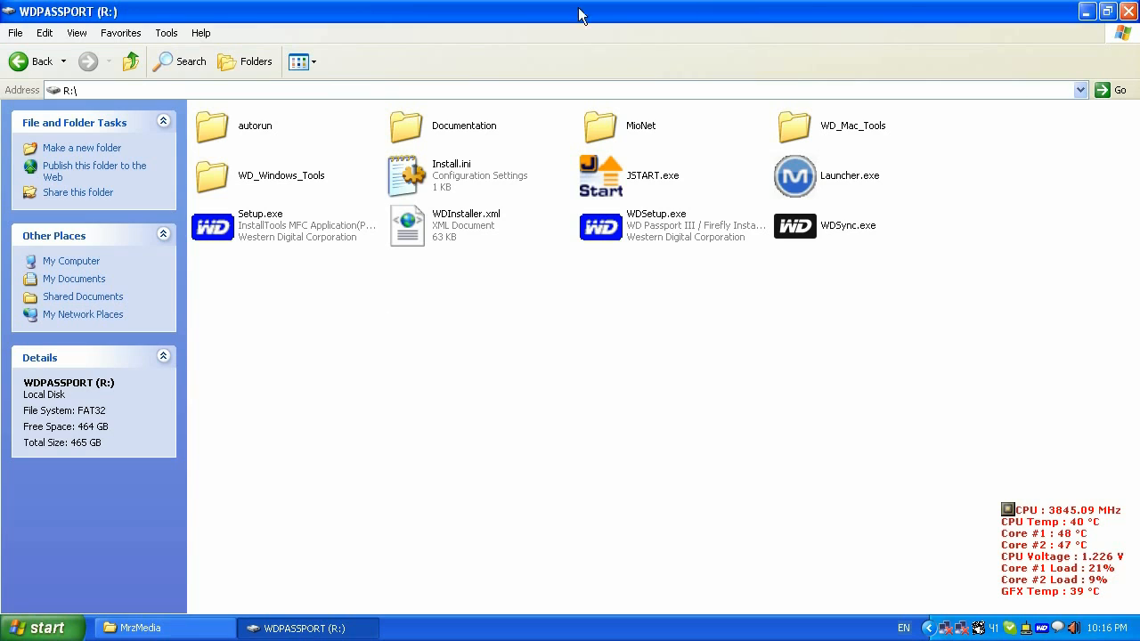
{"action": "mouse_move", "coordinate": [260, 160]}
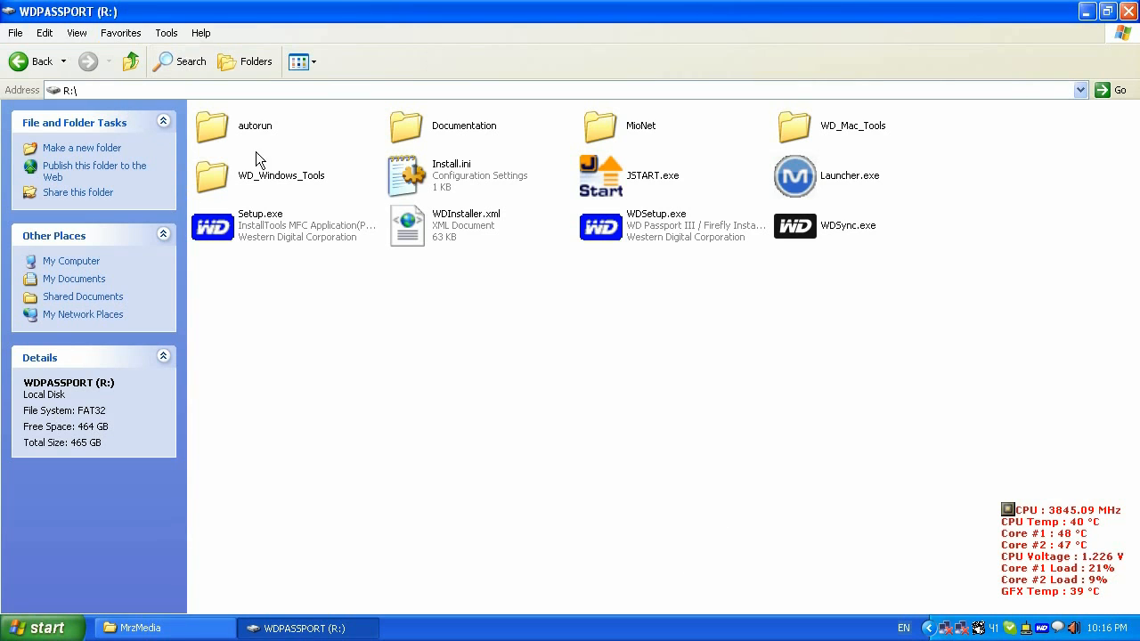
{"action": "mouse_move", "coordinate": [905, 394]}
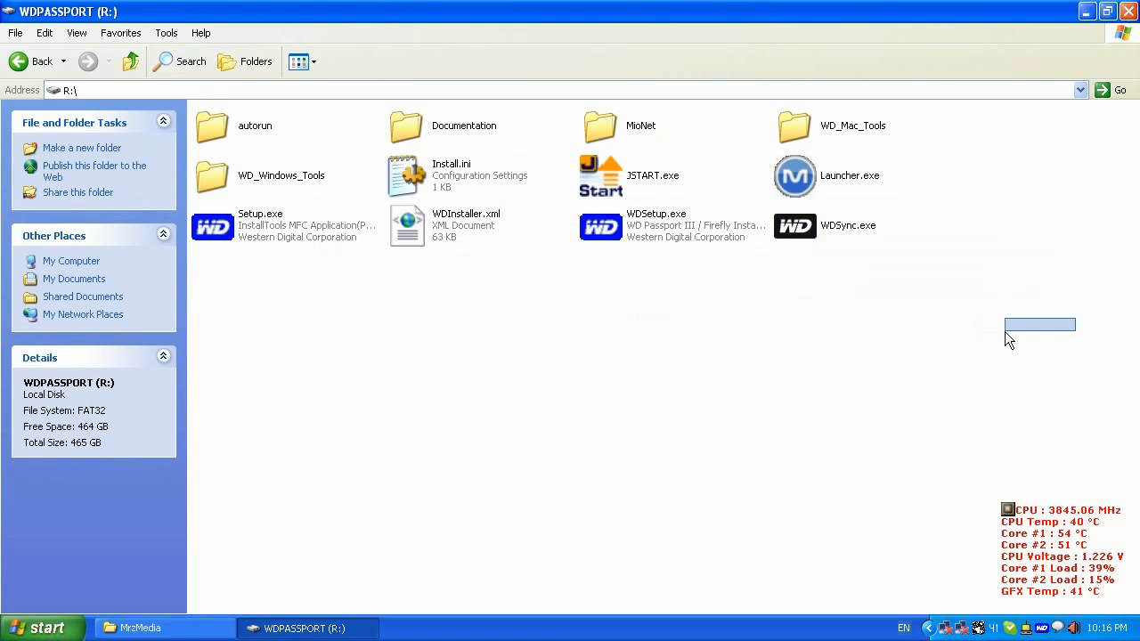
{"action": "key", "text": "ctrl+a"}
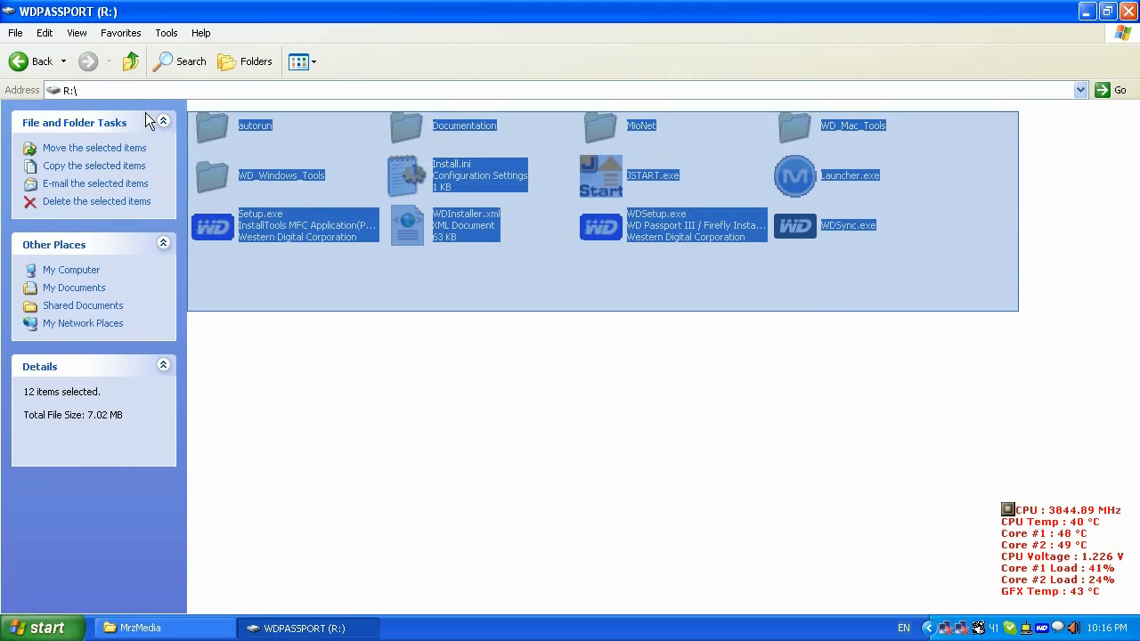
{"action": "left_click", "coordinate": [886, 284]}
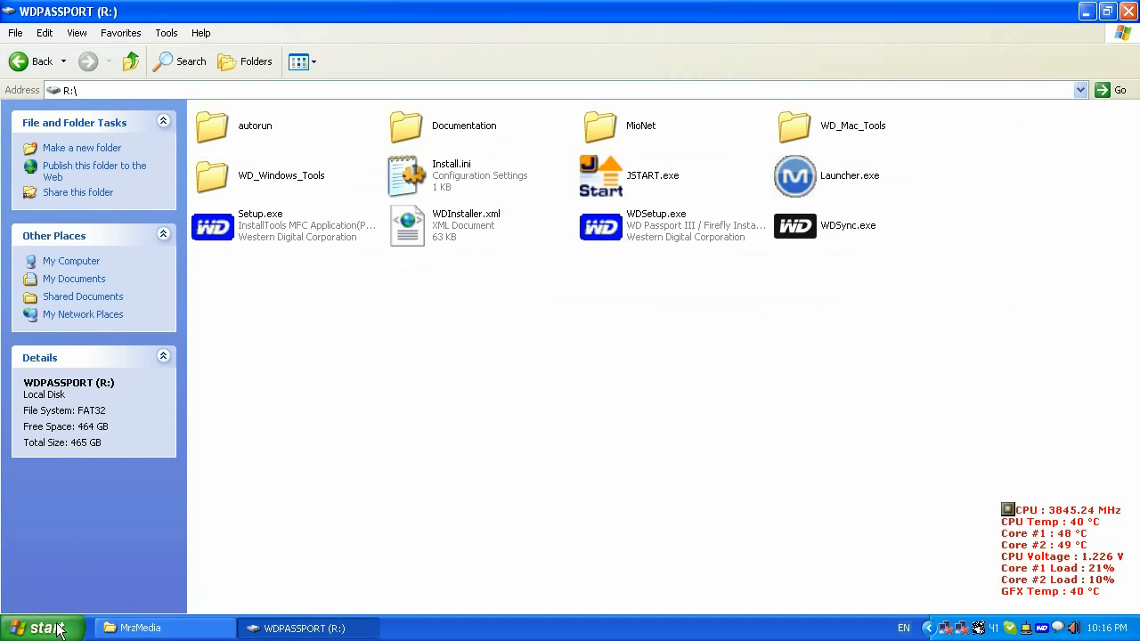
{"action": "mouse_move", "coordinate": [246, 235]}
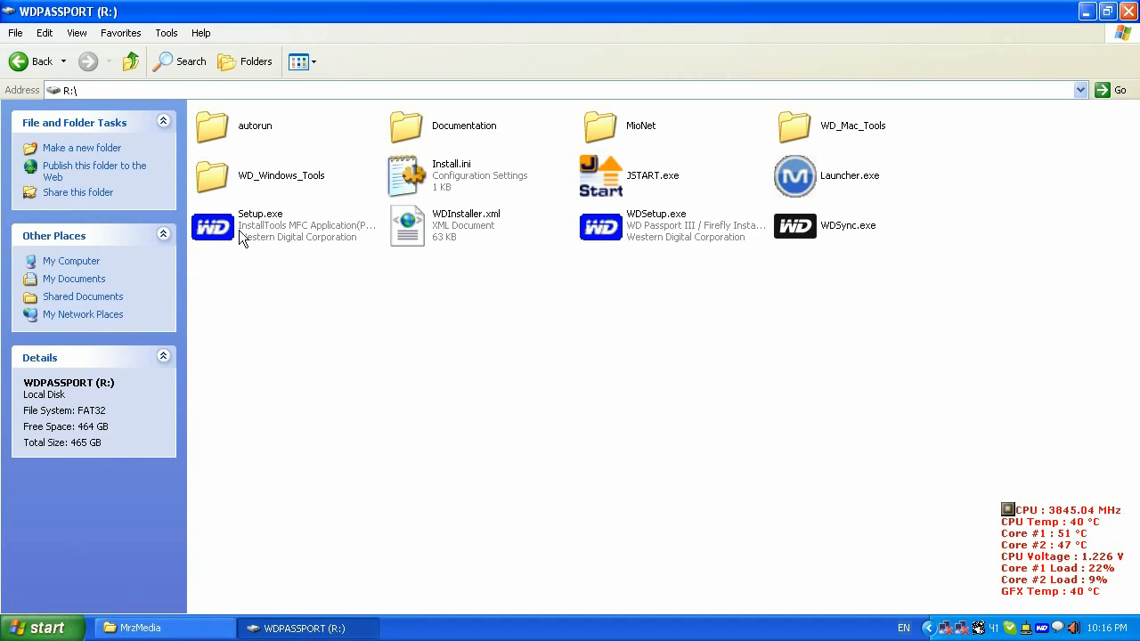
{"action": "mouse_move", "coordinate": [310, 184]}
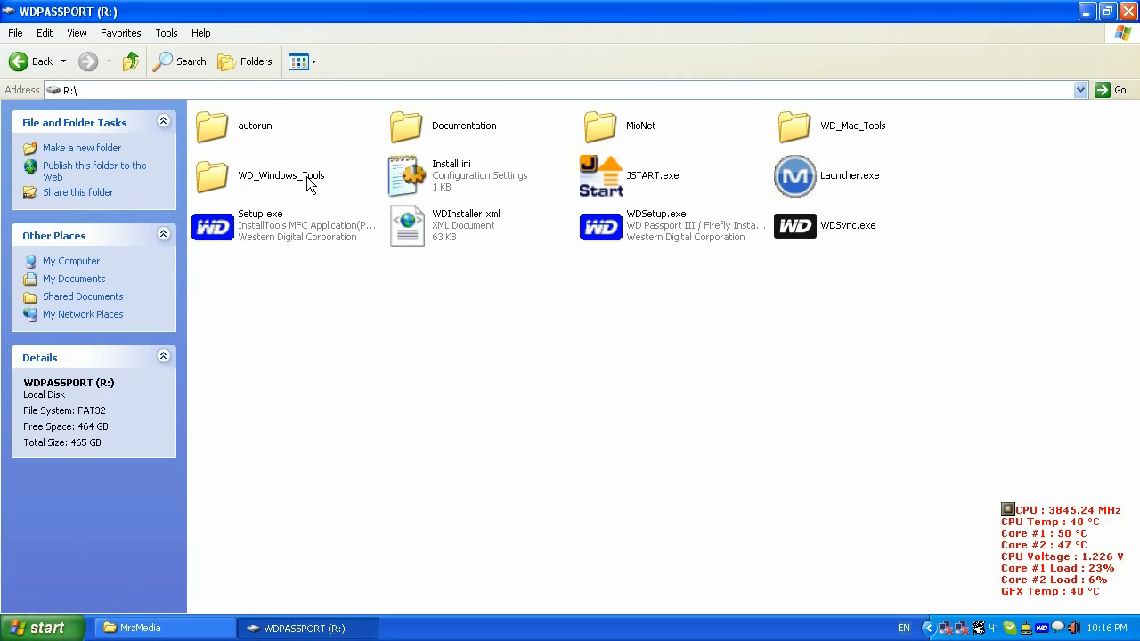
{"action": "mouse_move", "coordinate": [267, 221]}
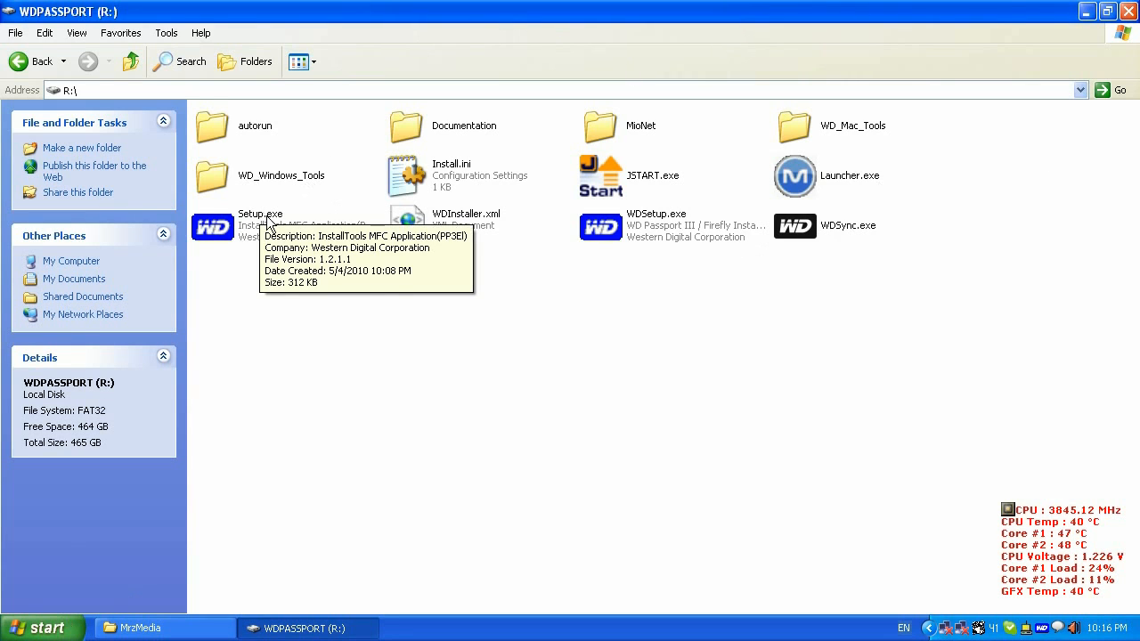
{"action": "mouse_move", "coordinate": [477, 285]}
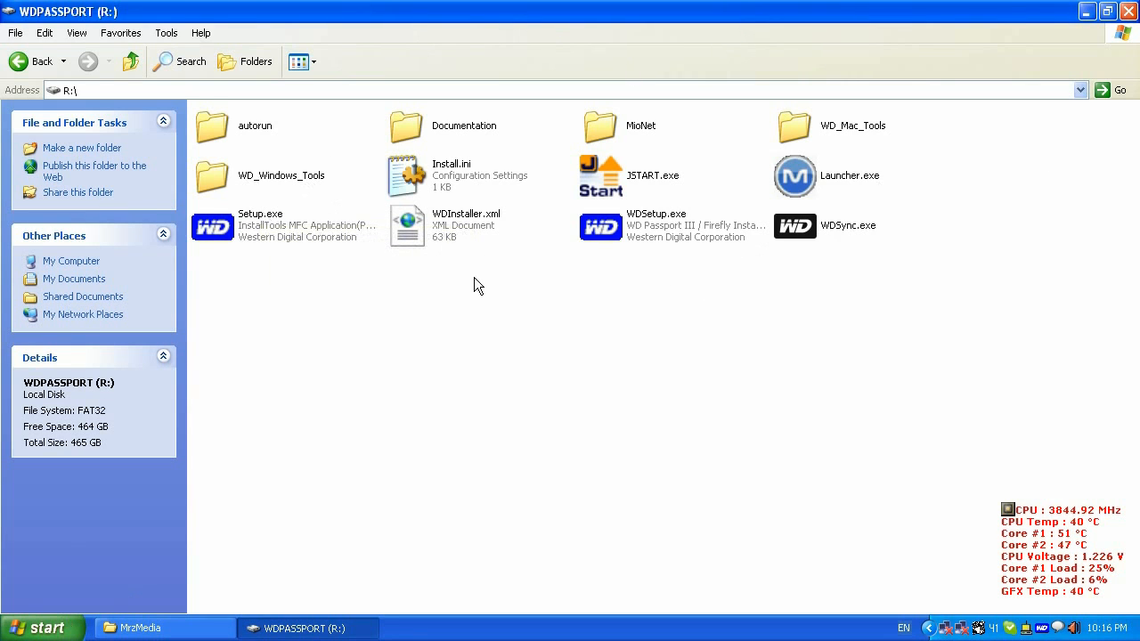
{"action": "mouse_move", "coordinate": [955, 47]}
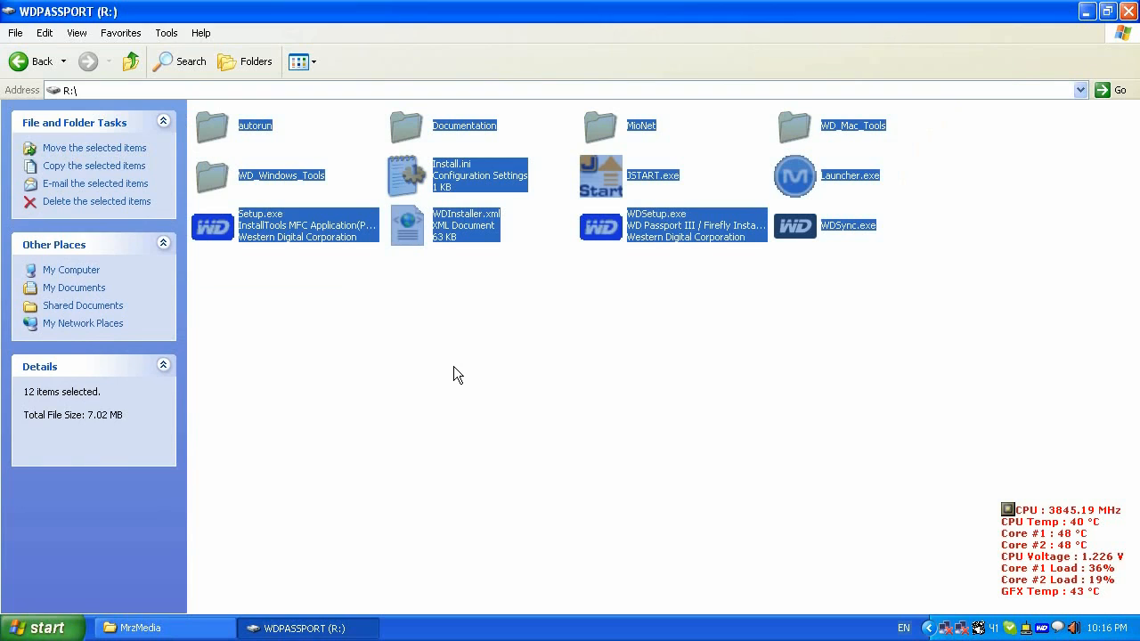
{"action": "mouse_move", "coordinate": [606, 298]}
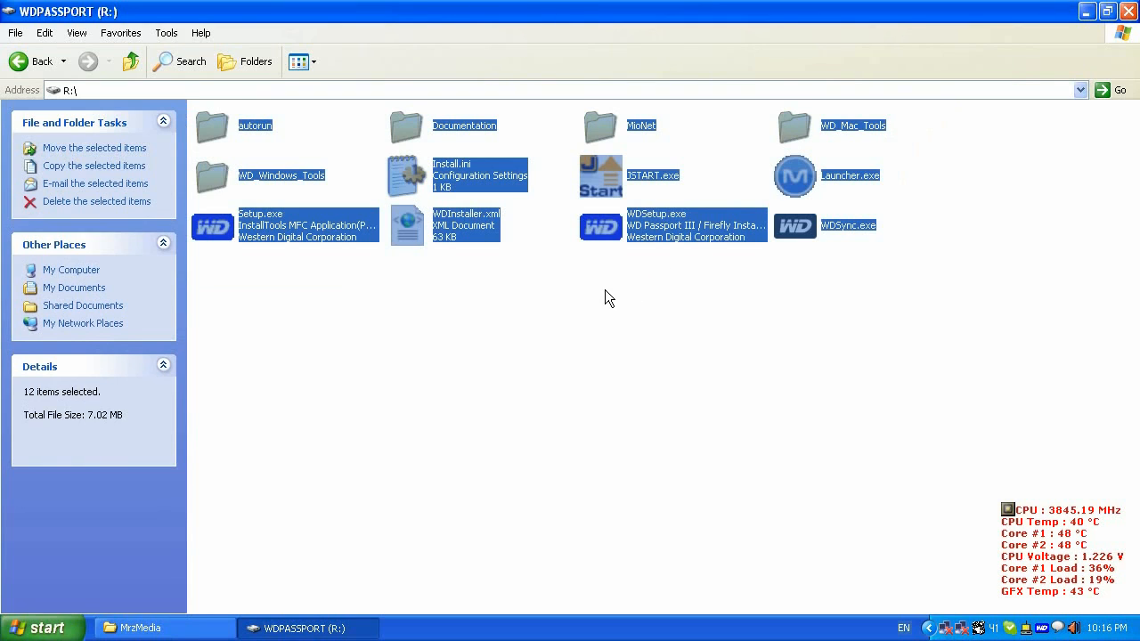
{"action": "mouse_move", "coordinate": [780, 360]}
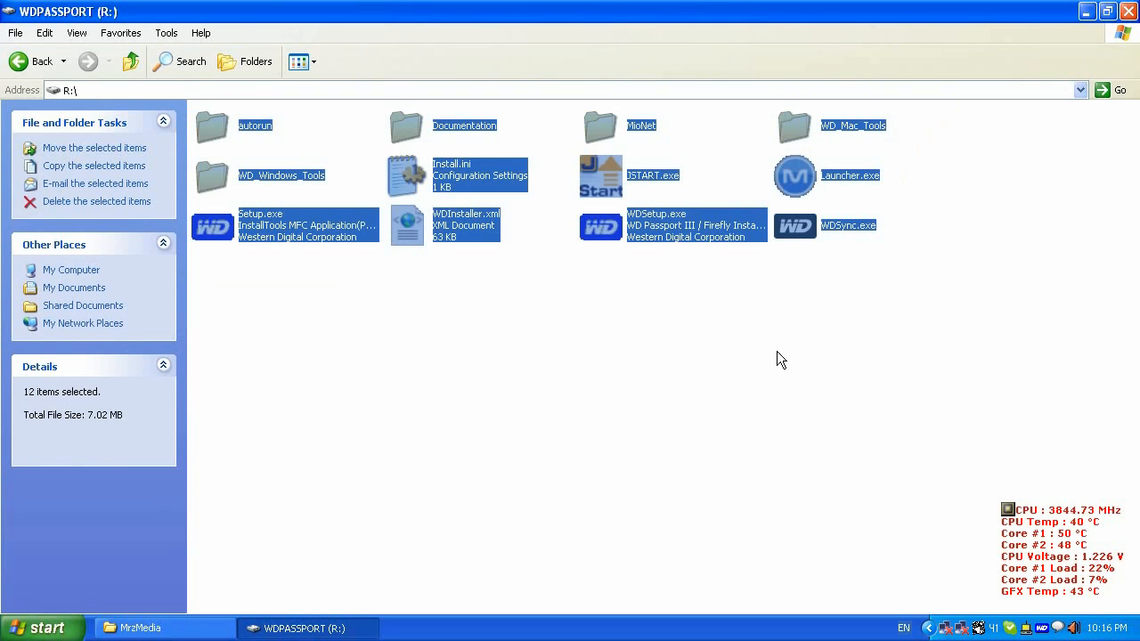
{"action": "mouse_move", "coordinate": [499, 387]}
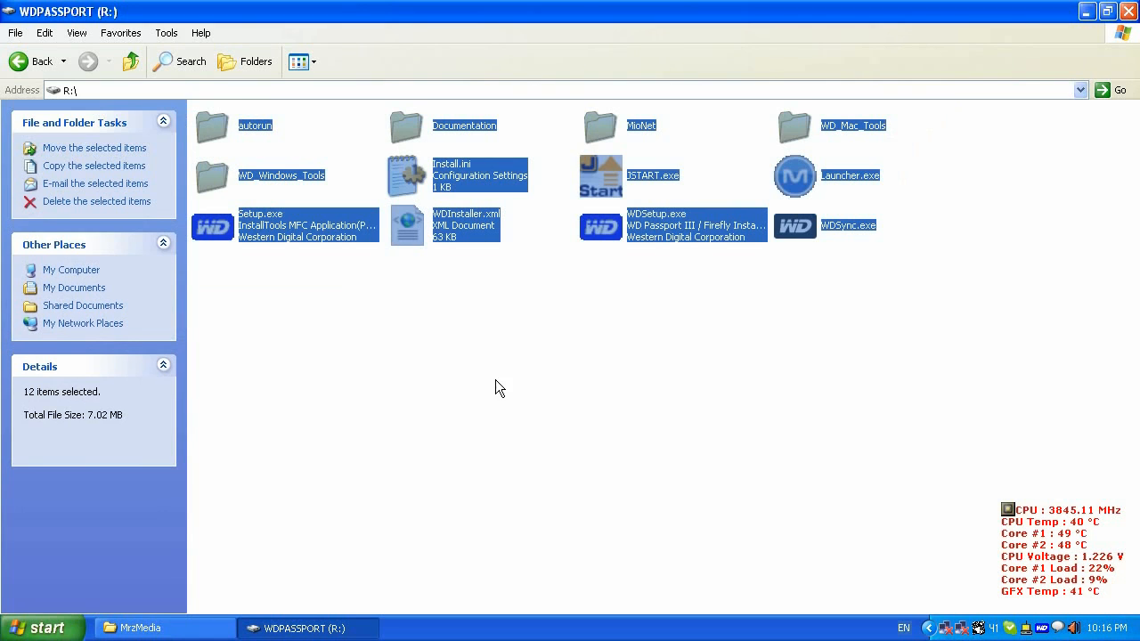
{"action": "mouse_move", "coordinate": [737, 441]}
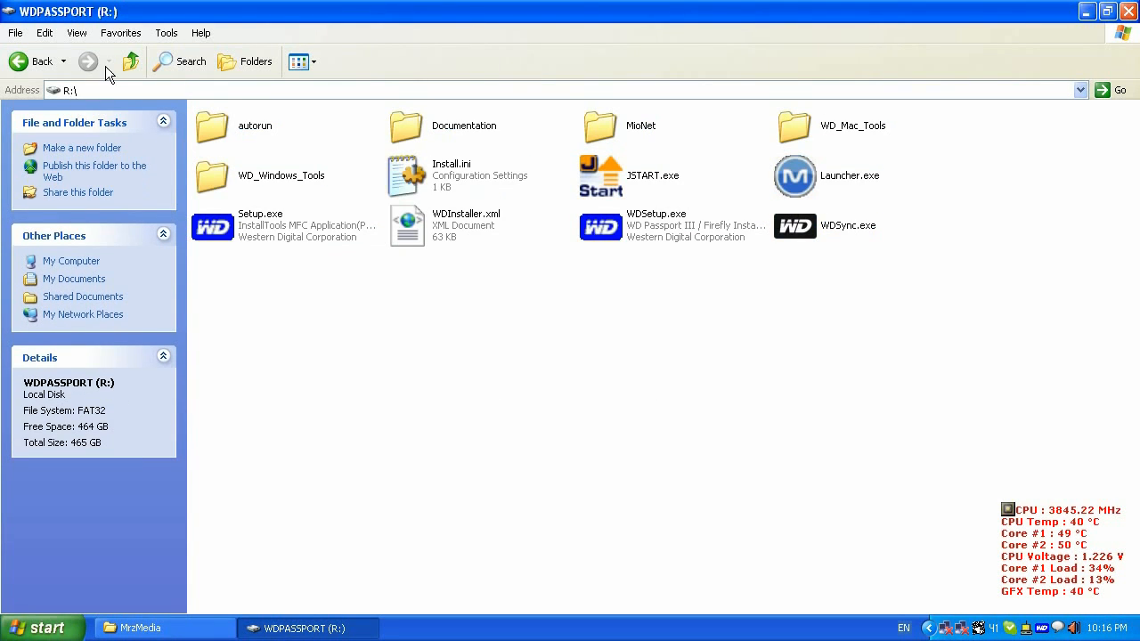
{"action": "mouse_move", "coordinate": [130, 61]}
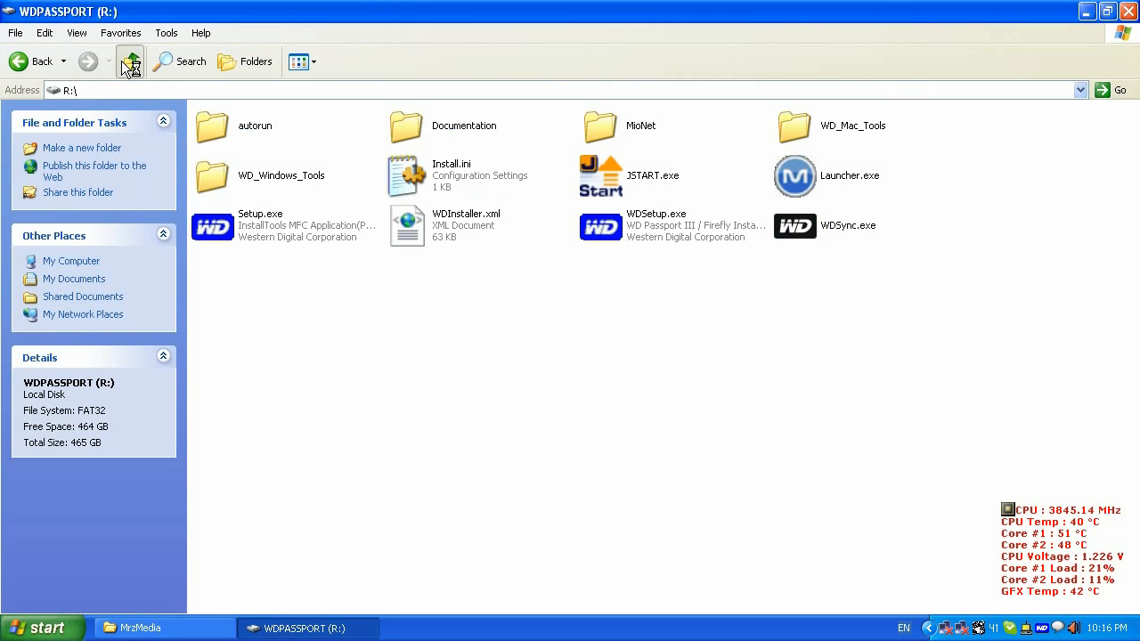
- Show the WDPASSPORT (R:) drive's Properties, revealing FAT32 with 464 GB free
{"action": "right_click", "coordinate": [212, 325]}
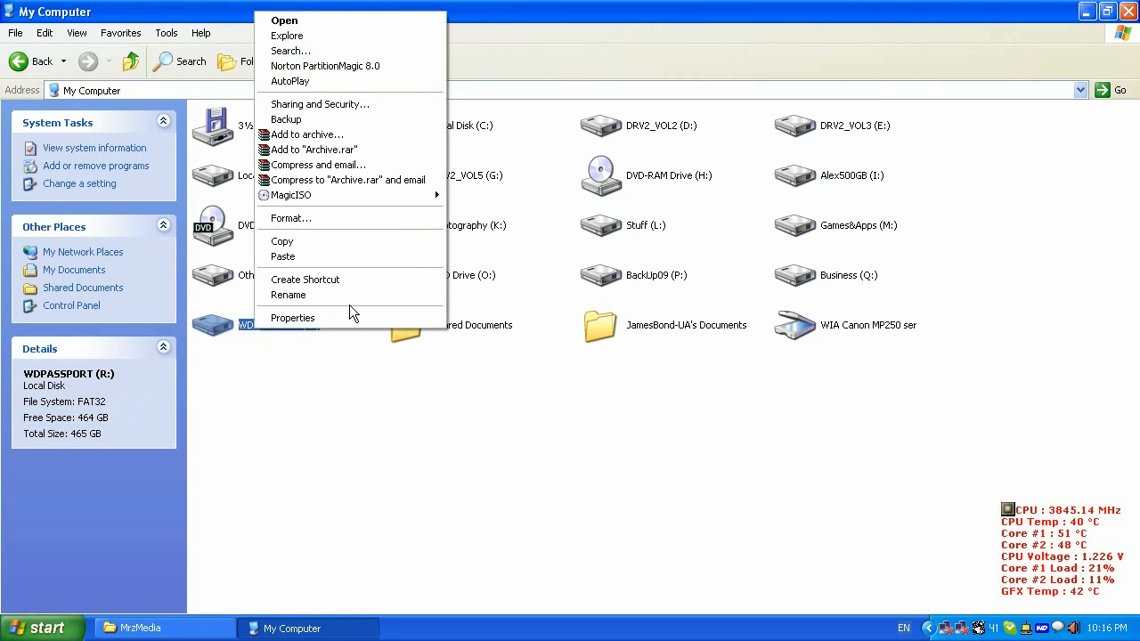
{"action": "left_click", "coordinate": [292, 317]}
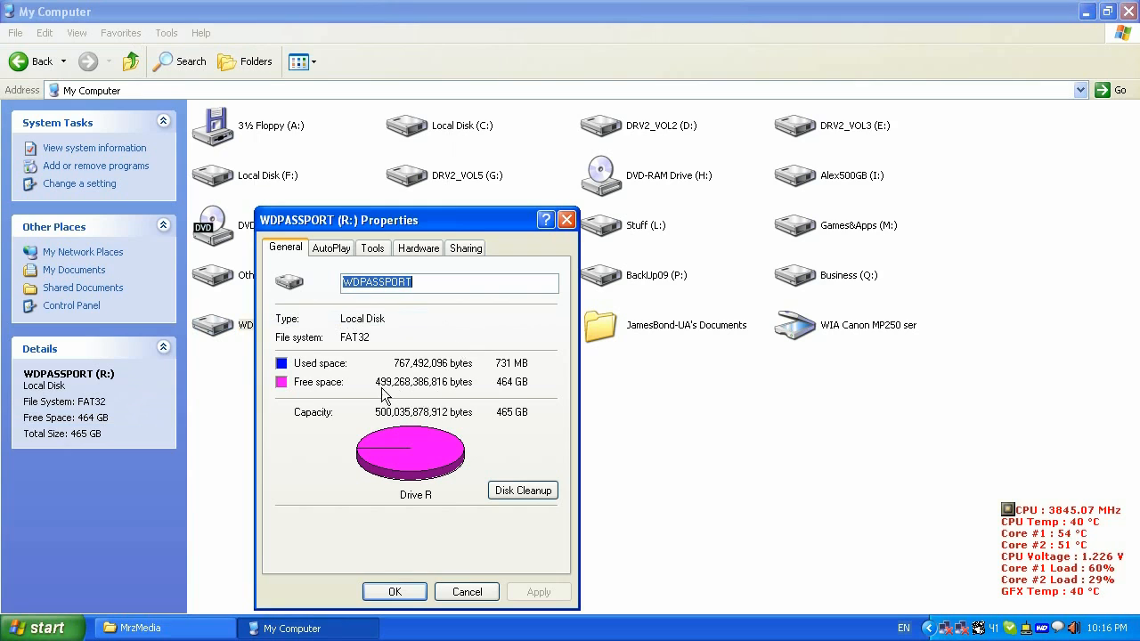
{"action": "mouse_move", "coordinate": [453, 372]}
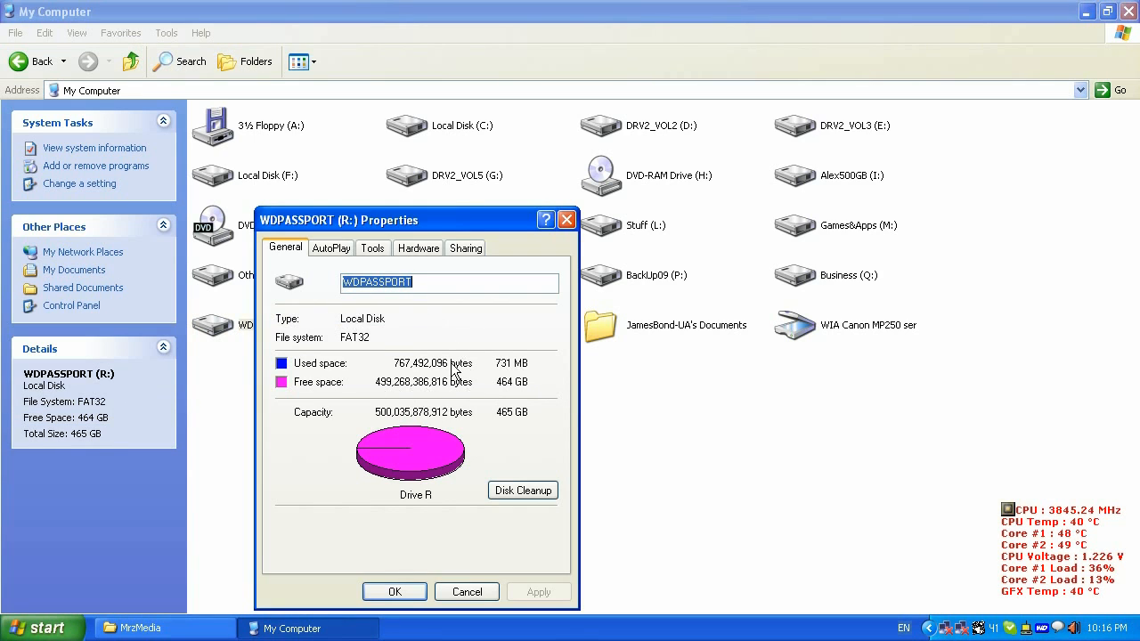
{"action": "mouse_move", "coordinate": [403, 372]}
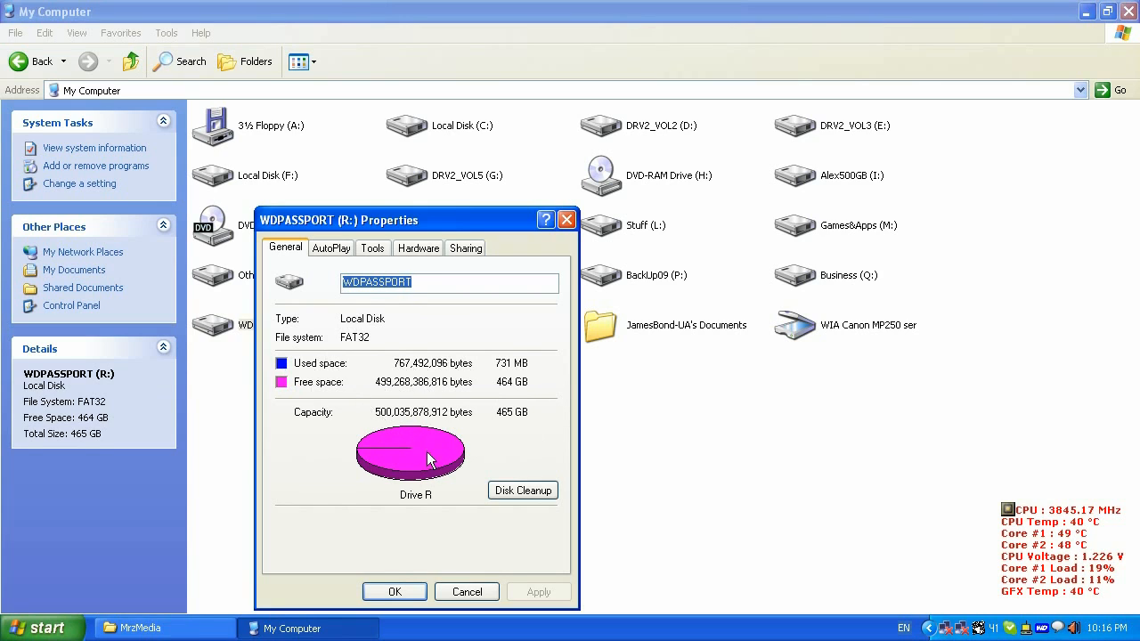
{"action": "mouse_move", "coordinate": [367, 342]}
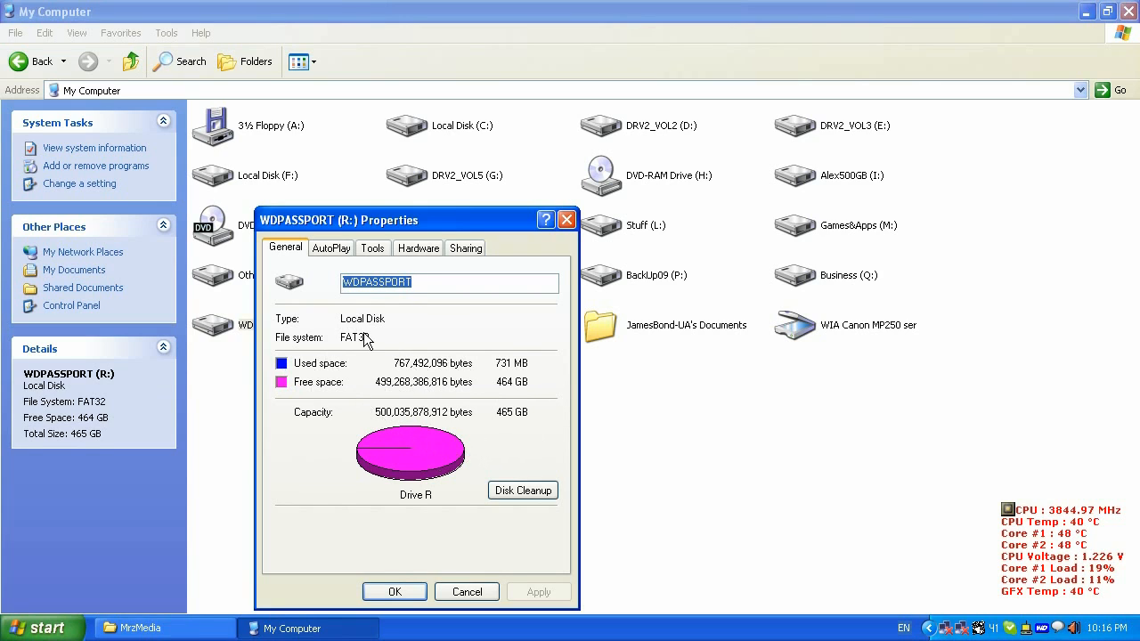
{"action": "mouse_move", "coordinate": [322, 346]}
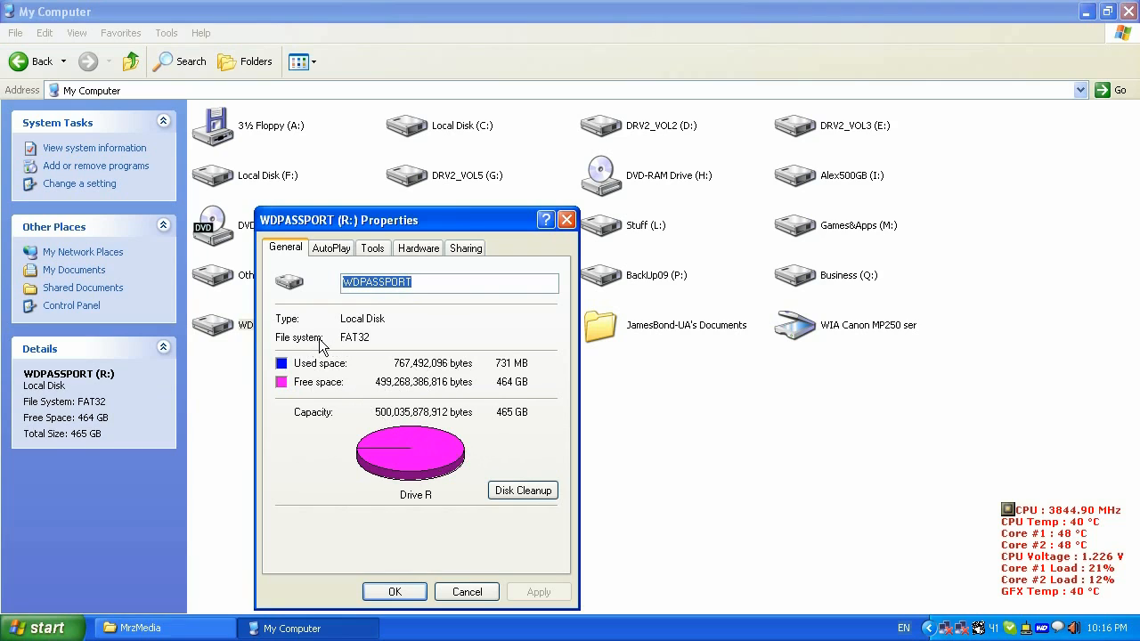
{"action": "mouse_move", "coordinate": [388, 348]}
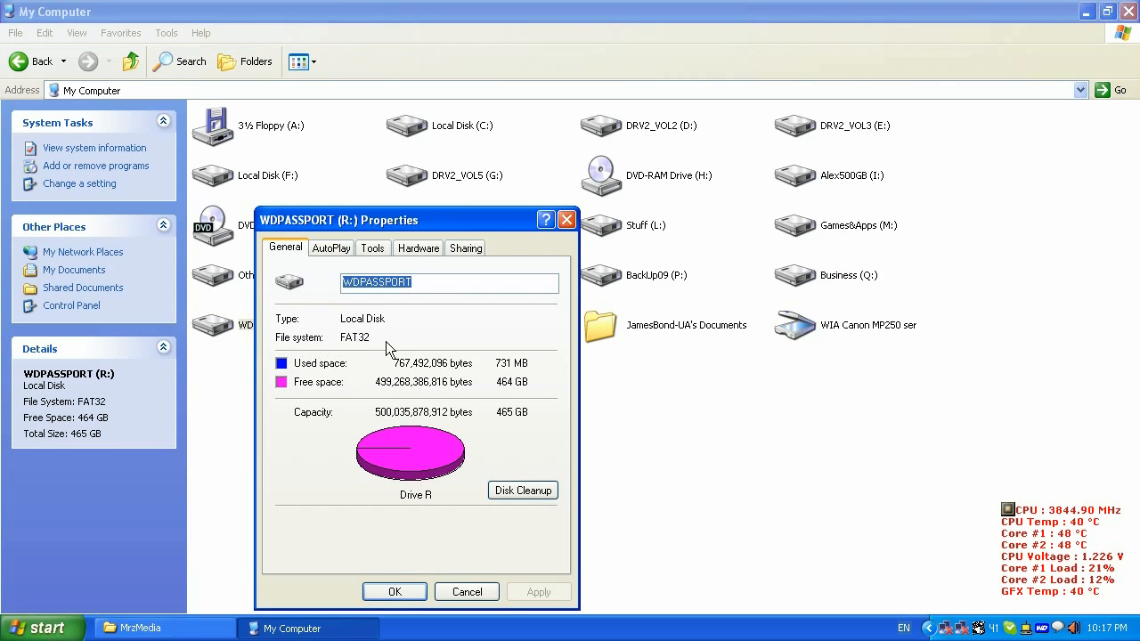
{"action": "mouse_move", "coordinate": [371, 347]}
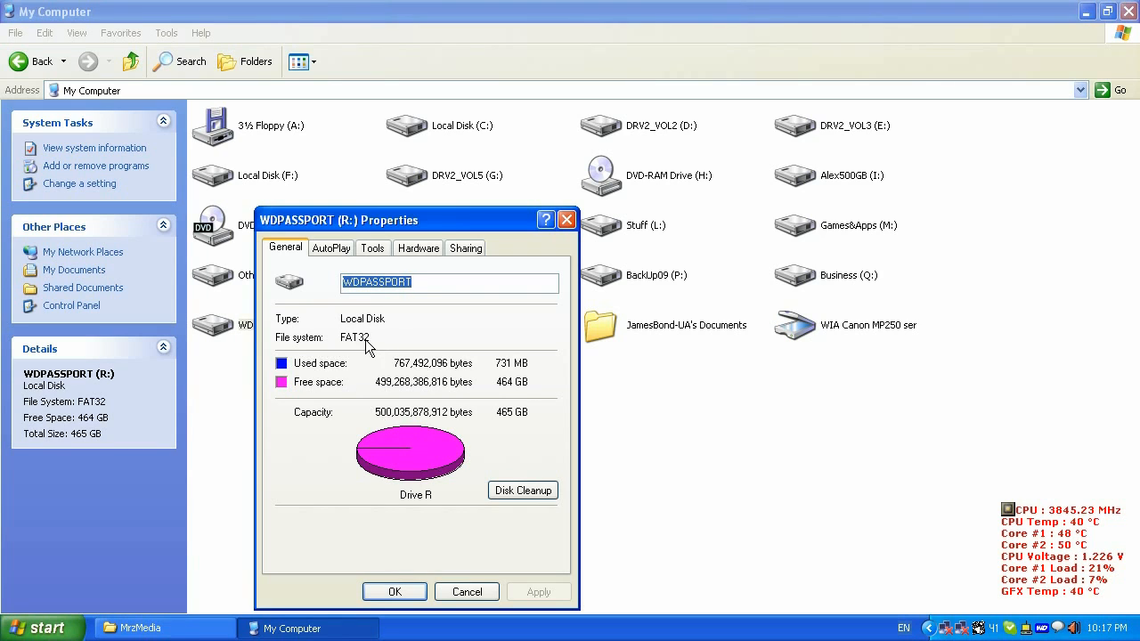
{"action": "mouse_move", "coordinate": [408, 347]}
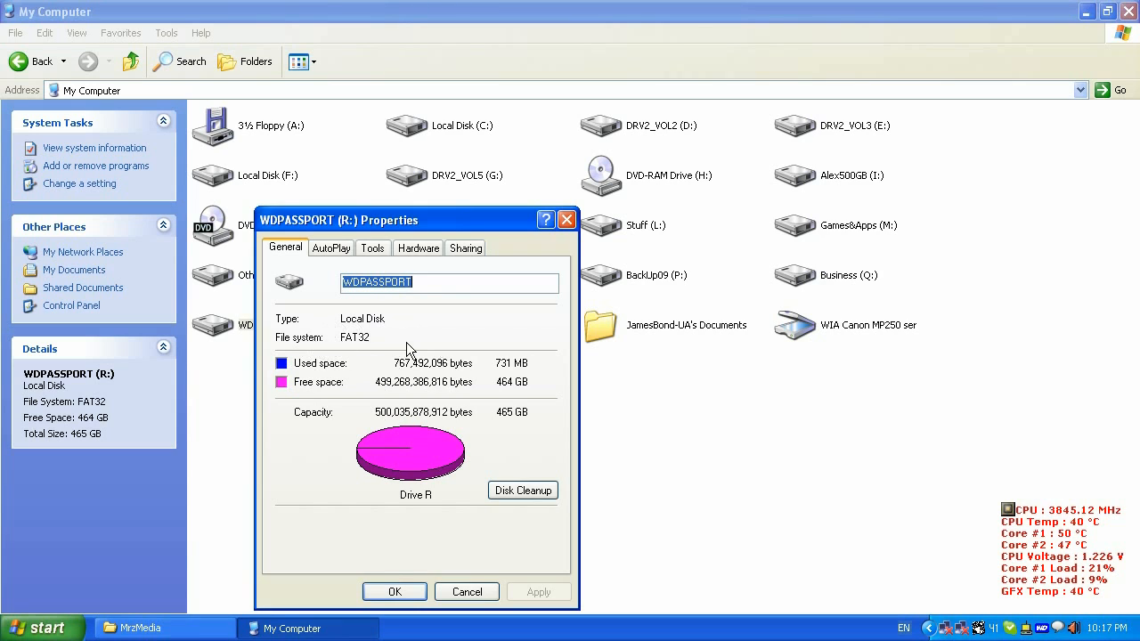
{"action": "mouse_move", "coordinate": [431, 349]}
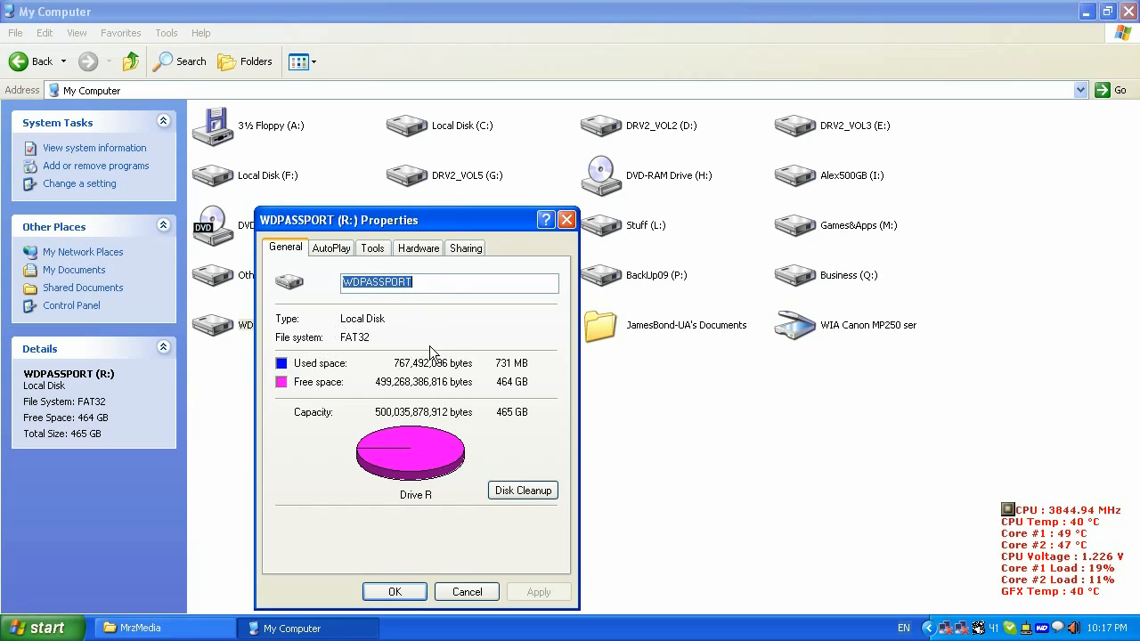
{"action": "mouse_move", "coordinate": [345, 352]}
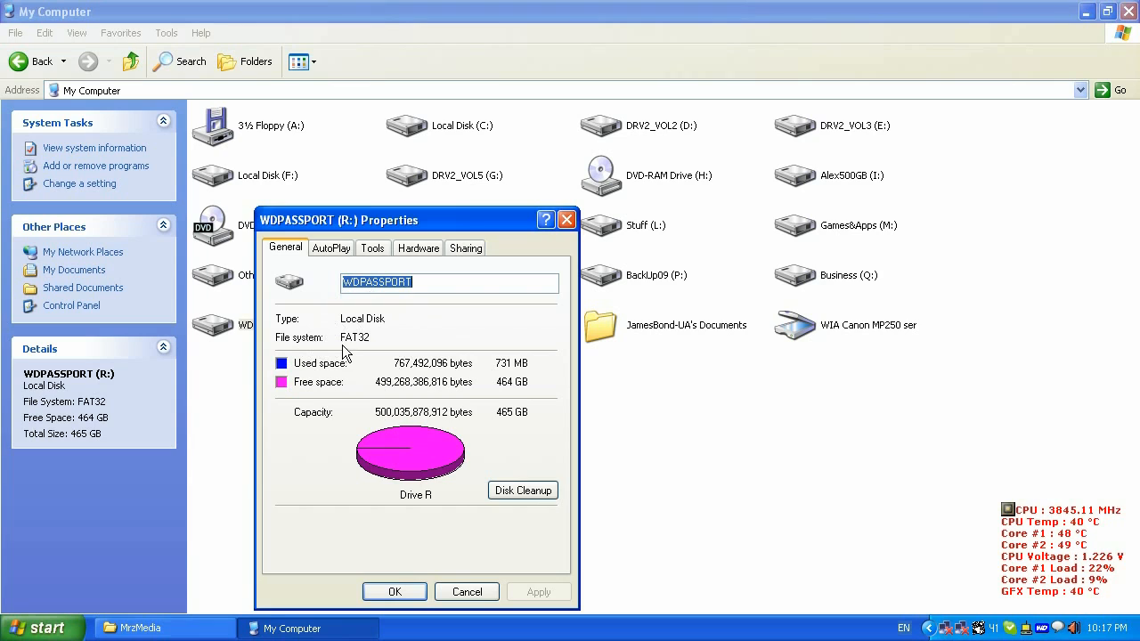
{"action": "mouse_move", "coordinate": [431, 348]}
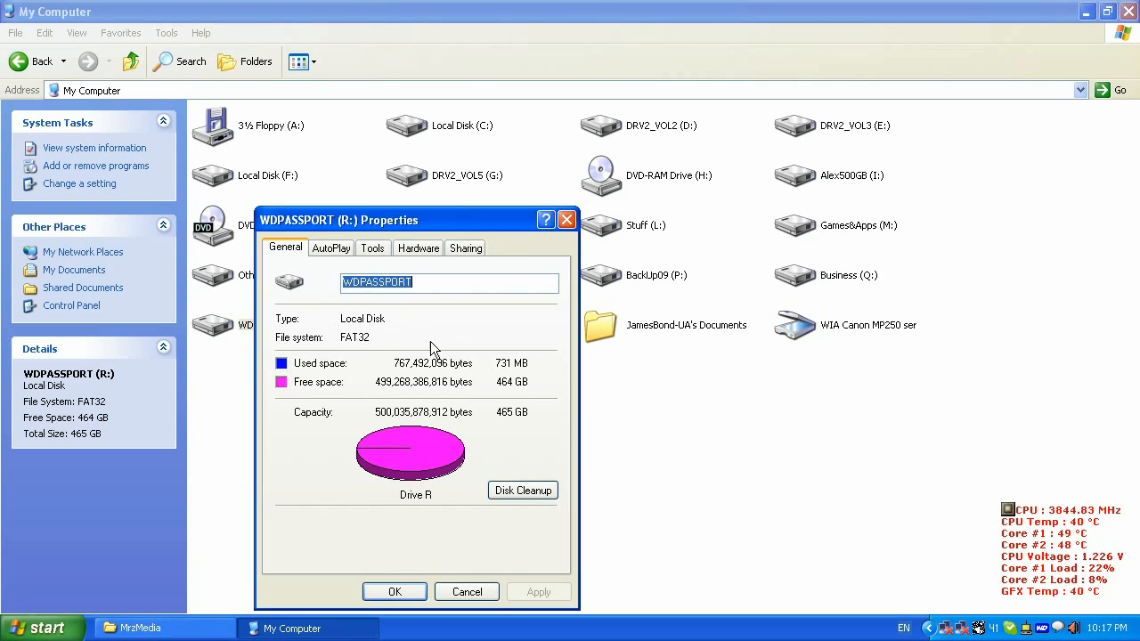
{"action": "mouse_move", "coordinate": [426, 345]}
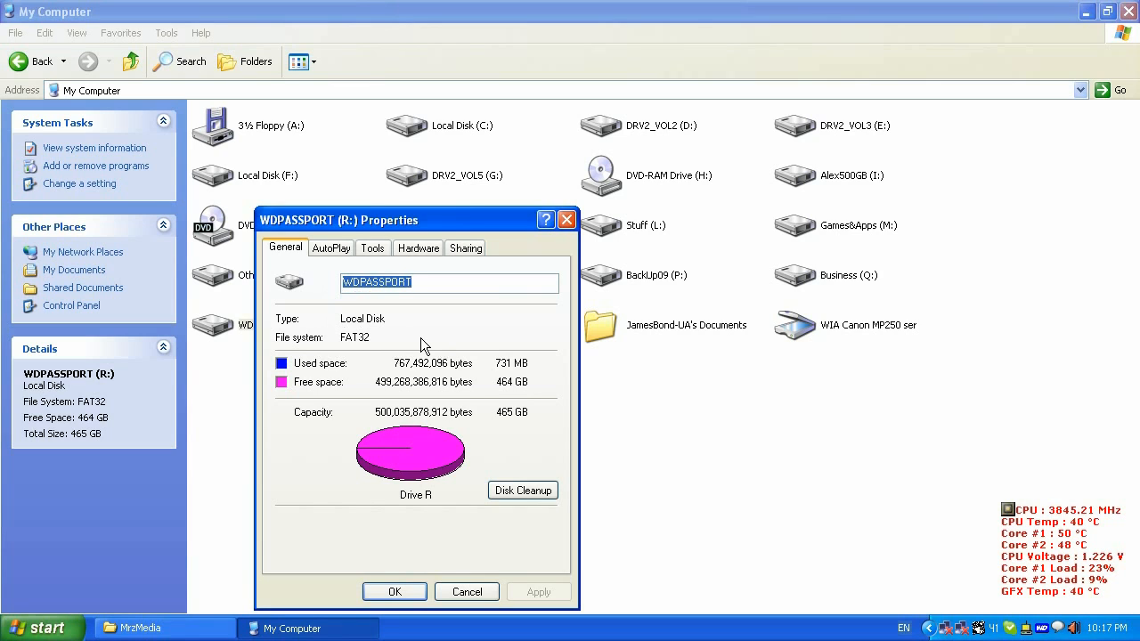
{"action": "mouse_move", "coordinate": [346, 346]}
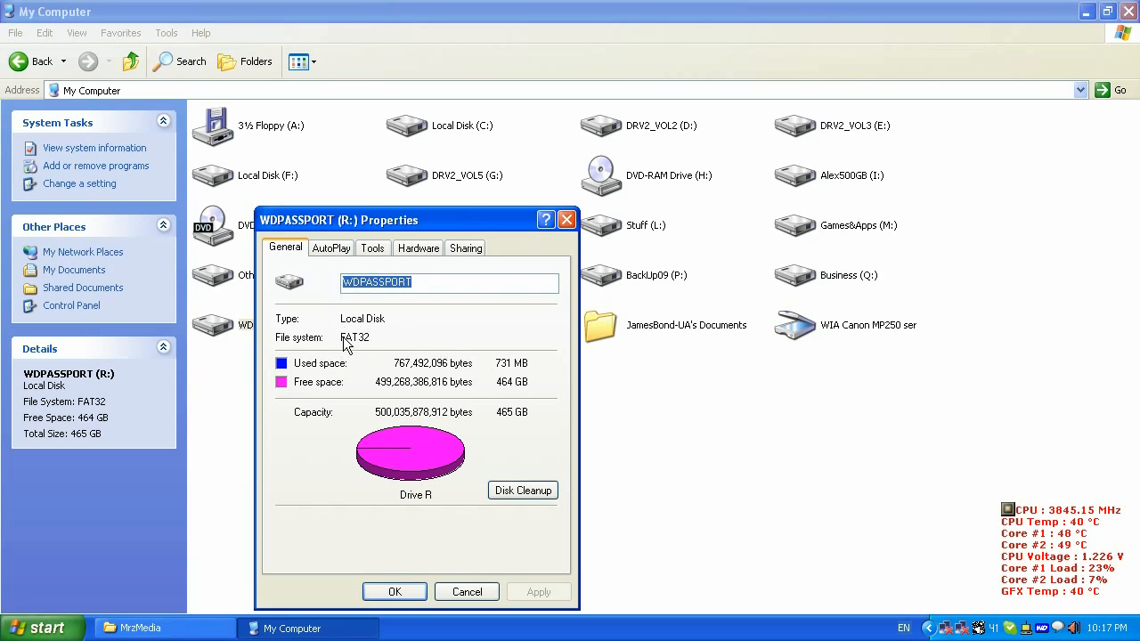
{"action": "mouse_move", "coordinate": [367, 344]}
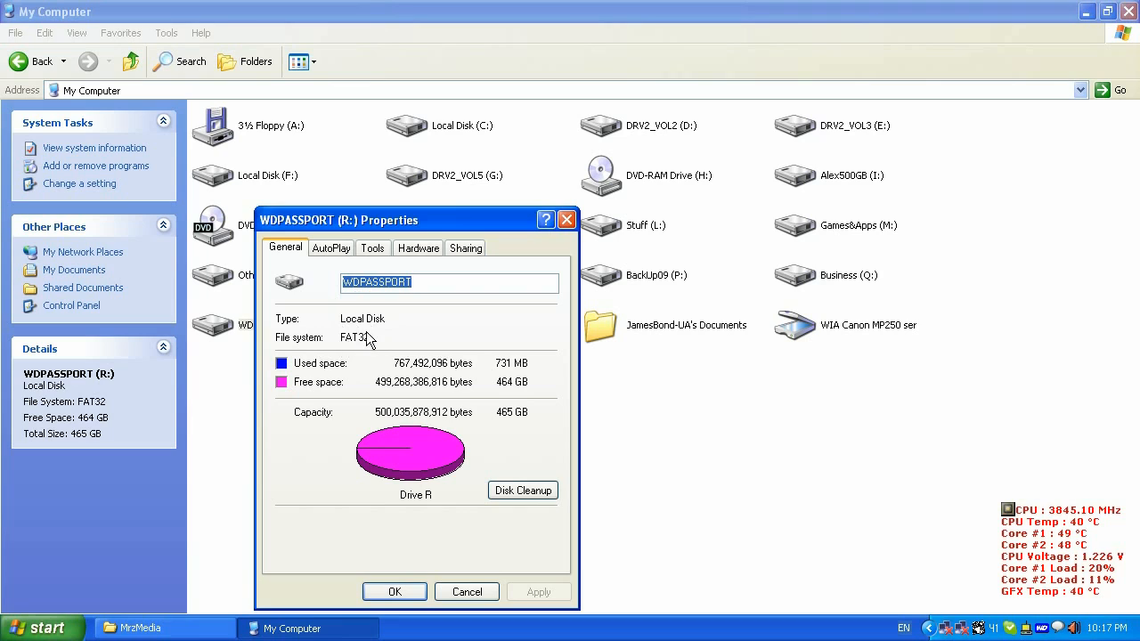
{"action": "mouse_move", "coordinate": [385, 346]}
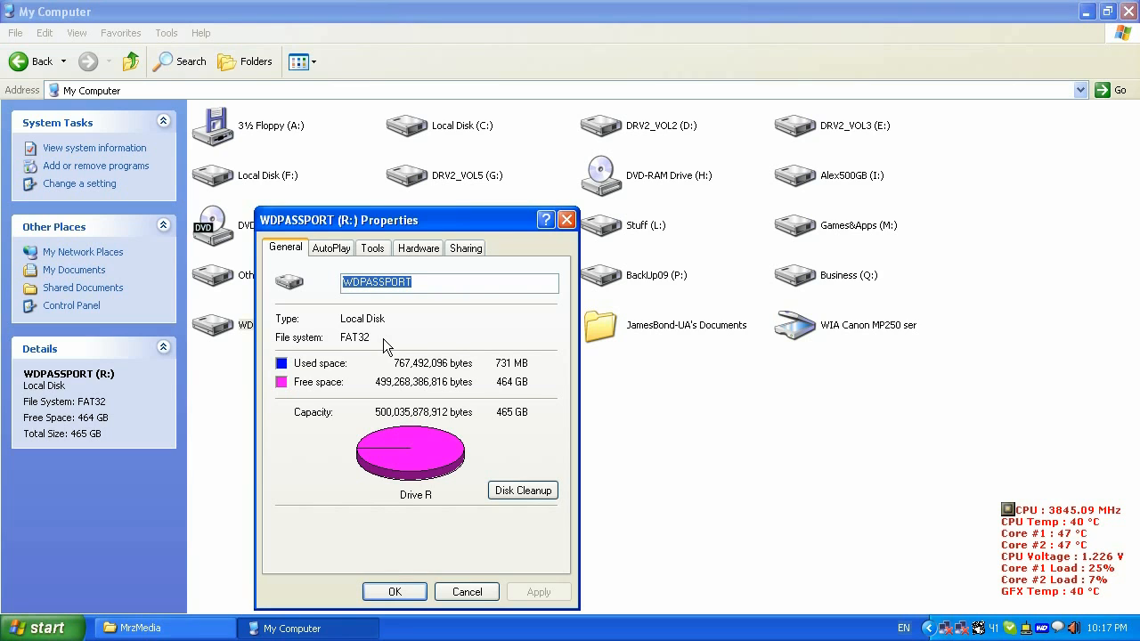
{"action": "mouse_move", "coordinate": [395, 346]}
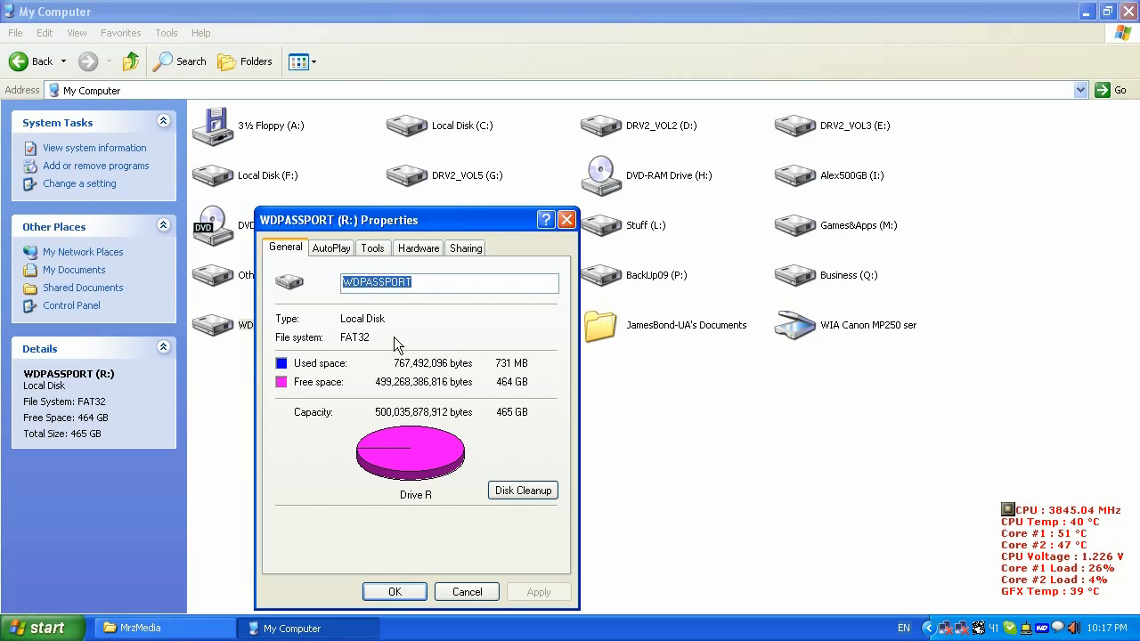
{"action": "mouse_move", "coordinate": [445, 353]}
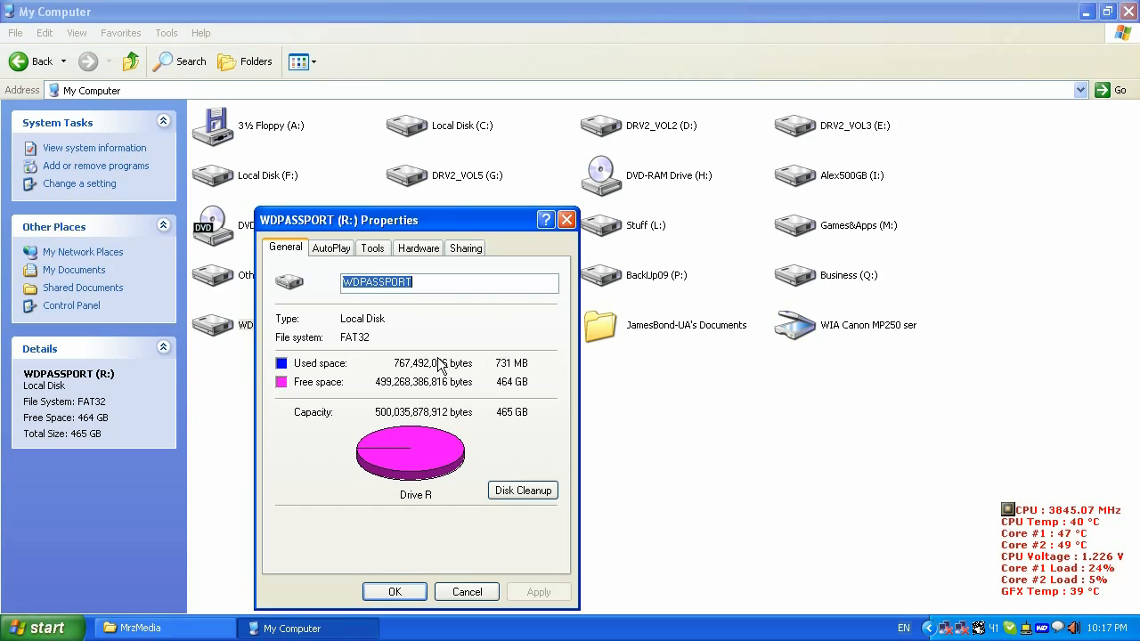
{"action": "mouse_move", "coordinate": [375, 356]}
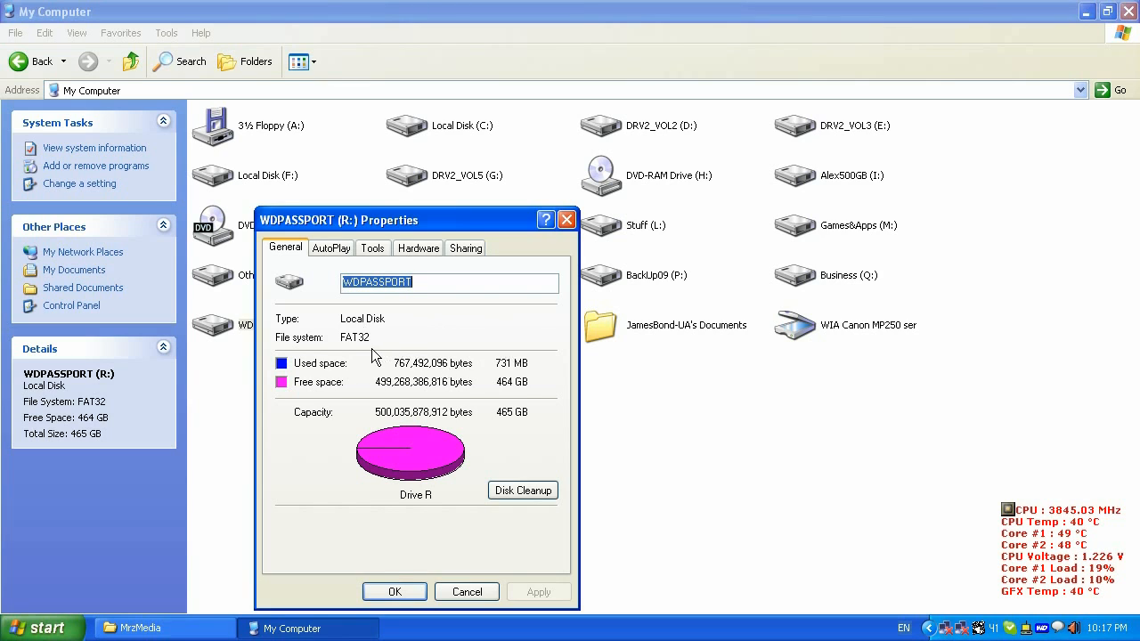
{"action": "mouse_move", "coordinate": [420, 228]}
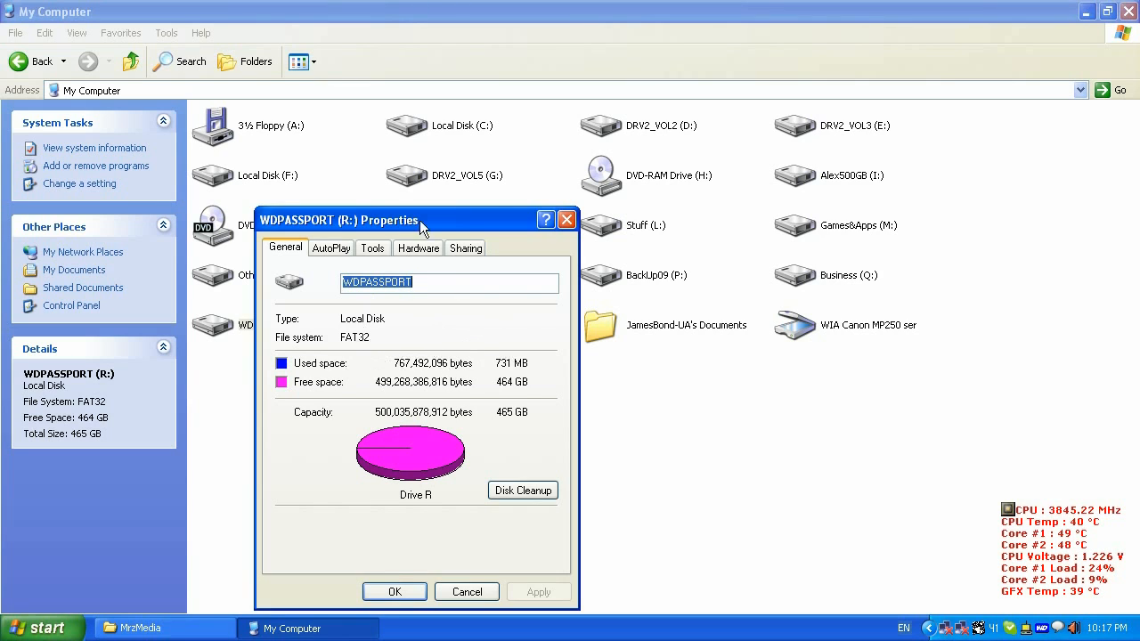
{"action": "mouse_move", "coordinate": [427, 347]}
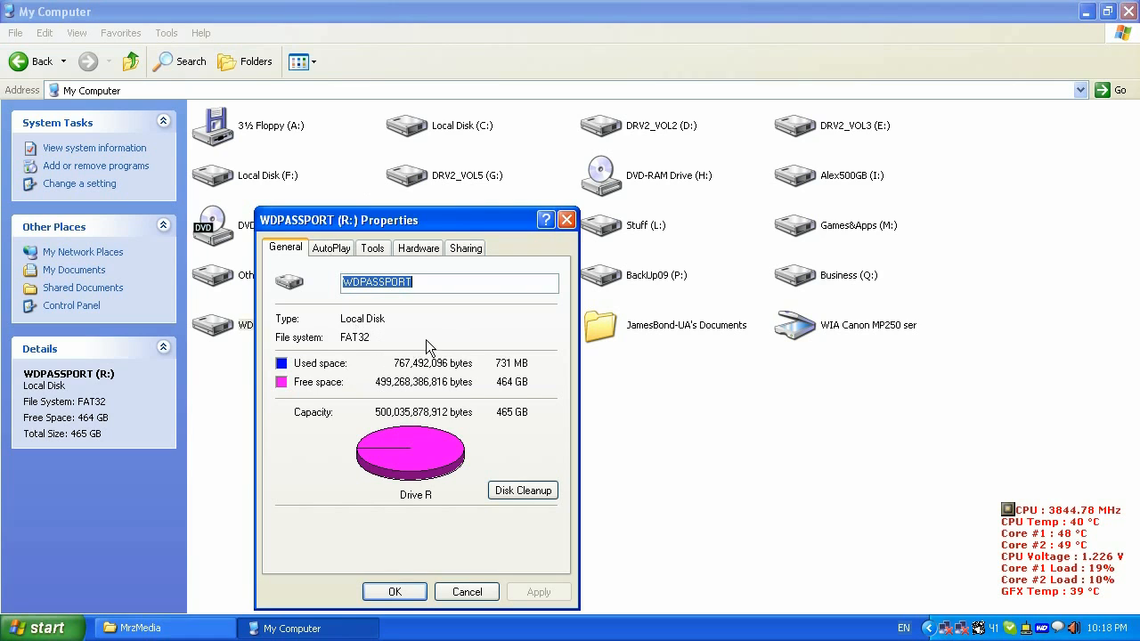
{"action": "mouse_move", "coordinate": [431, 353]}
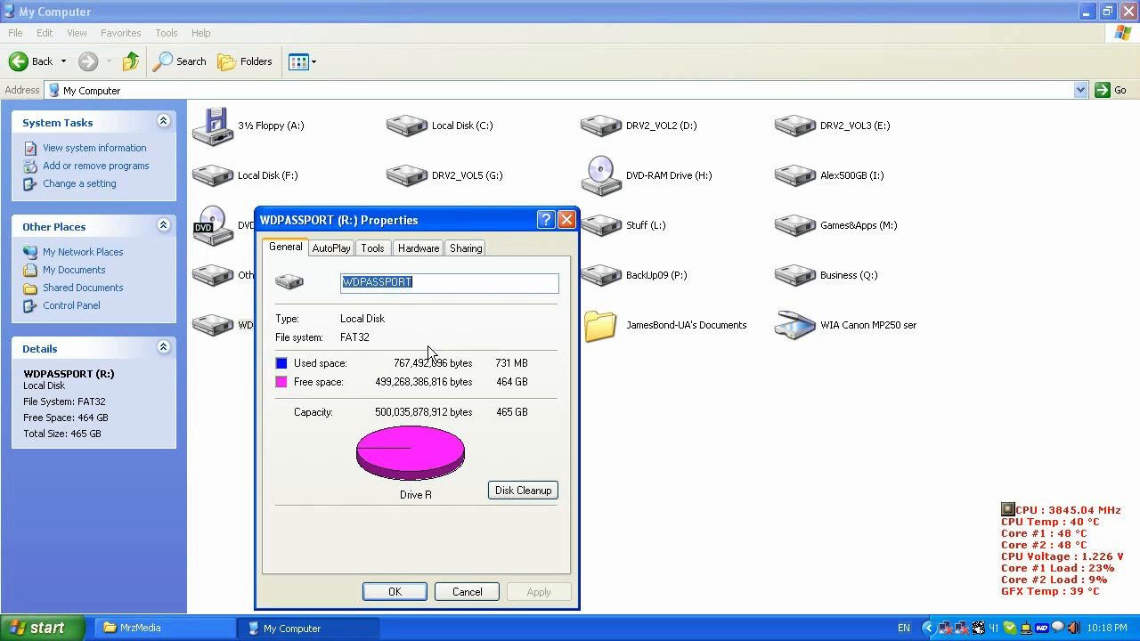
{"action": "mouse_move", "coordinate": [420, 306]}
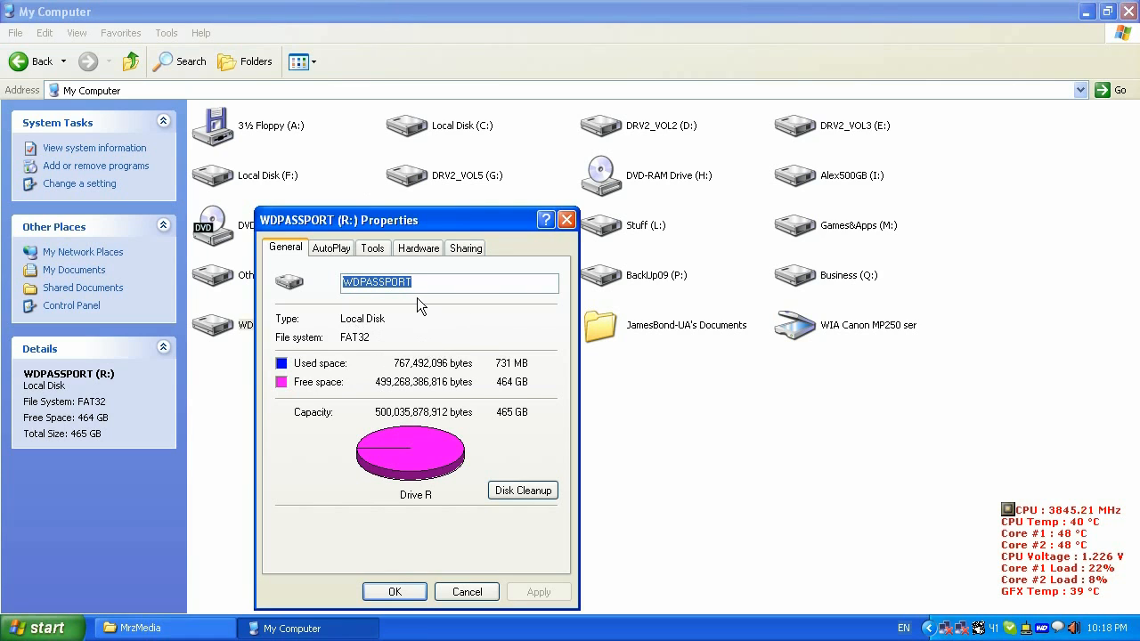
{"action": "mouse_move", "coordinate": [381, 347]}
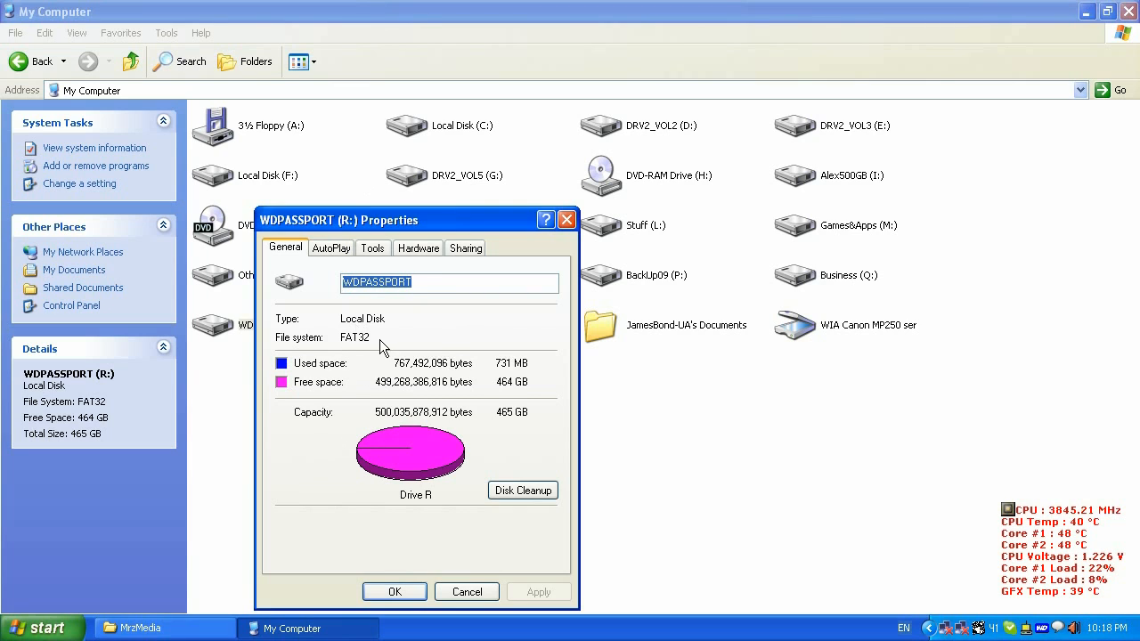
{"action": "mouse_move", "coordinate": [437, 342]}
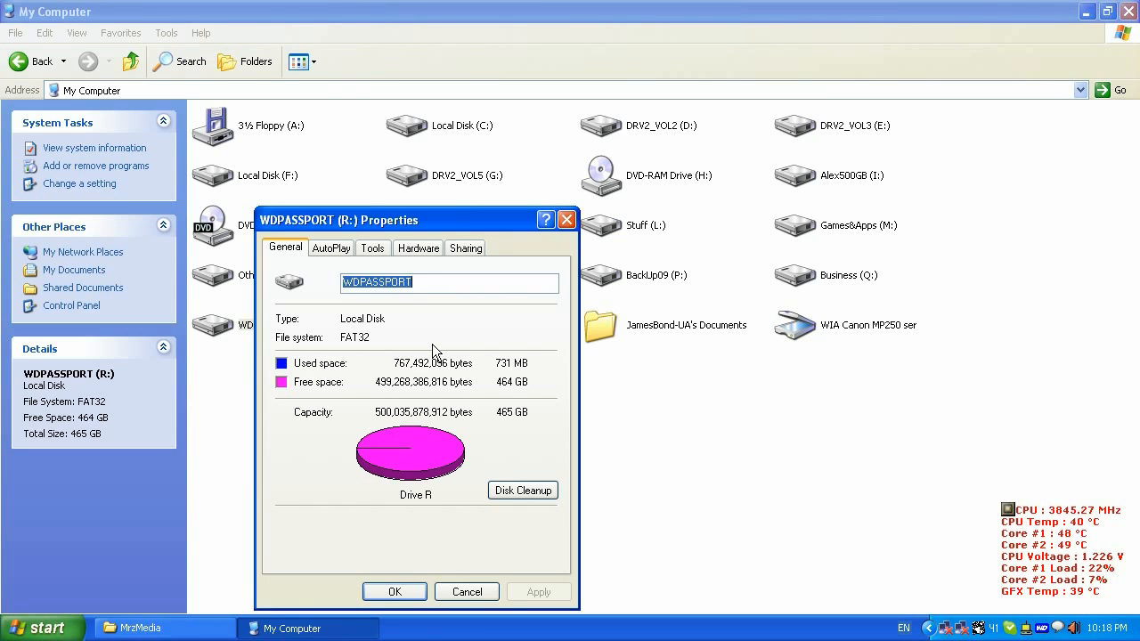
{"action": "mouse_move", "coordinate": [391, 356]}
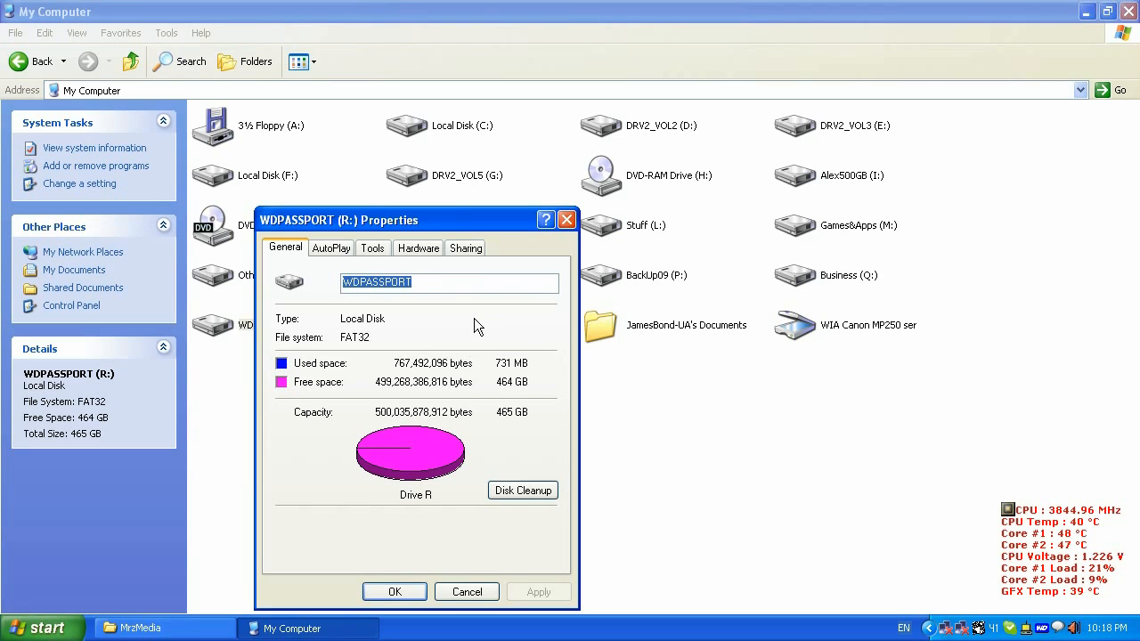
{"action": "mouse_move", "coordinate": [481, 346]}
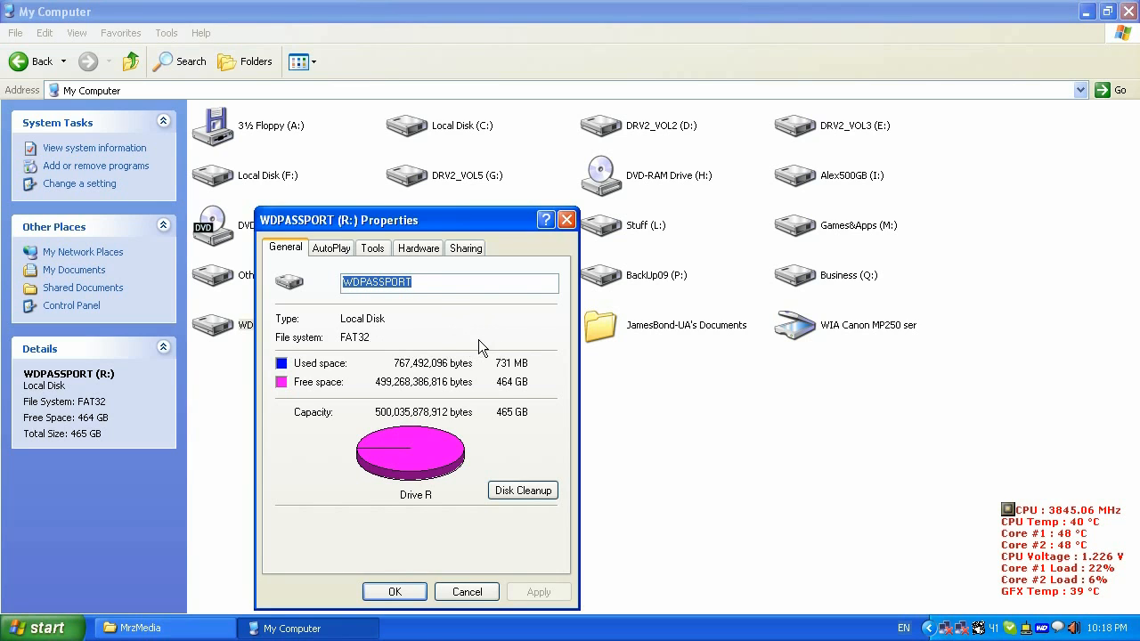
{"action": "mouse_move", "coordinate": [460, 342]}
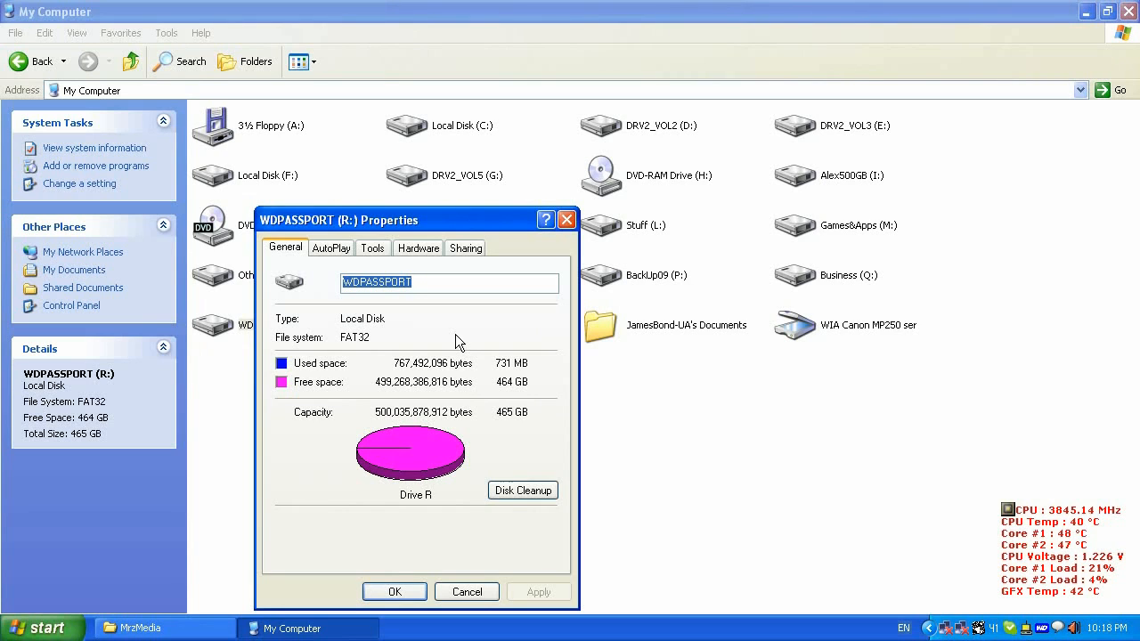
{"action": "mouse_move", "coordinate": [449, 346]}
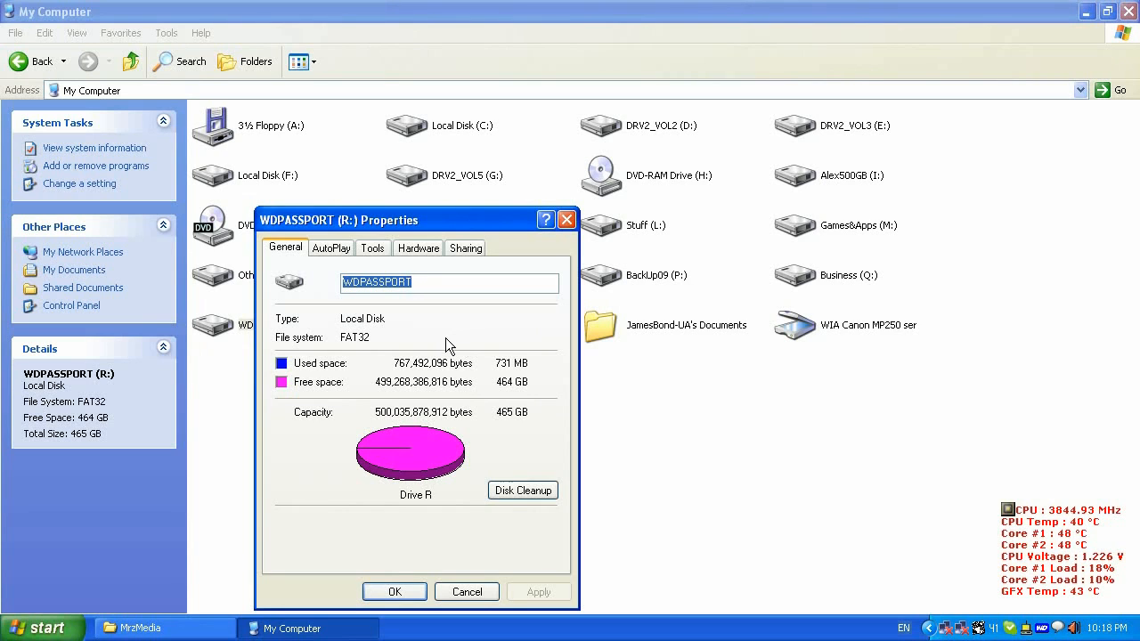
{"action": "mouse_move", "coordinate": [381, 322]}
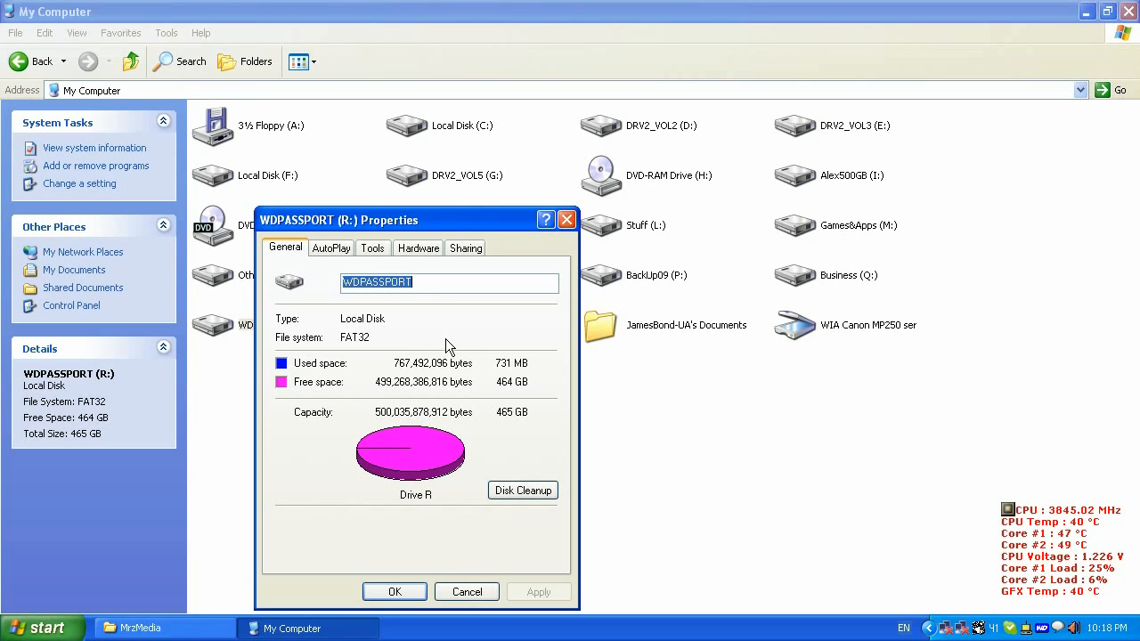
{"action": "mouse_move", "coordinate": [442, 360]}
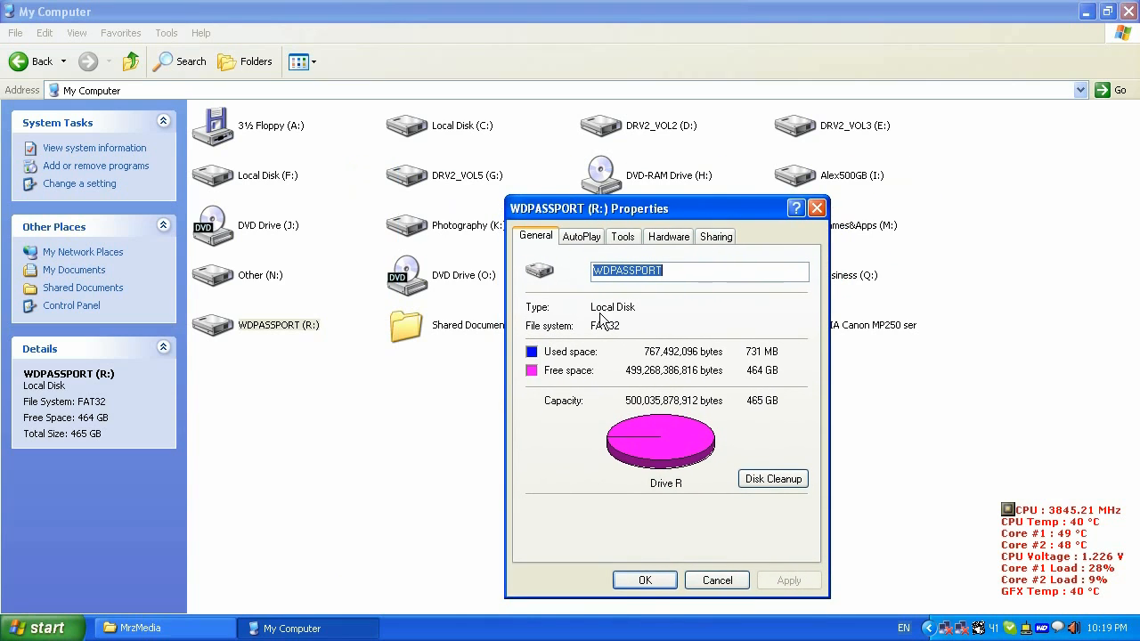
{"action": "mouse_move", "coordinate": [631, 336]}
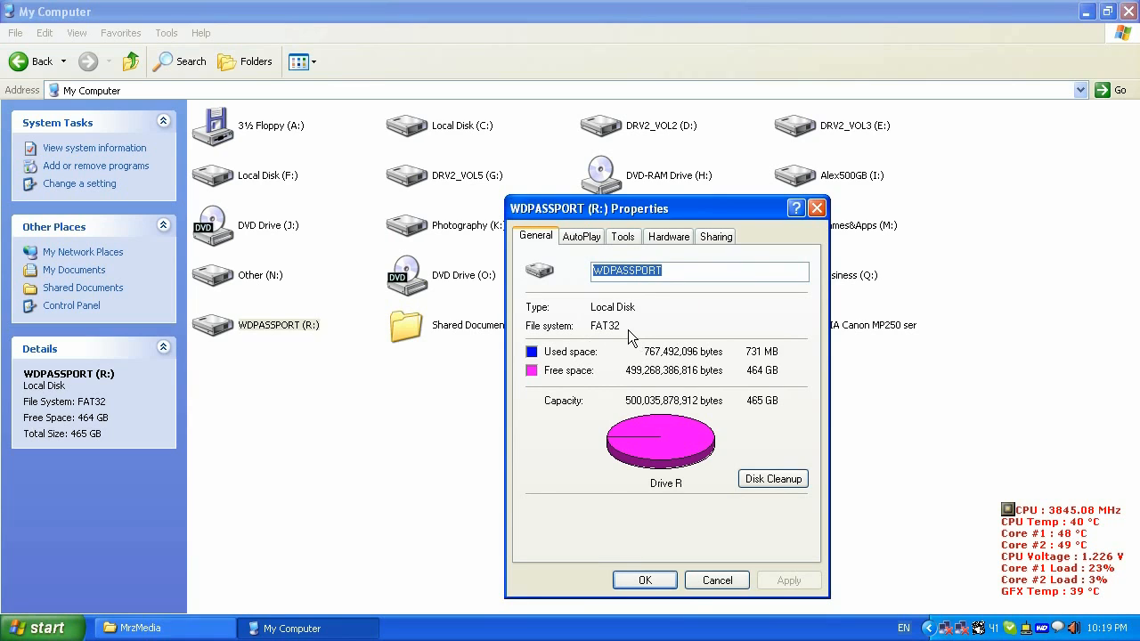
{"action": "mouse_move", "coordinate": [668, 321]}
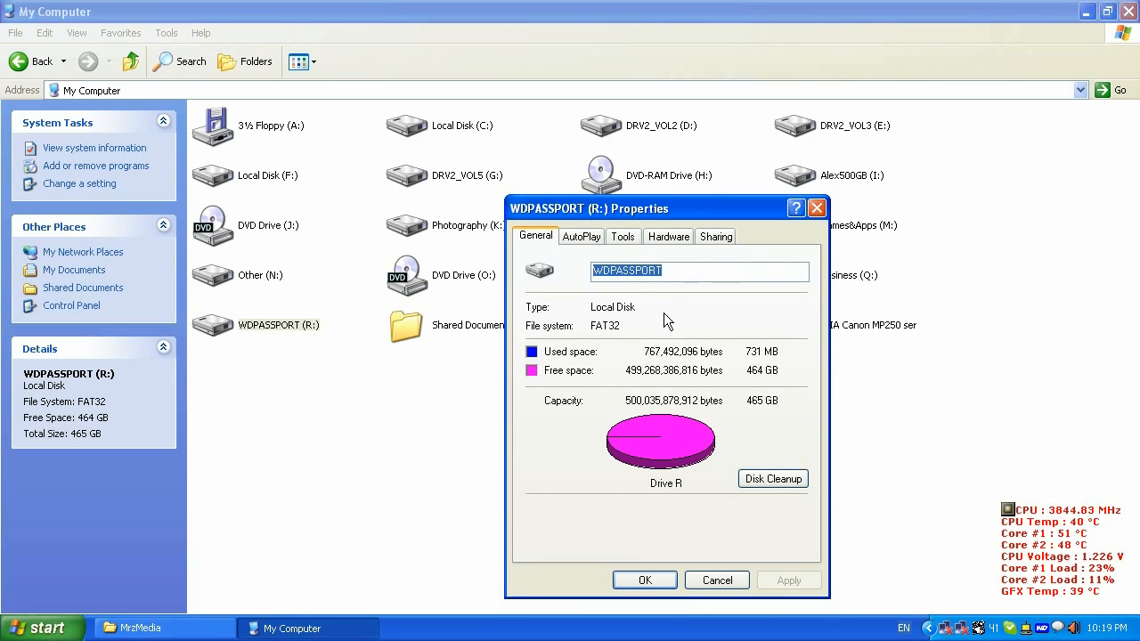
{"action": "mouse_move", "coordinate": [627, 335]}
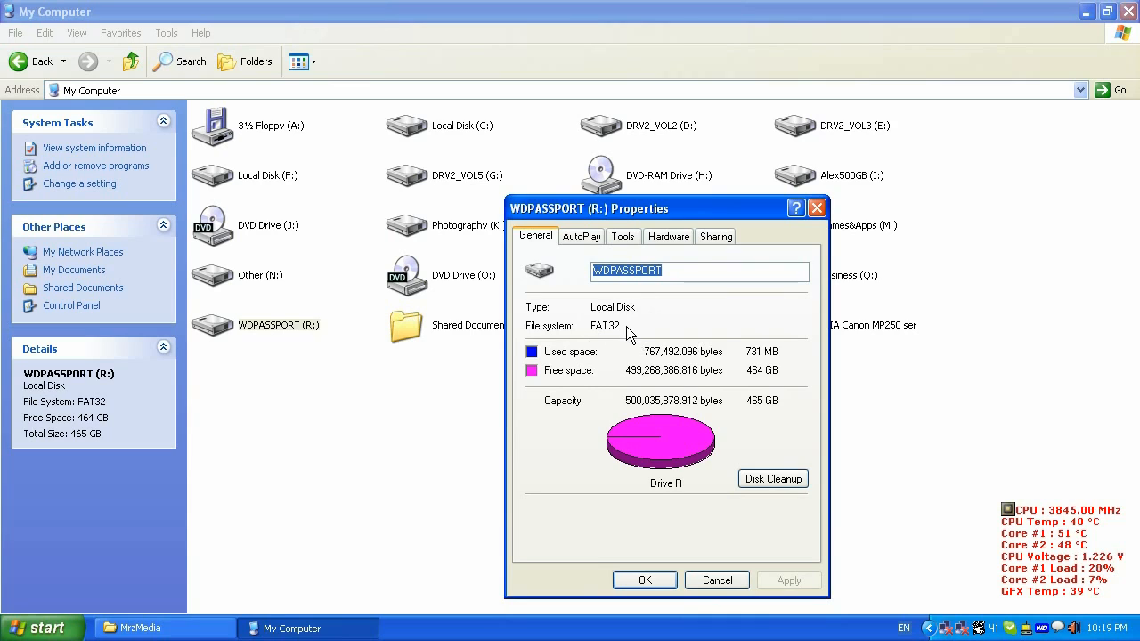
{"action": "mouse_move", "coordinate": [643, 338]}
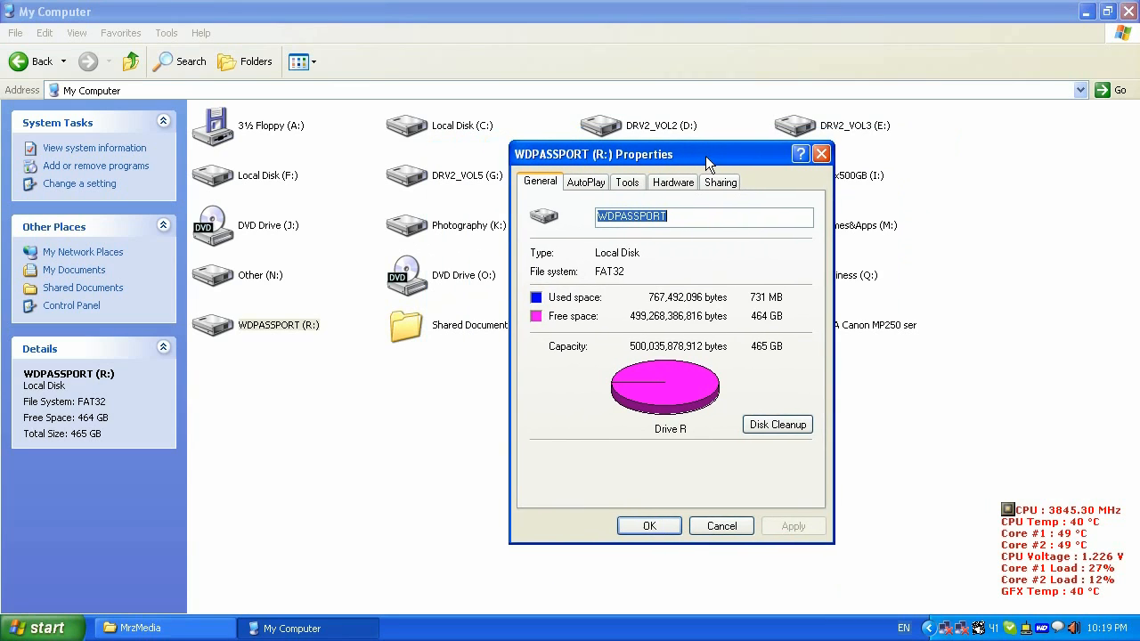
- Cancel the WDPASSPORT Properties, go up to the Desktop folder, and show My Computer's context menu
{"action": "left_click_drag", "start_coordinate": [668, 153], "coordinate": [655, 171]}
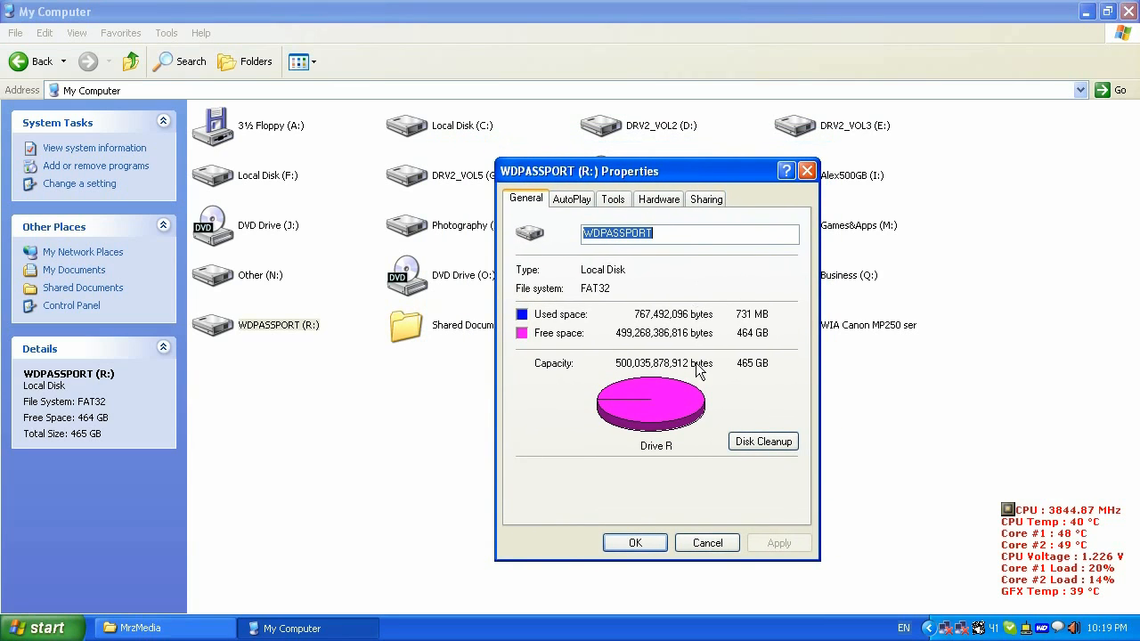
{"action": "mouse_move", "coordinate": [610, 367]}
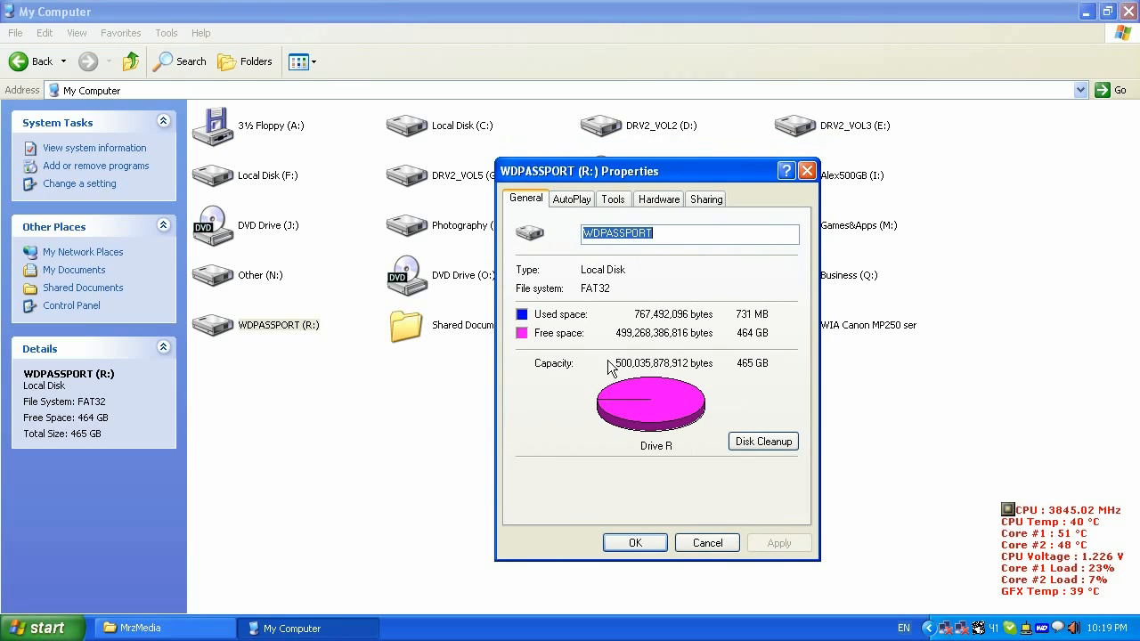
{"action": "mouse_move", "coordinate": [656, 346]}
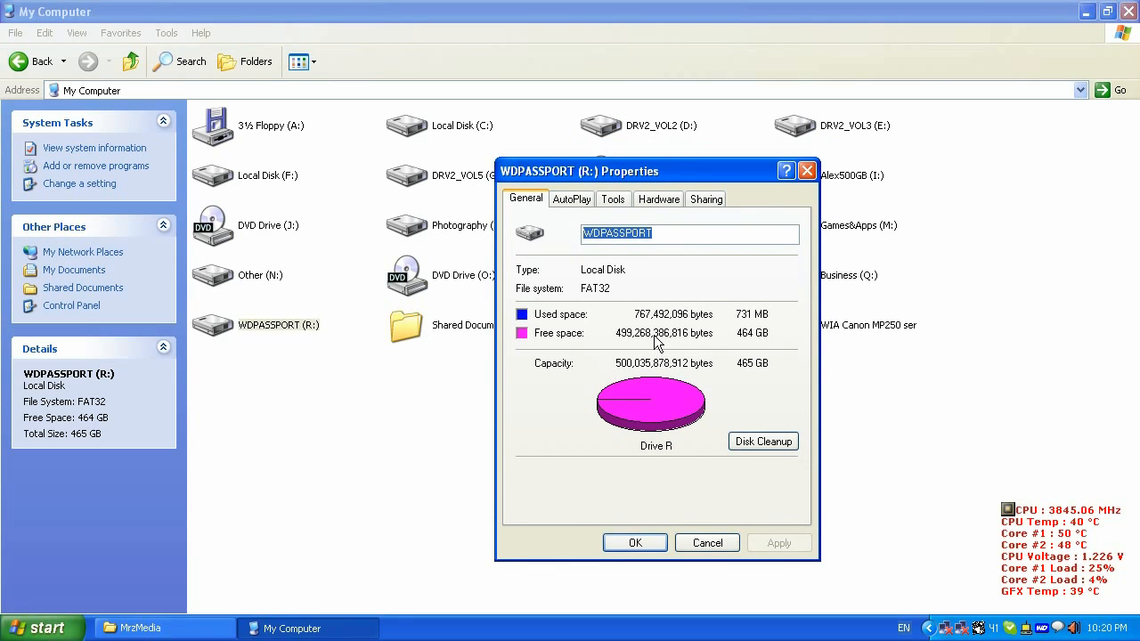
{"action": "mouse_move", "coordinate": [606, 335]}
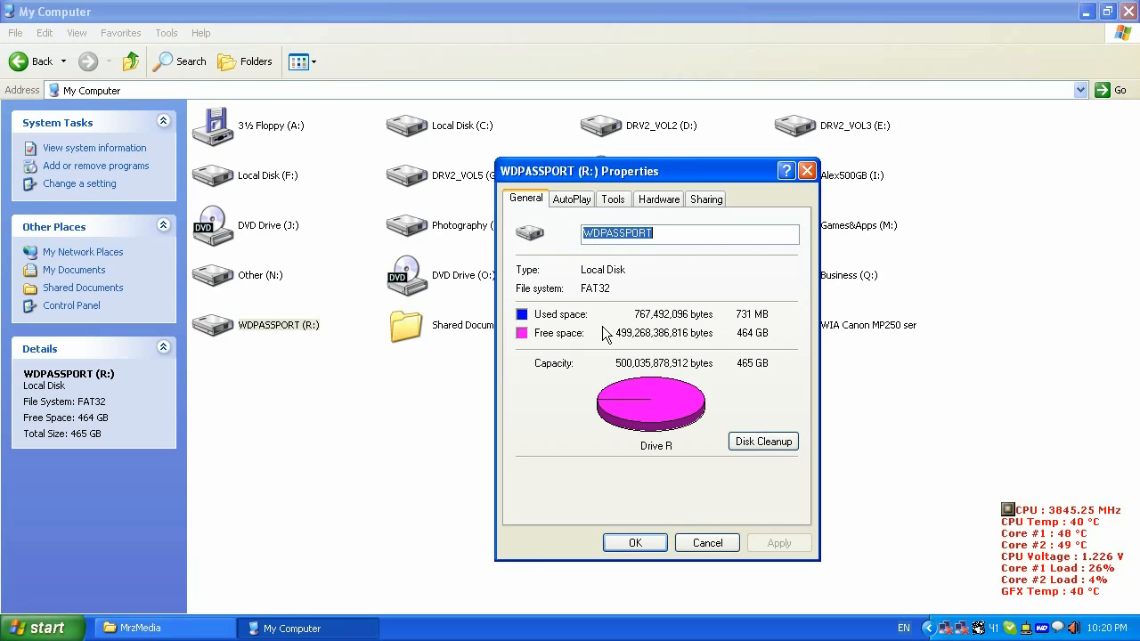
{"action": "mouse_move", "coordinate": [634, 355]}
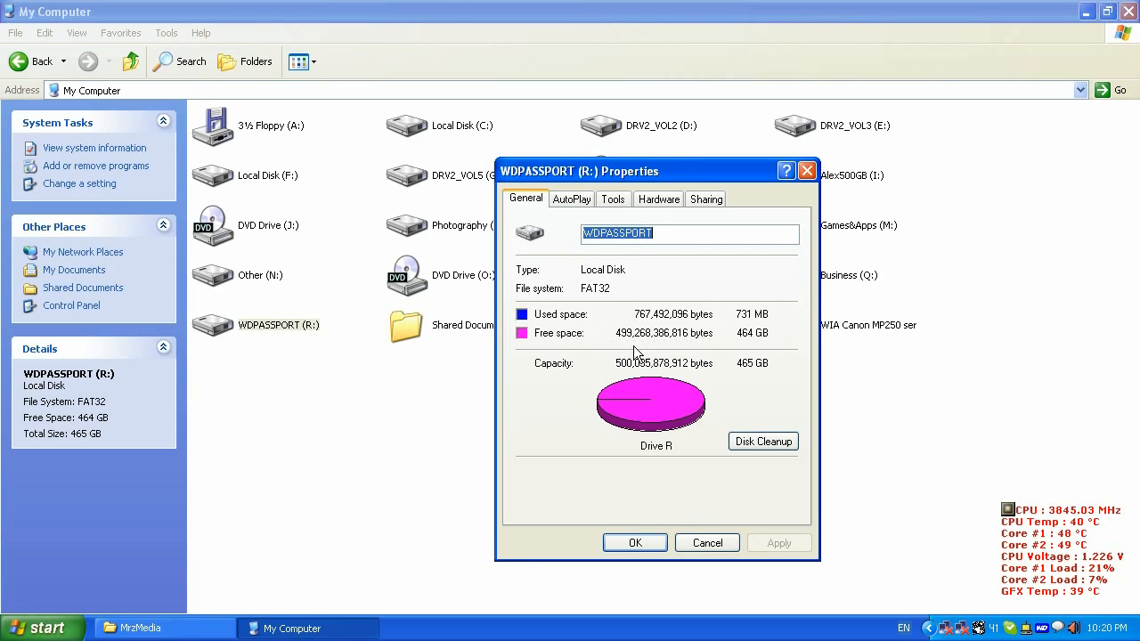
{"action": "mouse_move", "coordinate": [739, 333]}
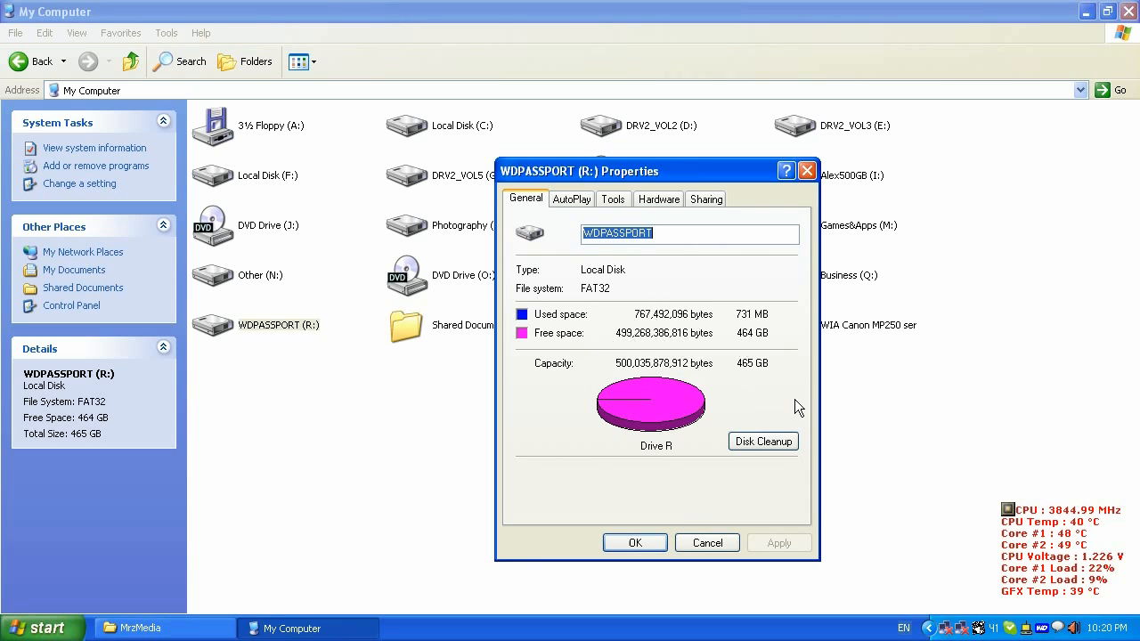
{"action": "mouse_move", "coordinate": [707, 544]}
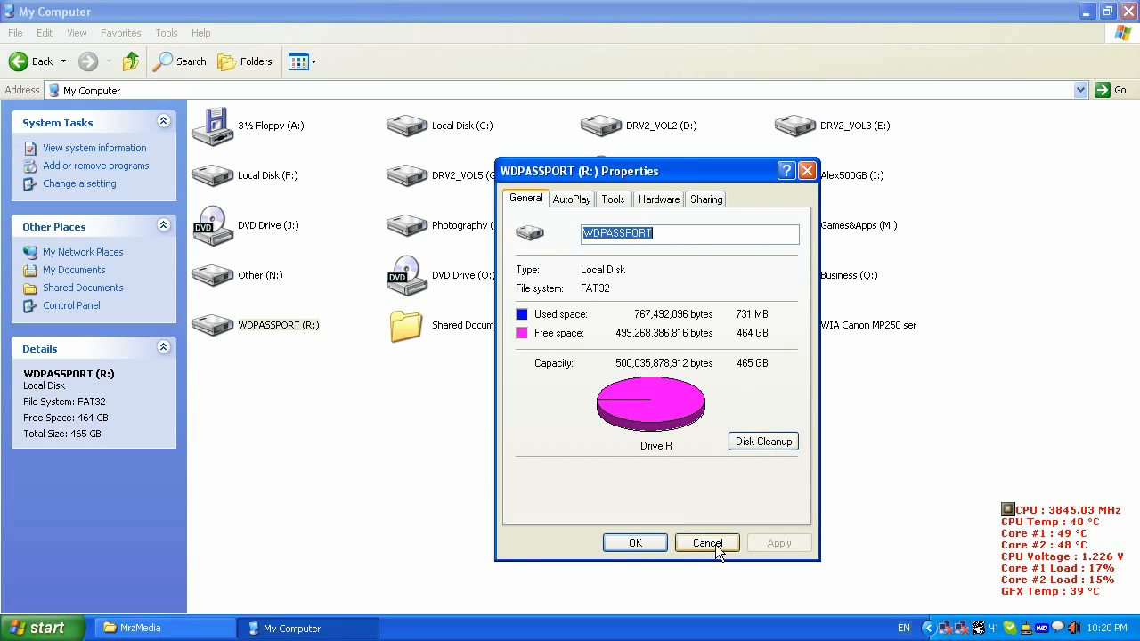
{"action": "left_click", "coordinate": [706, 543]}
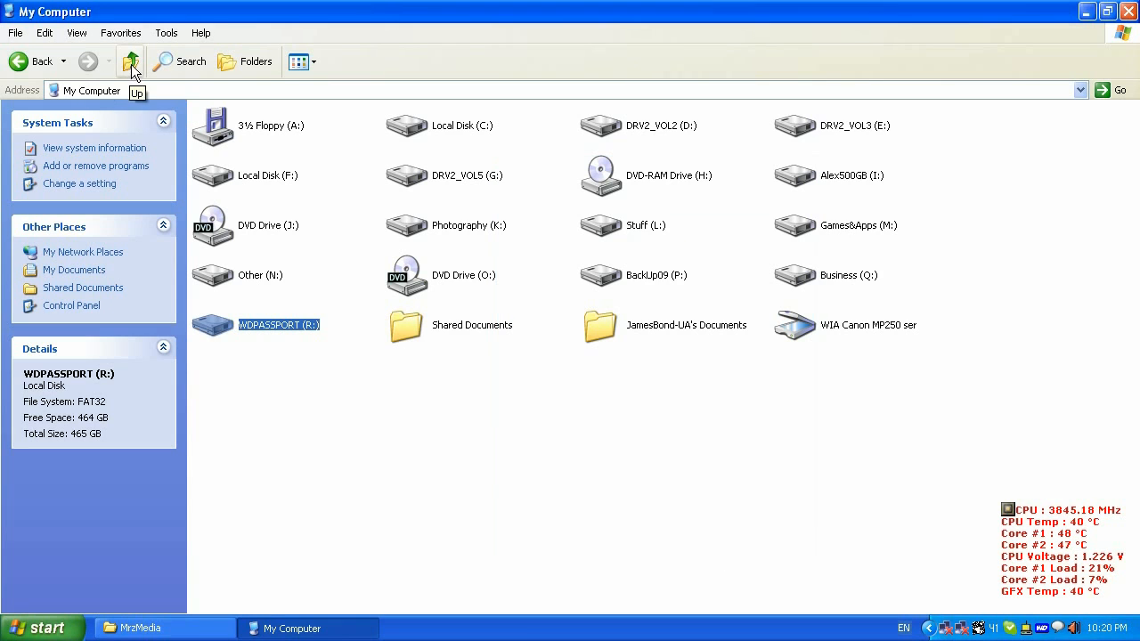
{"action": "left_click", "coordinate": [130, 60]}
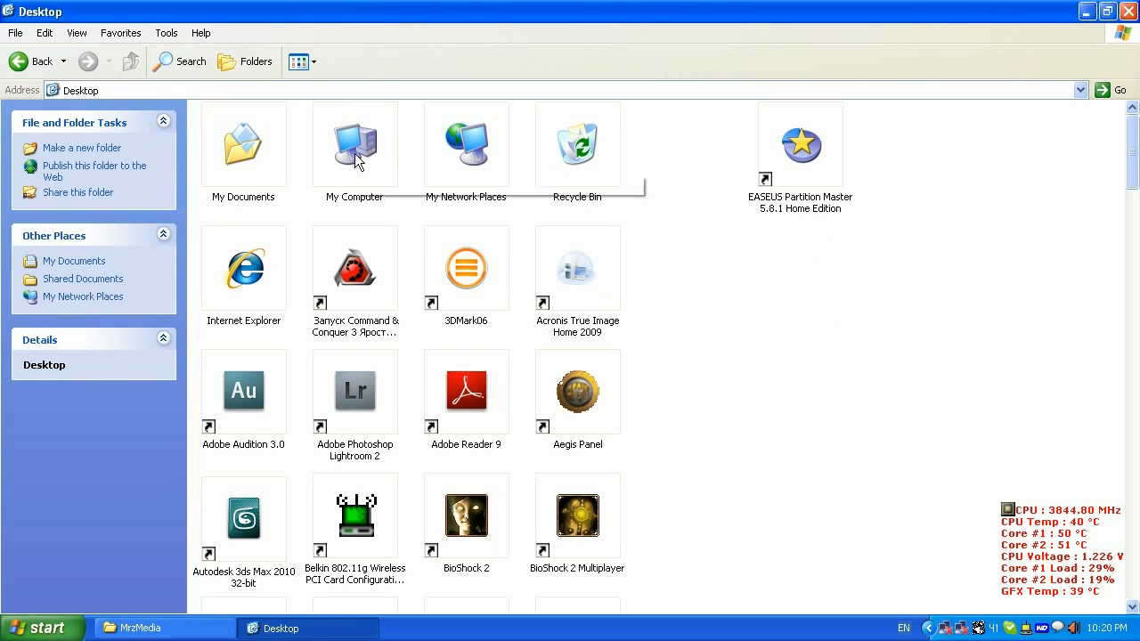
{"action": "right_click", "coordinate": [354, 143]}
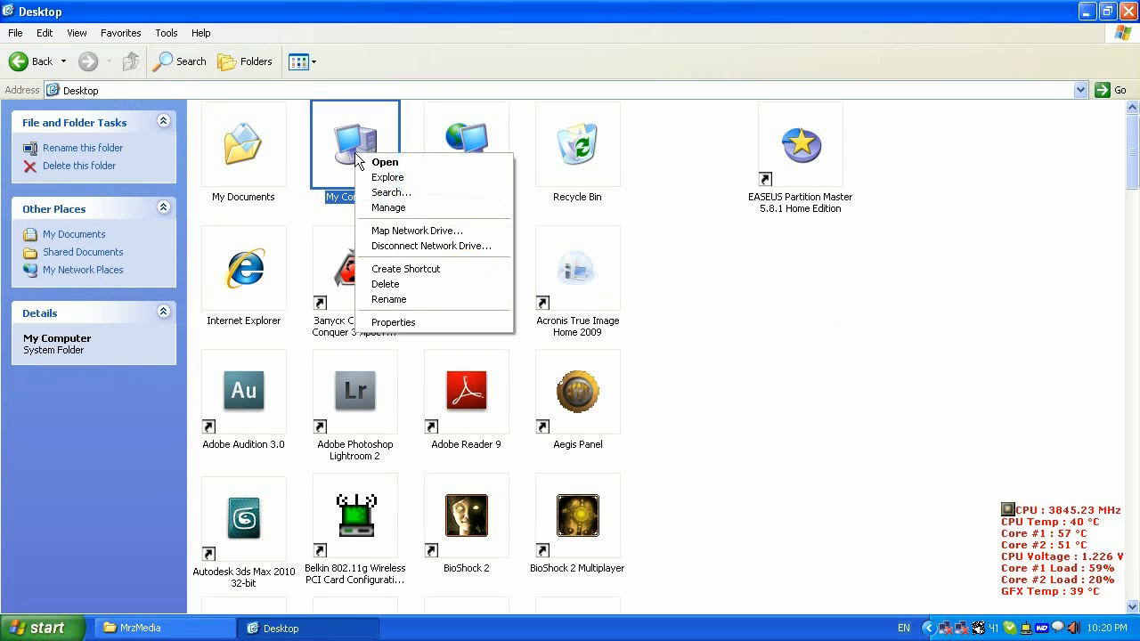
{"action": "left_click", "coordinate": [389, 207]}
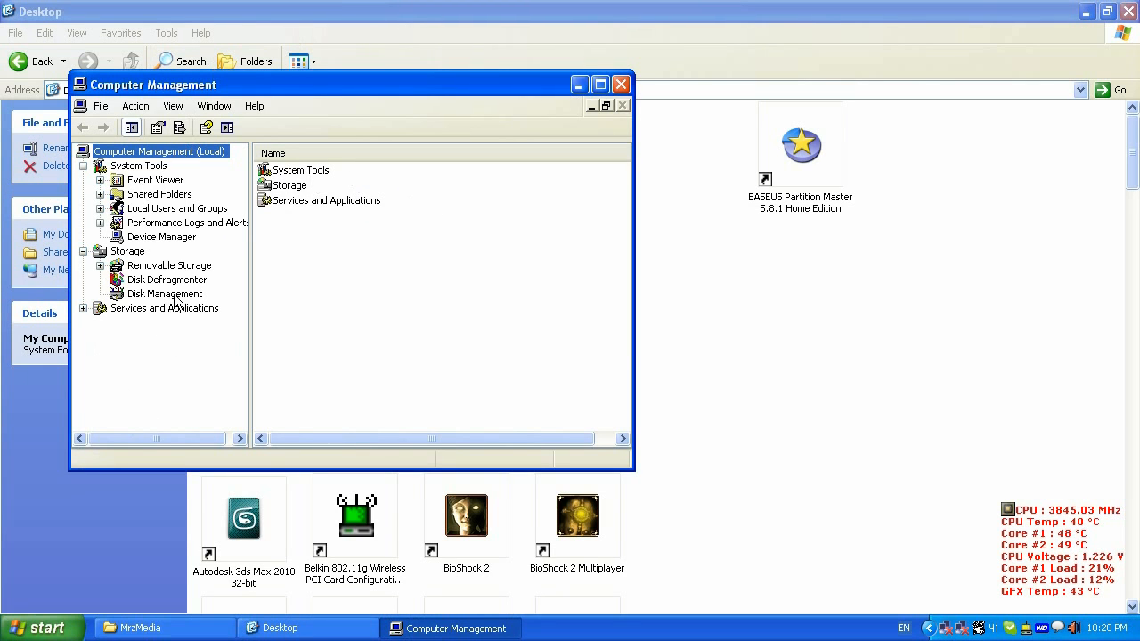
{"action": "left_click", "coordinate": [164, 294]}
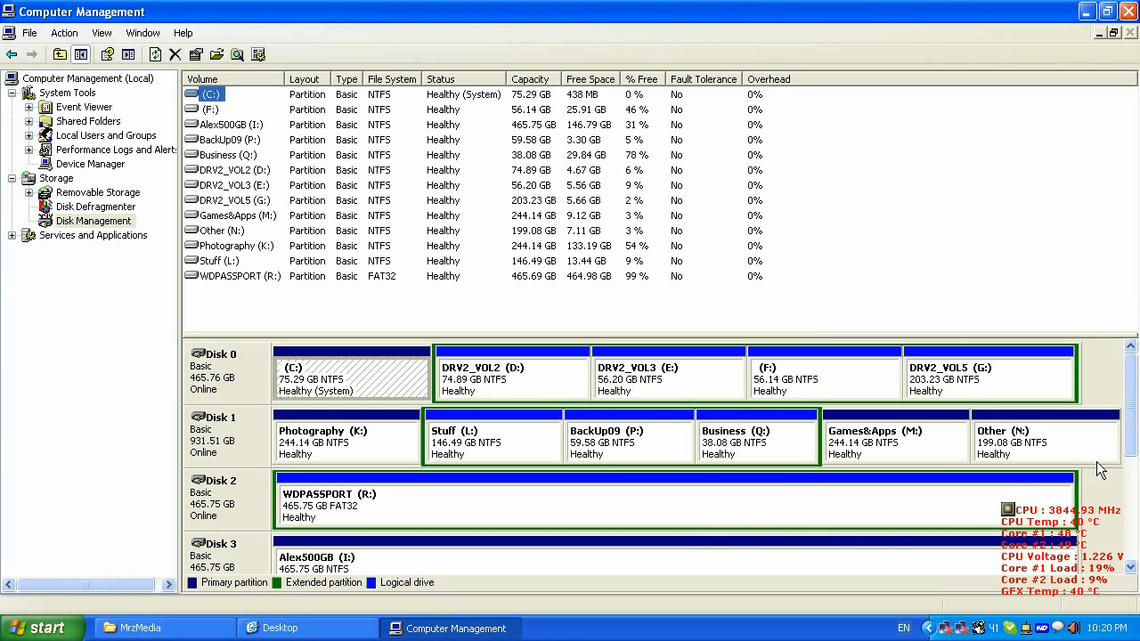
{"action": "mouse_move", "coordinate": [506, 545]}
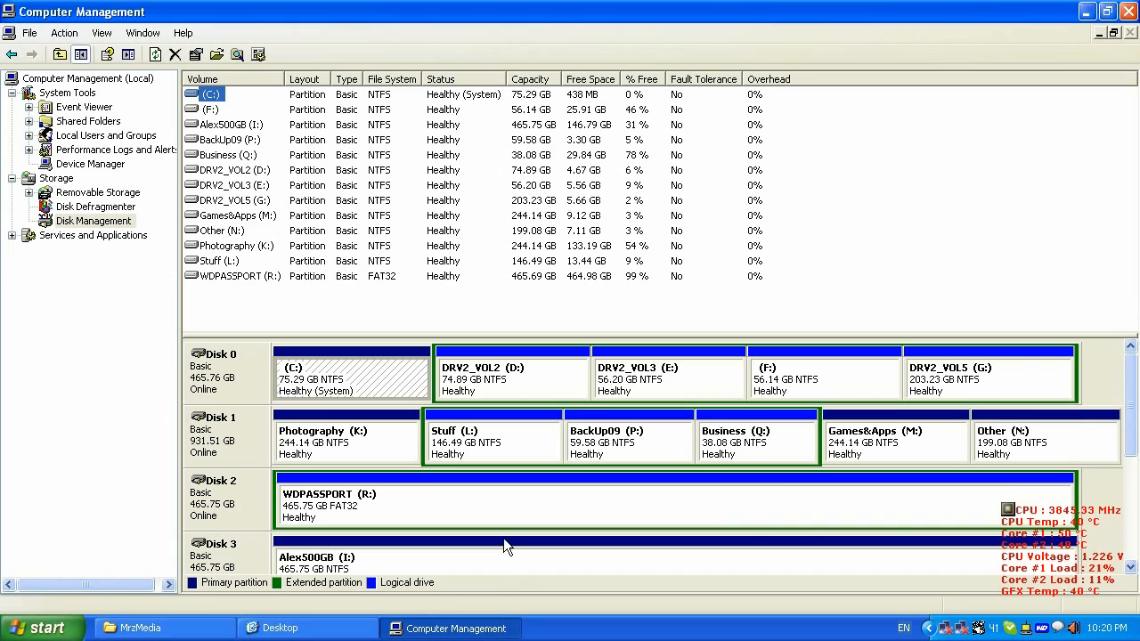
{"action": "mouse_move", "coordinate": [395, 83]}
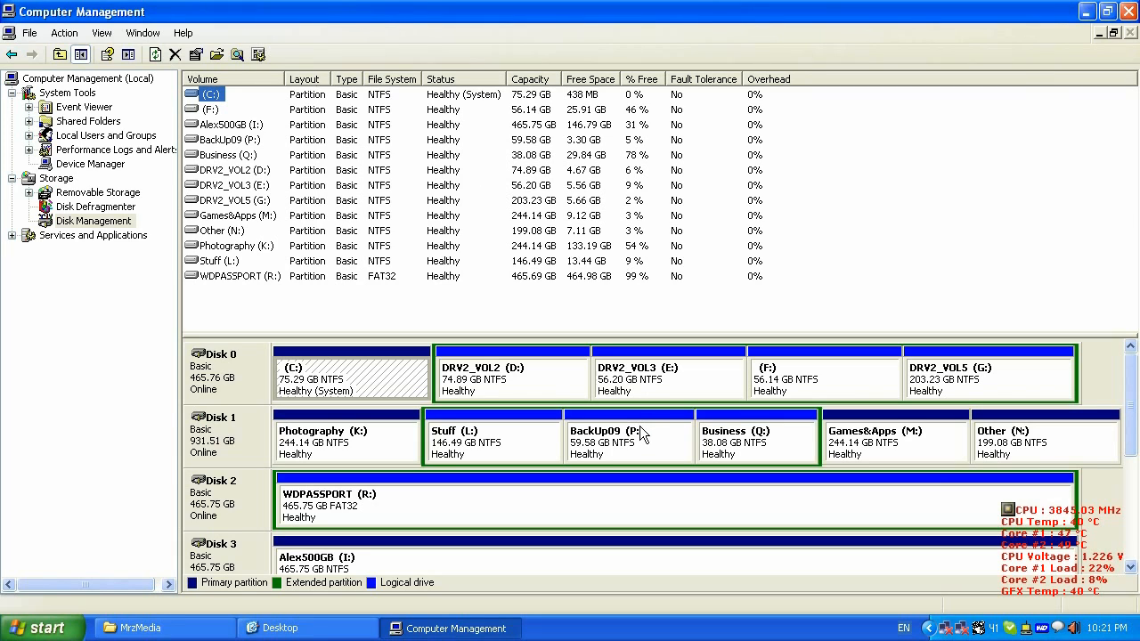
{"action": "mouse_move", "coordinate": [798, 509]}
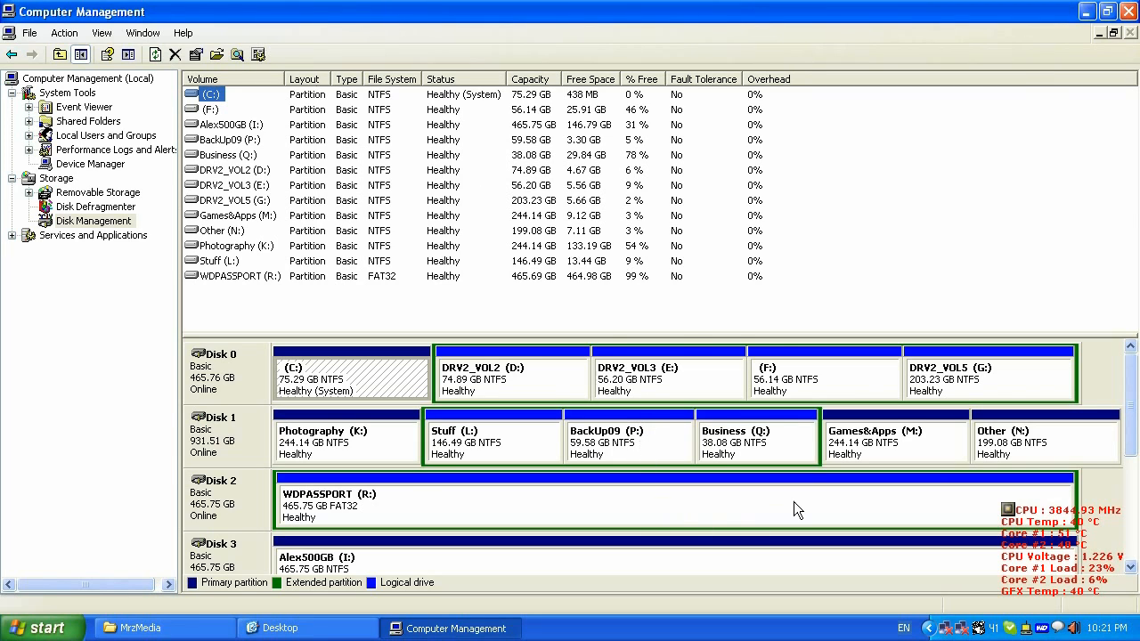
{"action": "mouse_move", "coordinate": [648, 524]}
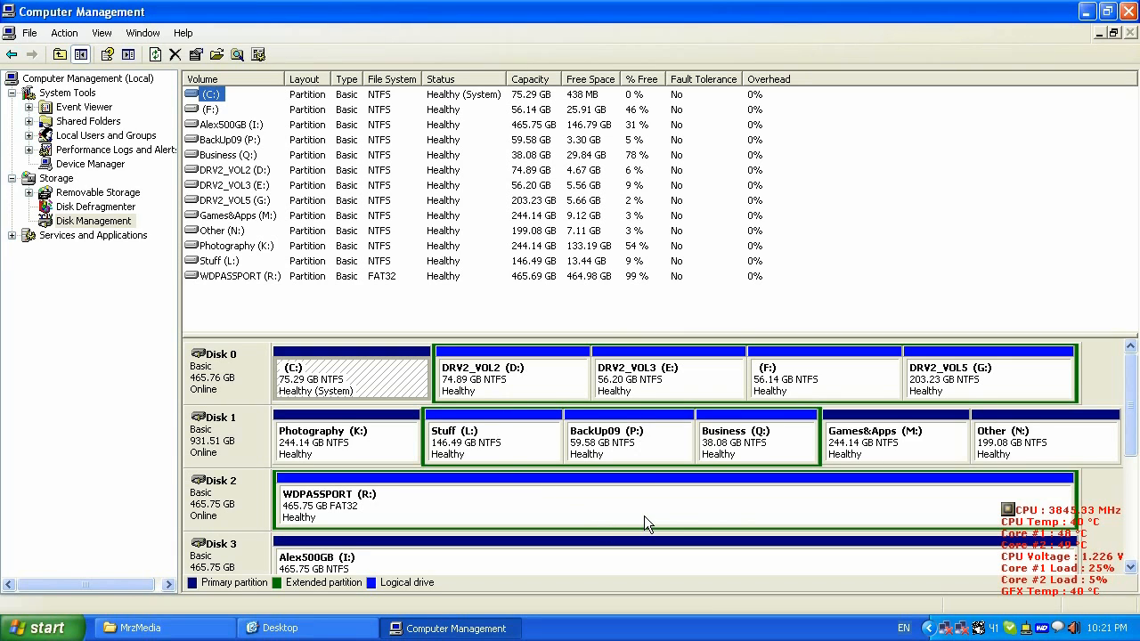
{"action": "mouse_move", "coordinate": [643, 521]}
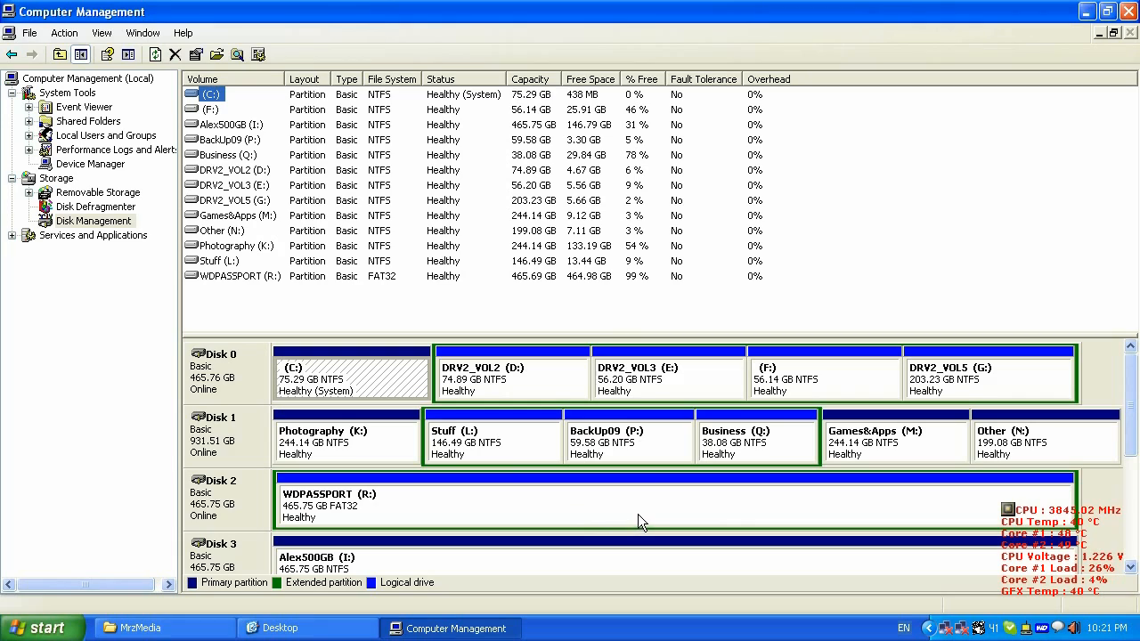
{"action": "mouse_move", "coordinate": [549, 534]}
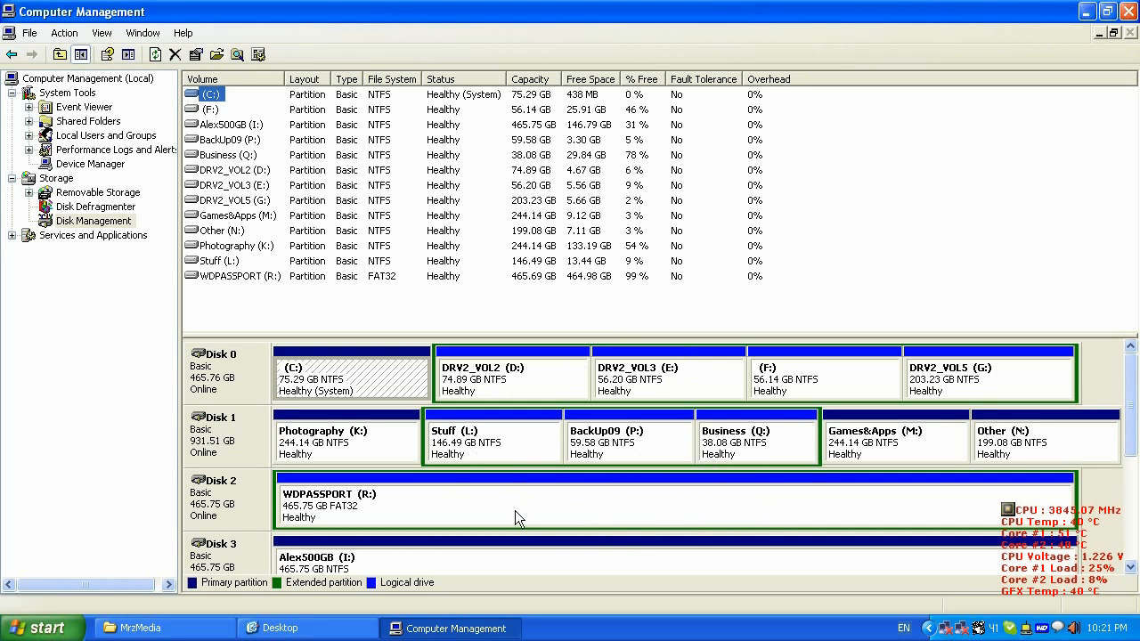
{"action": "mouse_move", "coordinate": [552, 510]}
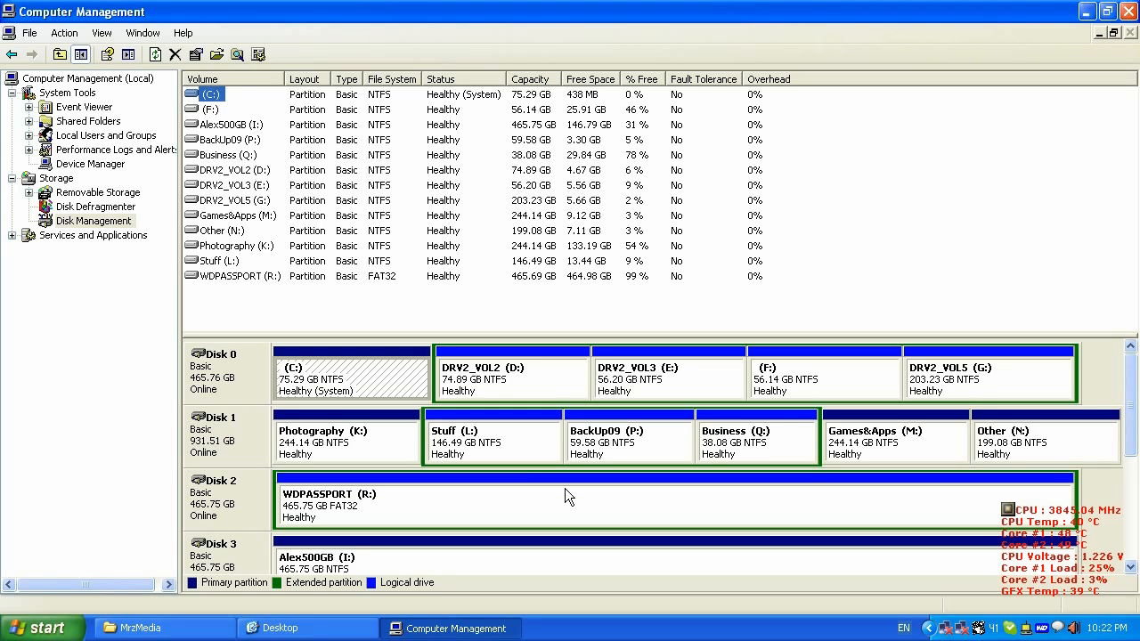
{"action": "mouse_move", "coordinate": [542, 474]}
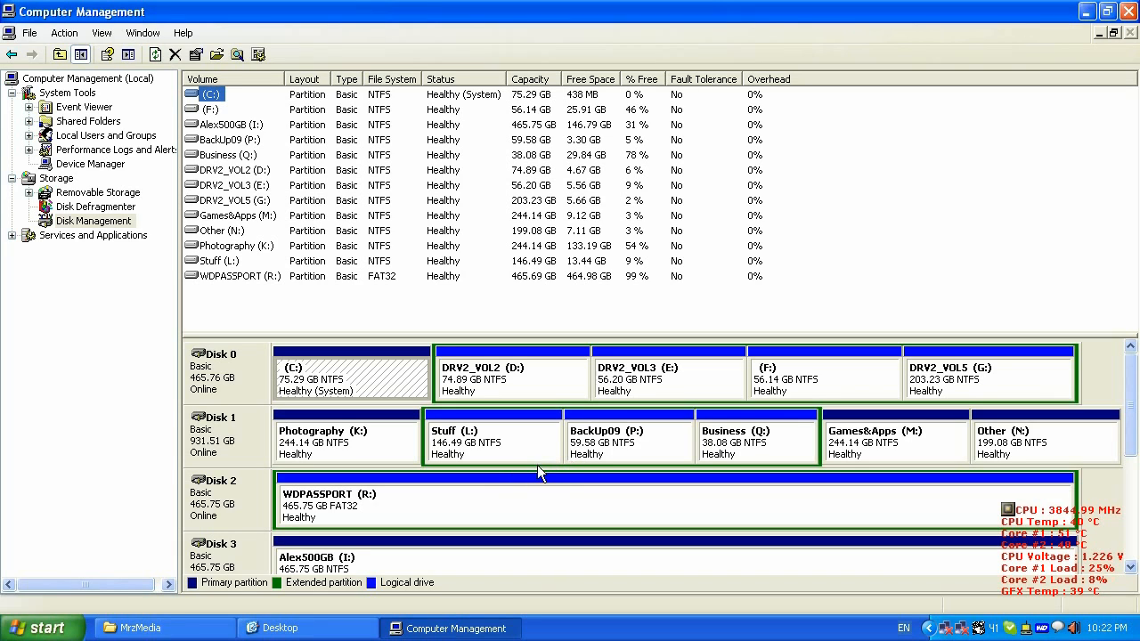
{"action": "mouse_move", "coordinate": [547, 485]}
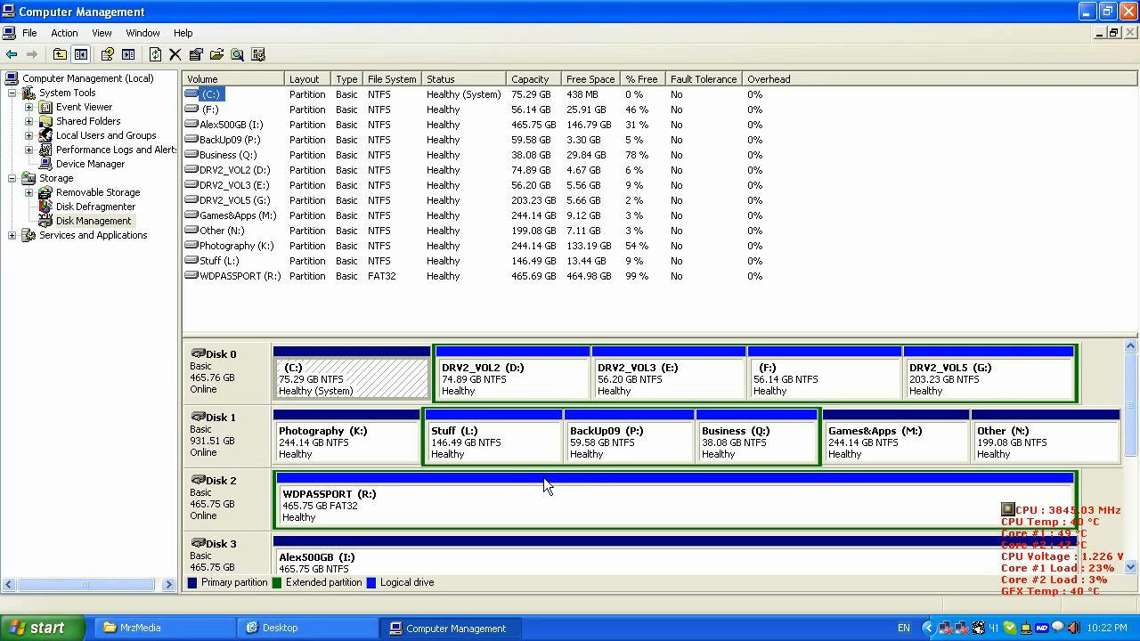
{"action": "mouse_move", "coordinate": [620, 509]}
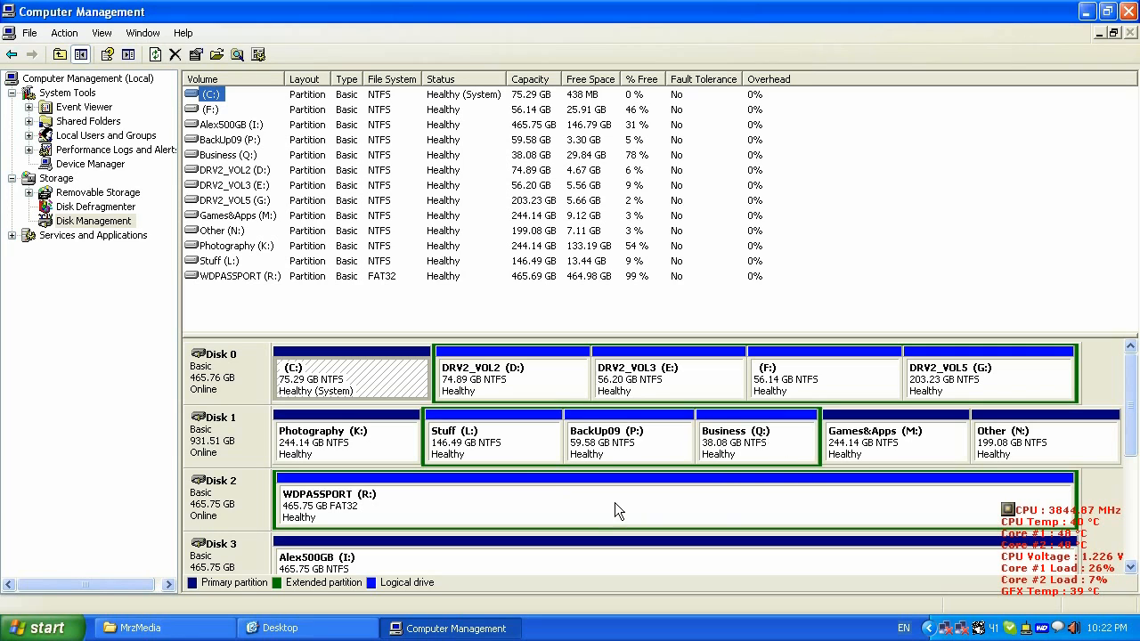
{"action": "mouse_move", "coordinate": [655, 506]}
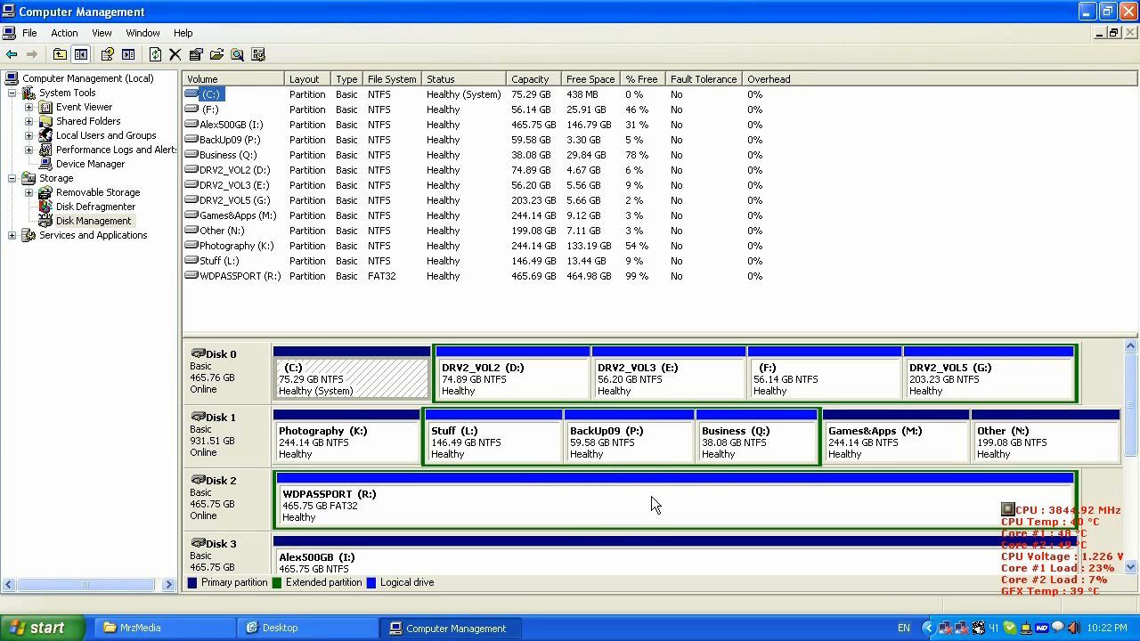
{"action": "mouse_move", "coordinate": [499, 496]}
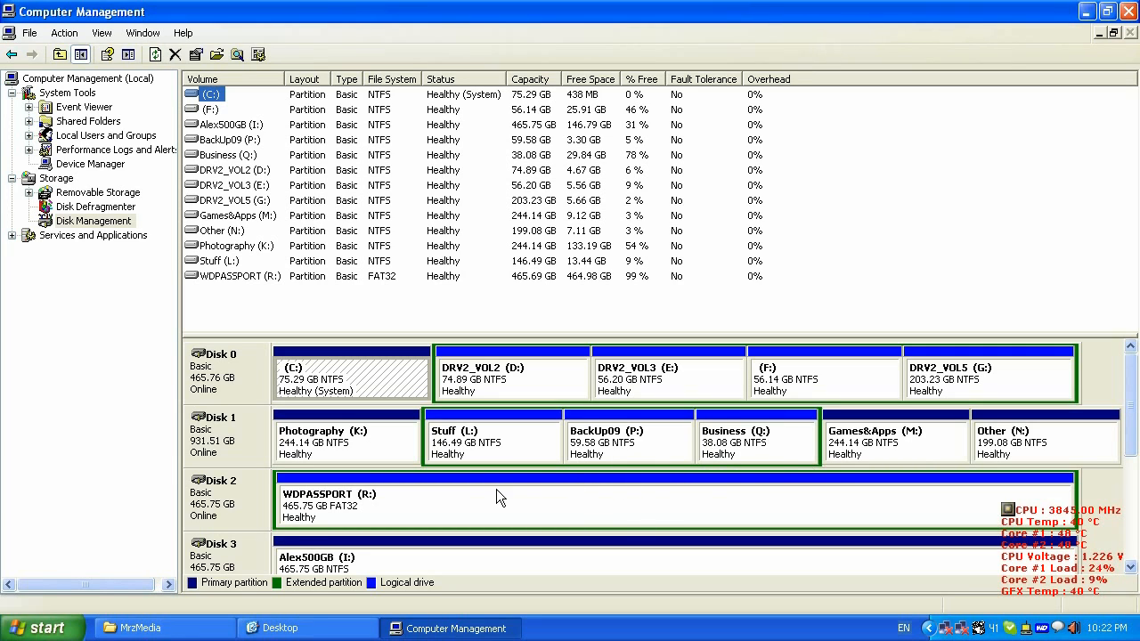
{"action": "mouse_move", "coordinate": [431, 426]}
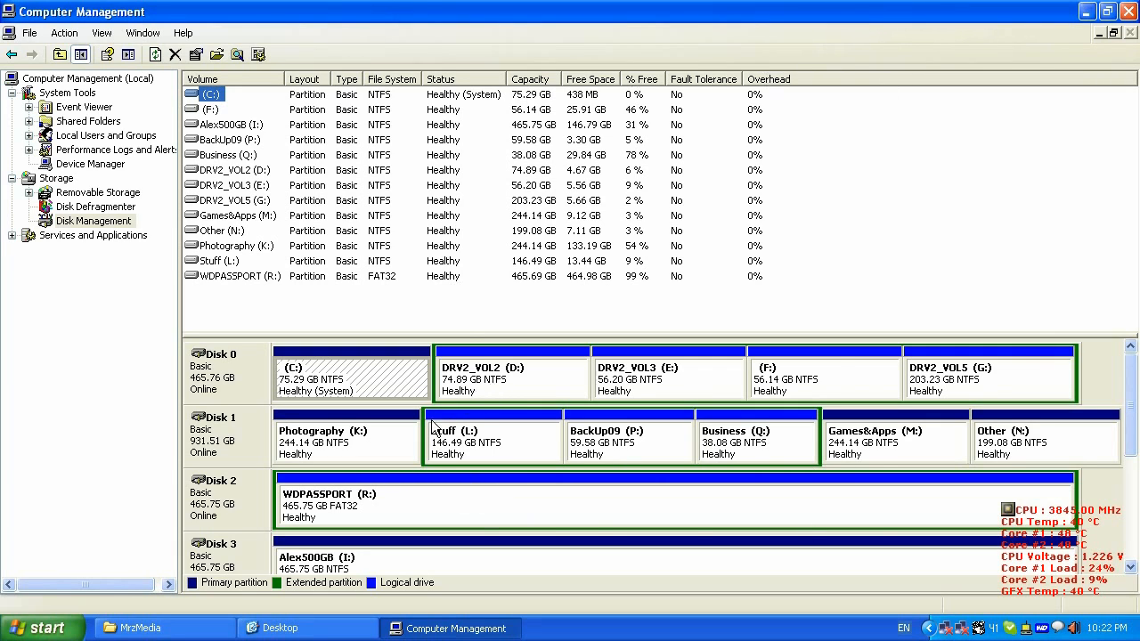
{"action": "mouse_move", "coordinate": [816, 495]}
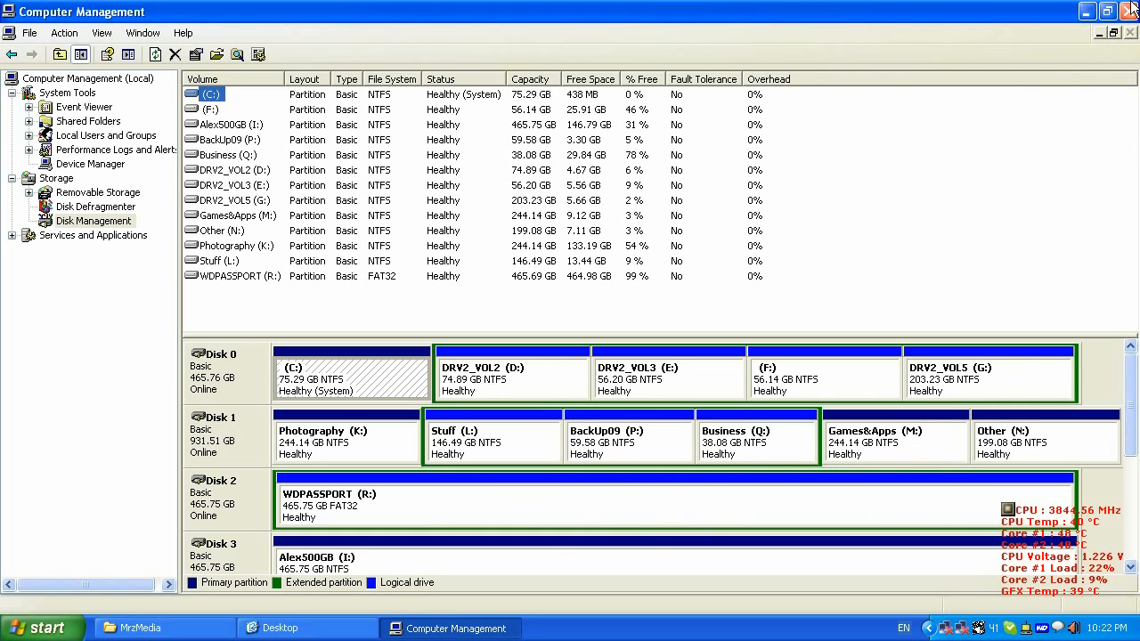
- Launch the Disk Management console via Start > Run with diskmgmt.msc
{"action": "left_click", "coordinate": [43, 627]}
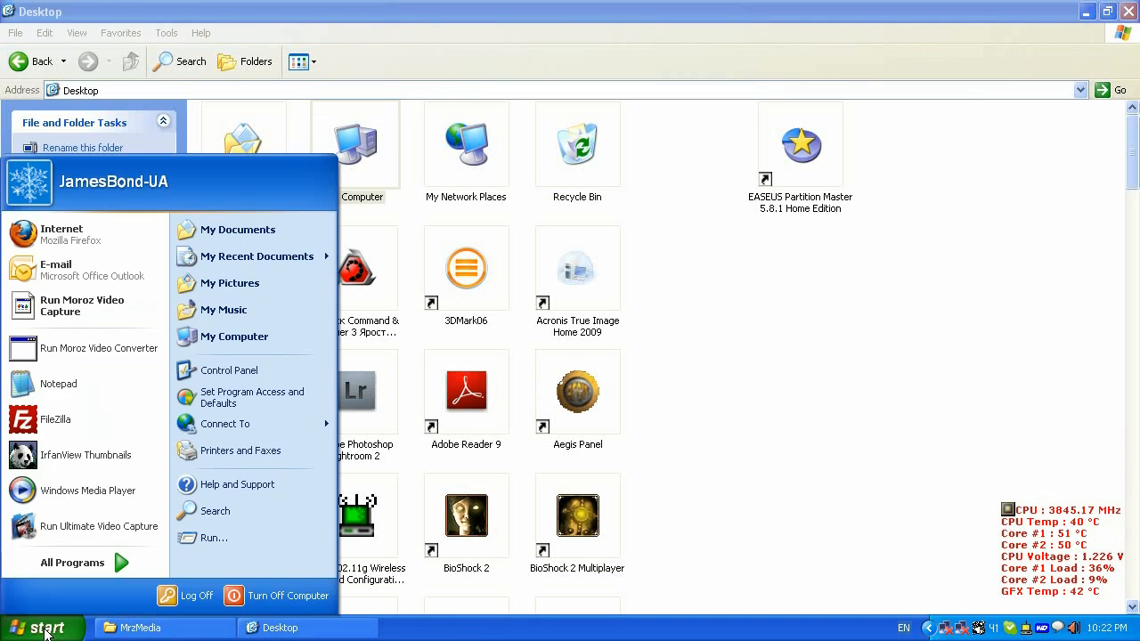
{"action": "left_click", "coordinate": [213, 538]}
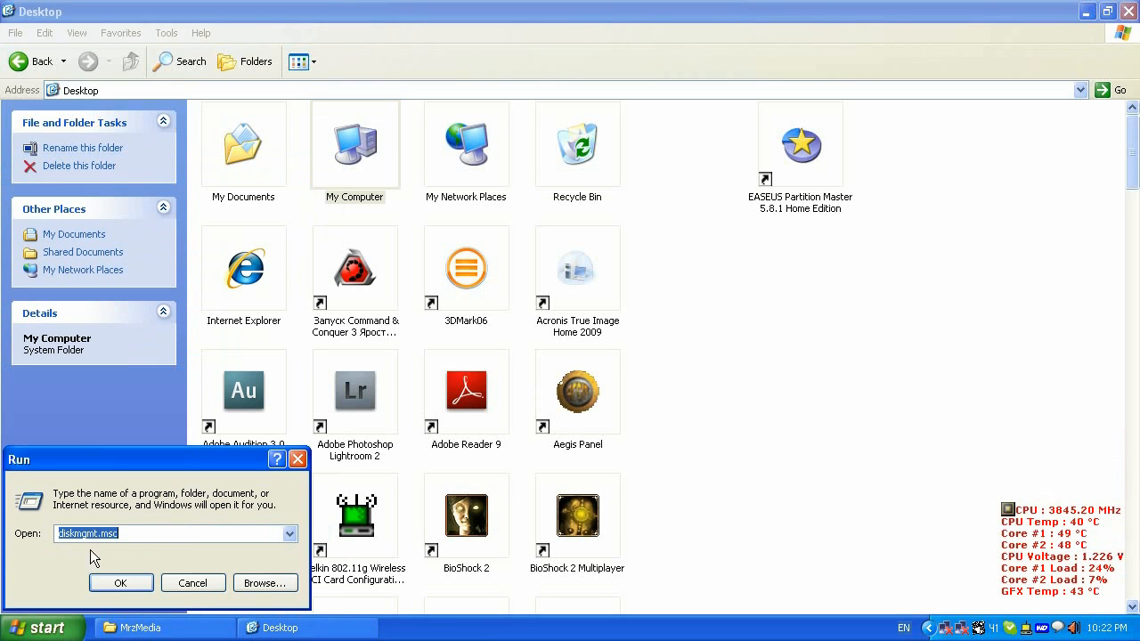
{"action": "mouse_move", "coordinate": [100, 563]}
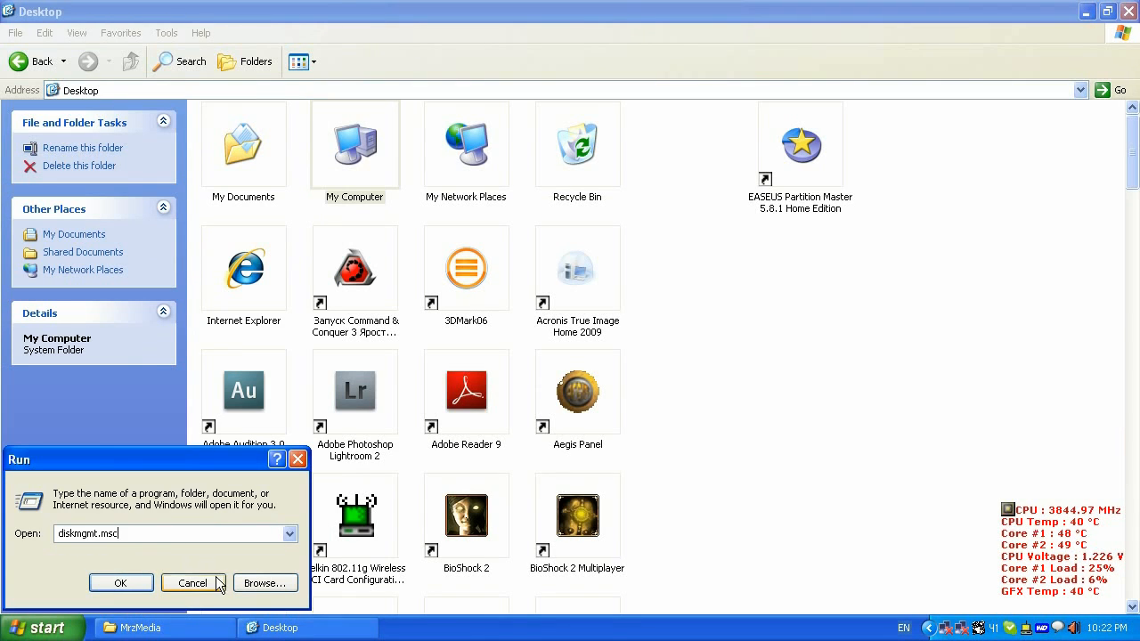
{"action": "mouse_move", "coordinate": [196, 566]}
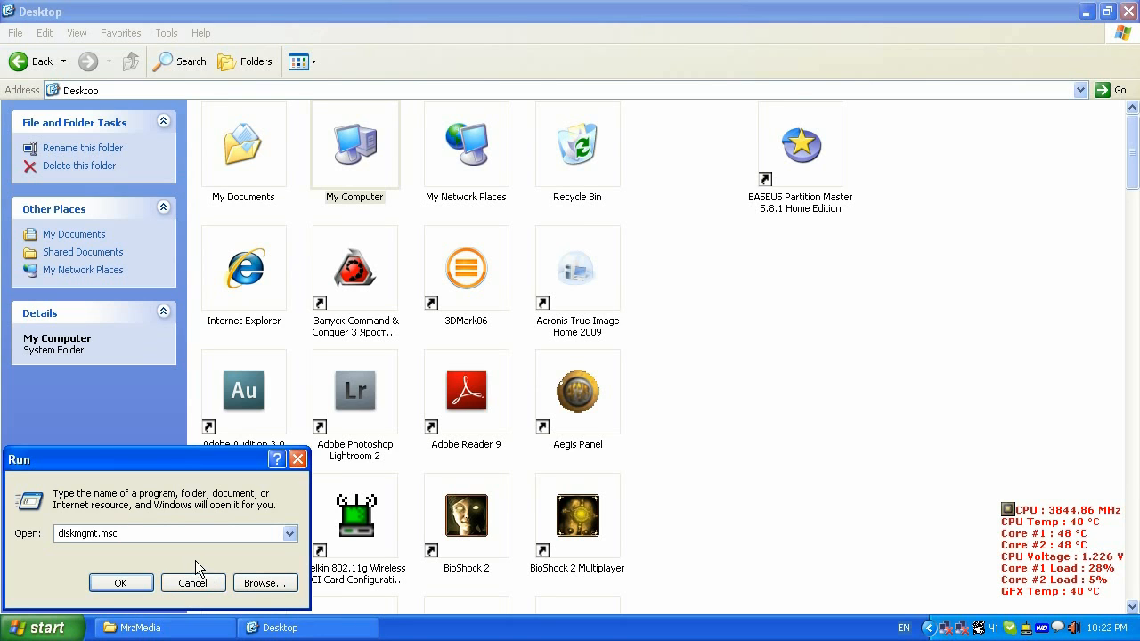
{"action": "left_click", "coordinate": [121, 582]}
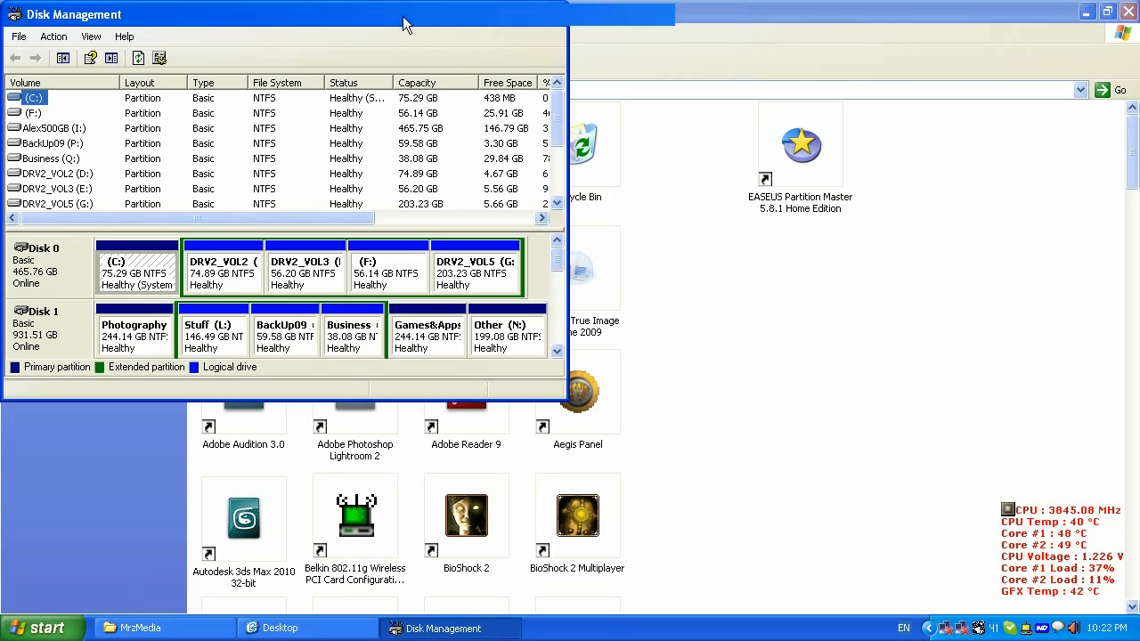
- Maximize Disk Management so Disks 0–3, including WDPASSPORT (R:) FAT32 on Disk 2, are visible
{"action": "left_click", "coordinate": [1108, 10]}
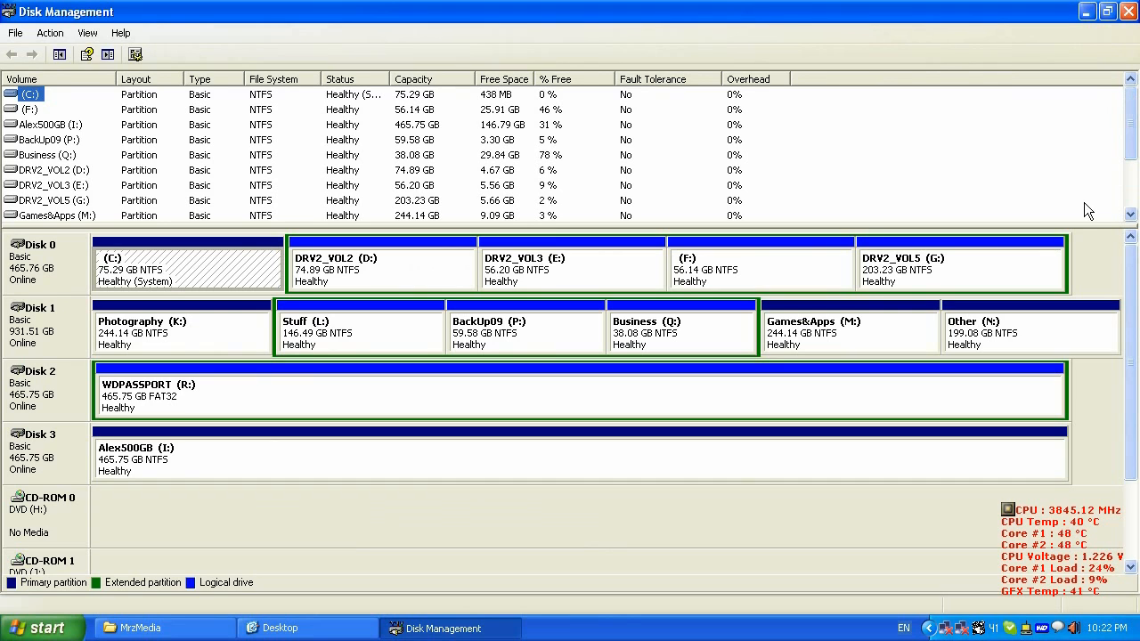
{"action": "scroll", "scroll_direction": "down", "scroll_amount": 3}
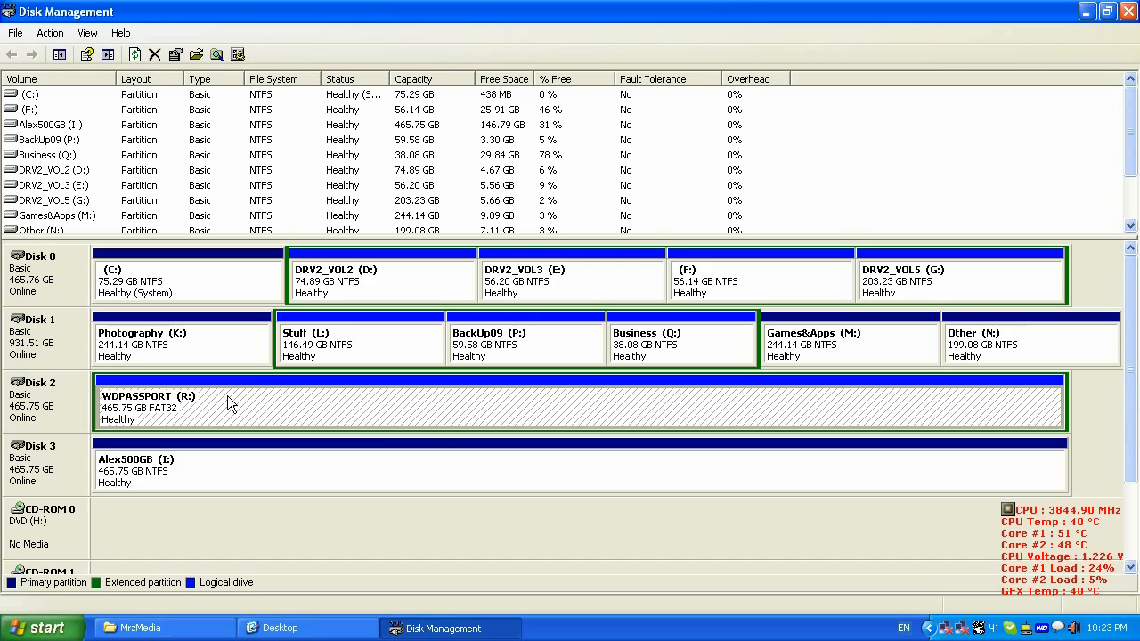
{"action": "mouse_move", "coordinate": [489, 417]}
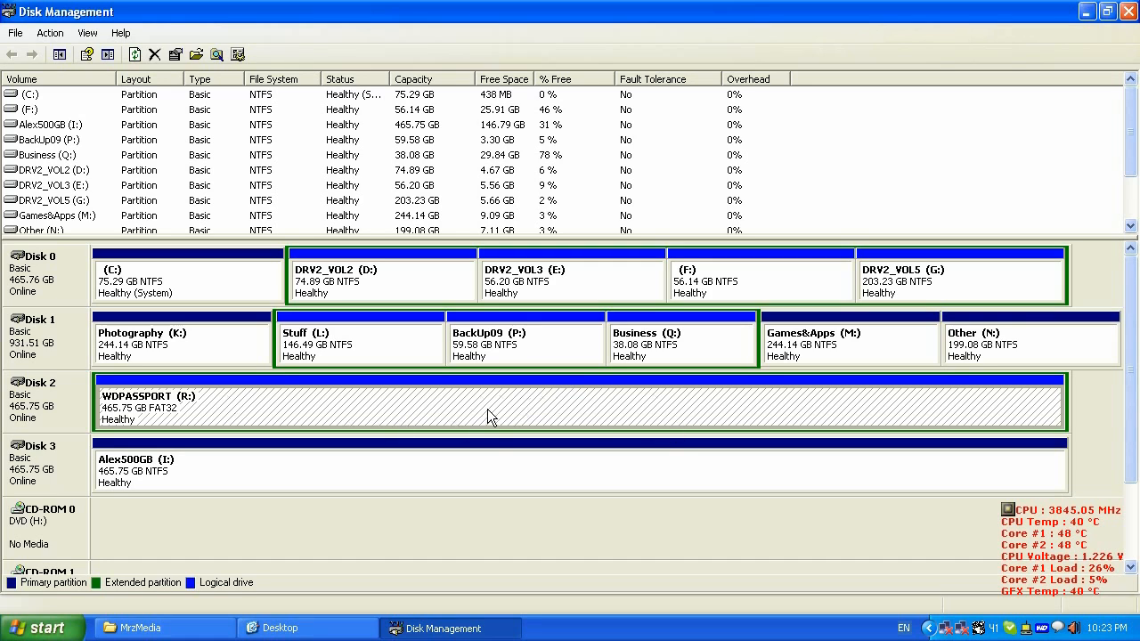
{"action": "mouse_move", "coordinate": [474, 417]}
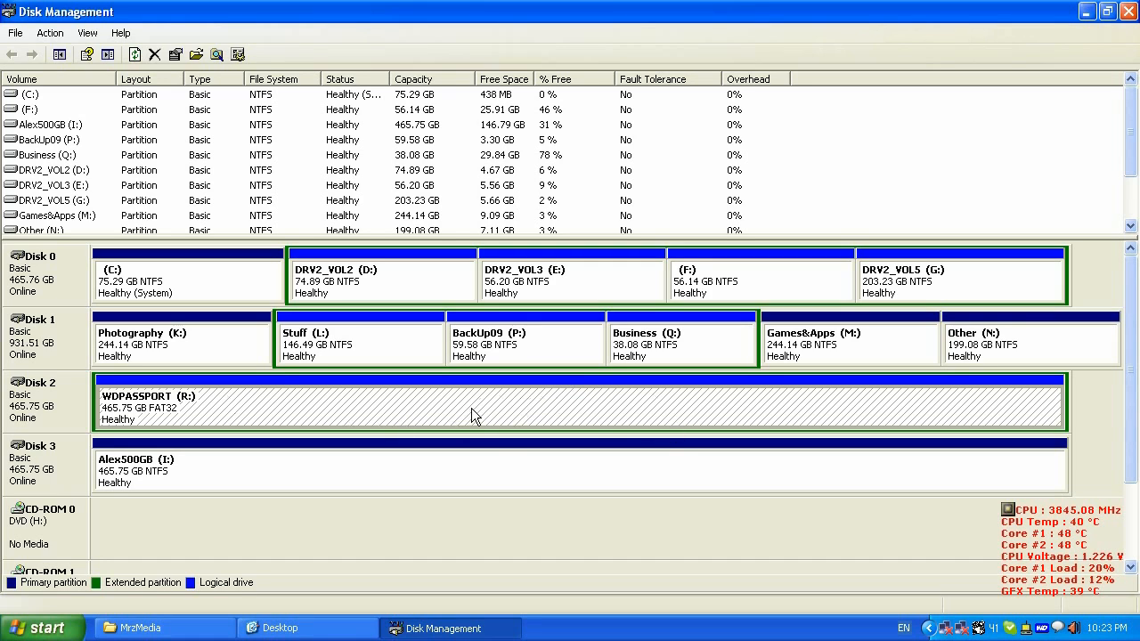
{"action": "mouse_move", "coordinate": [499, 406]}
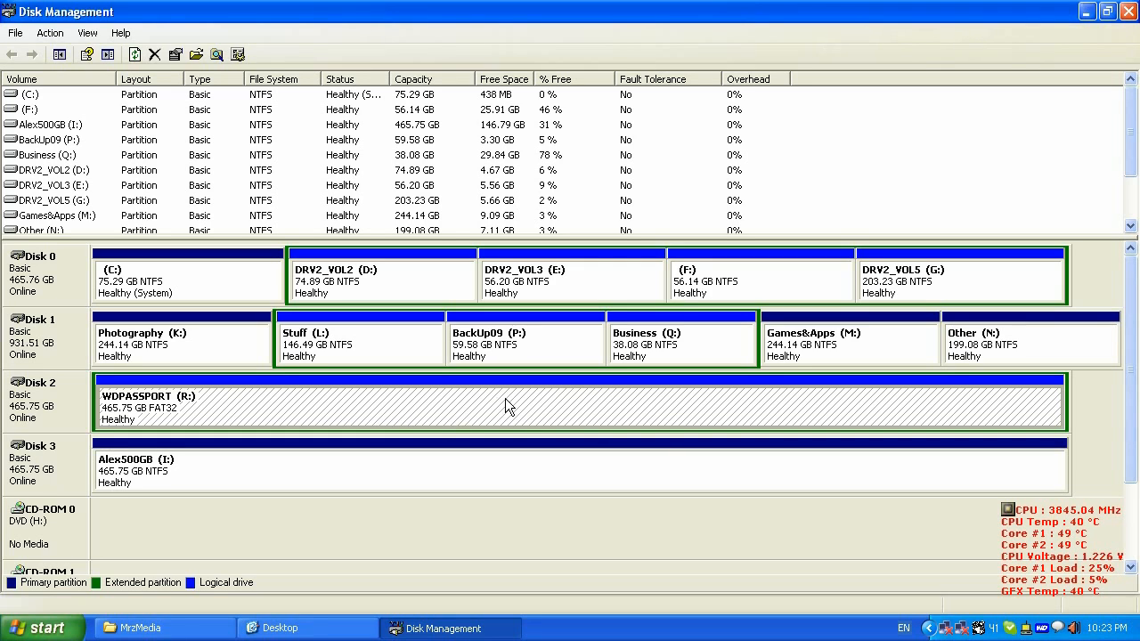
{"action": "mouse_move", "coordinate": [823, 418]}
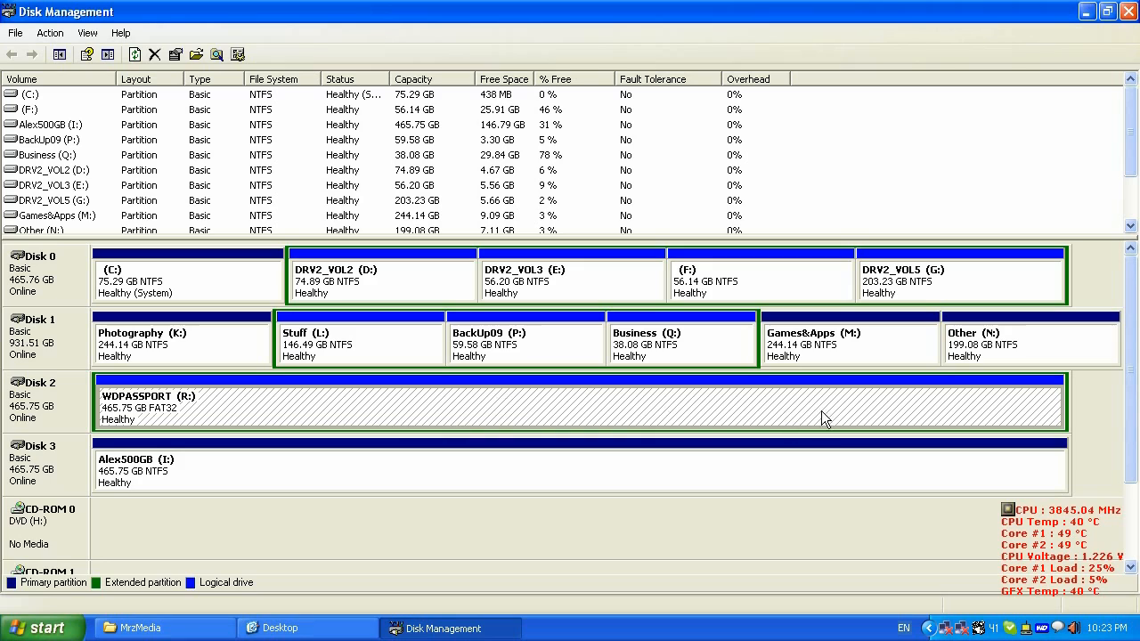
{"action": "mouse_move", "coordinate": [559, 399]}
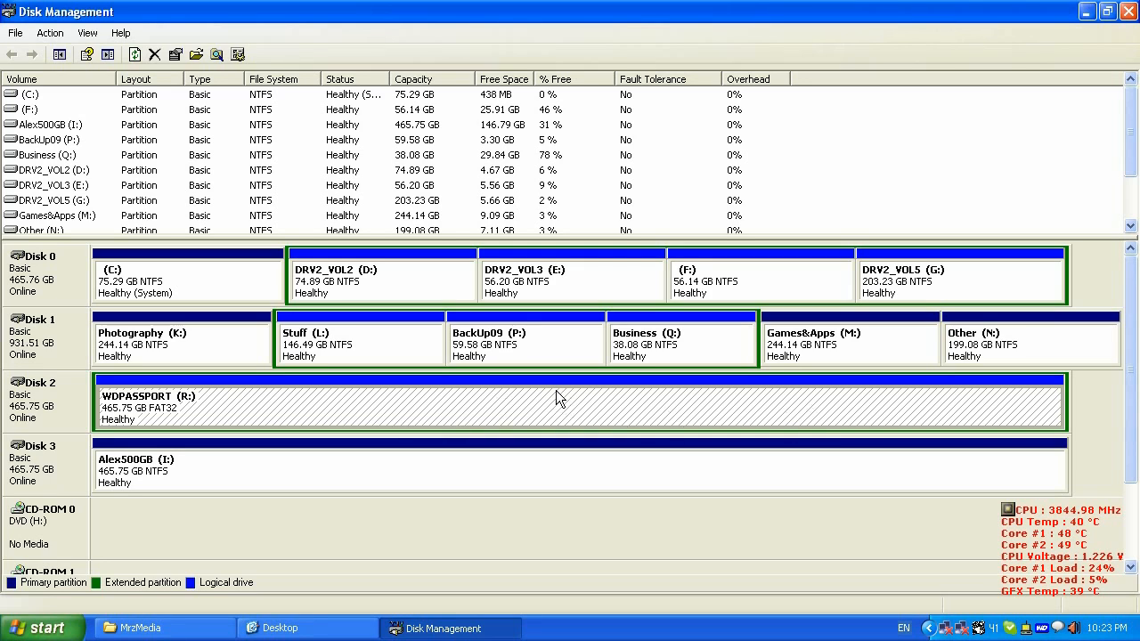
{"action": "mouse_move", "coordinate": [613, 417]}
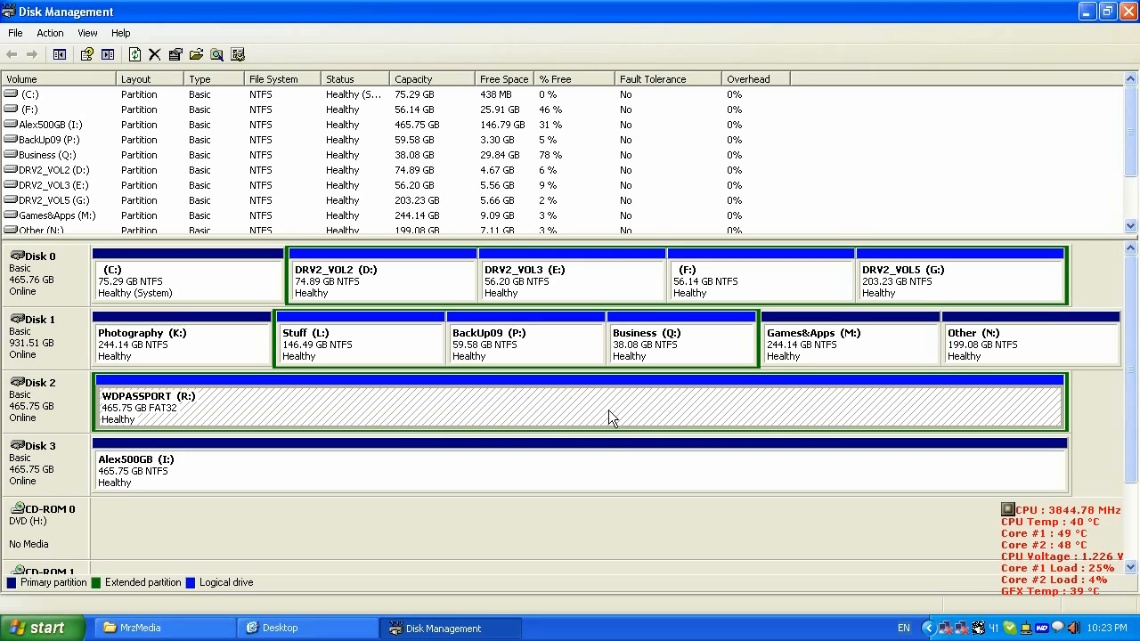
{"action": "mouse_move", "coordinate": [527, 406]}
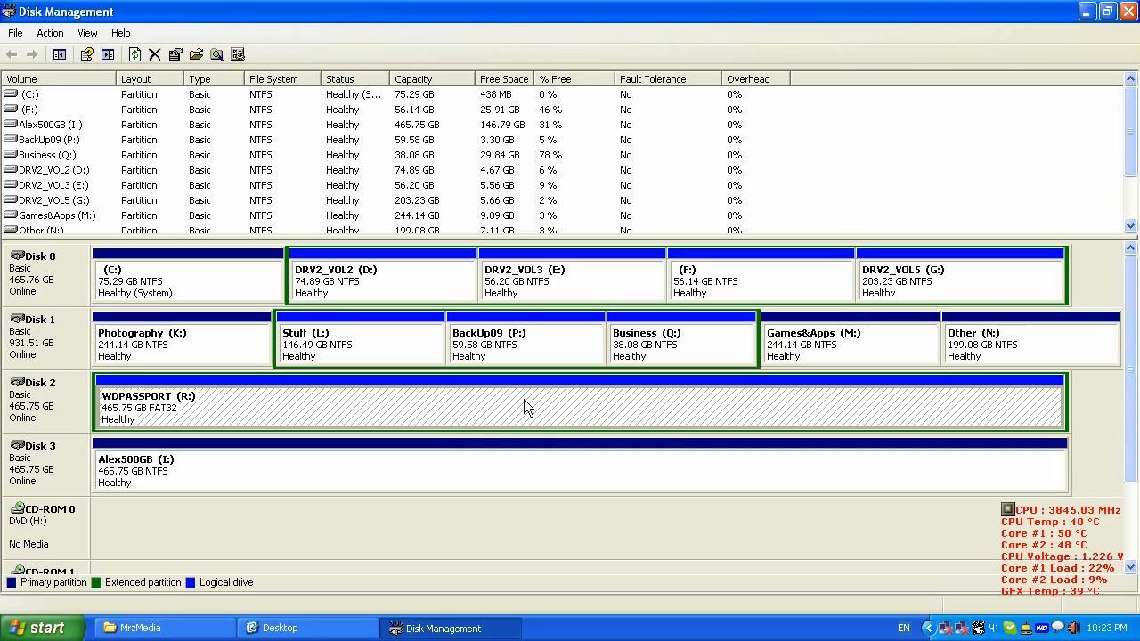
{"action": "mouse_move", "coordinate": [513, 408]}
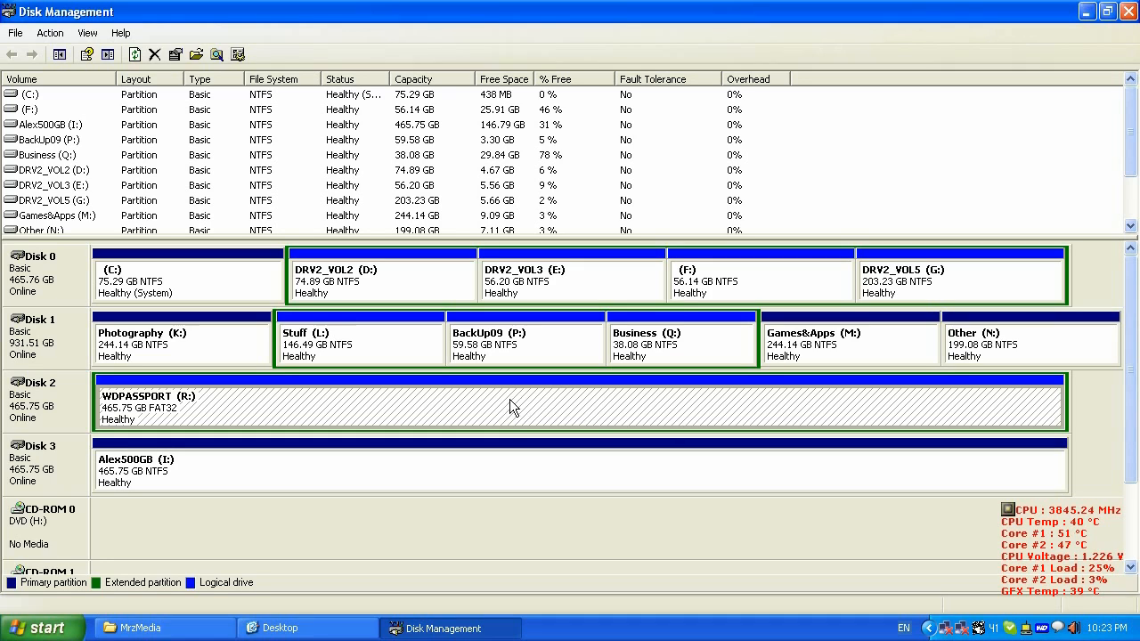
{"action": "mouse_move", "coordinate": [239, 235]}
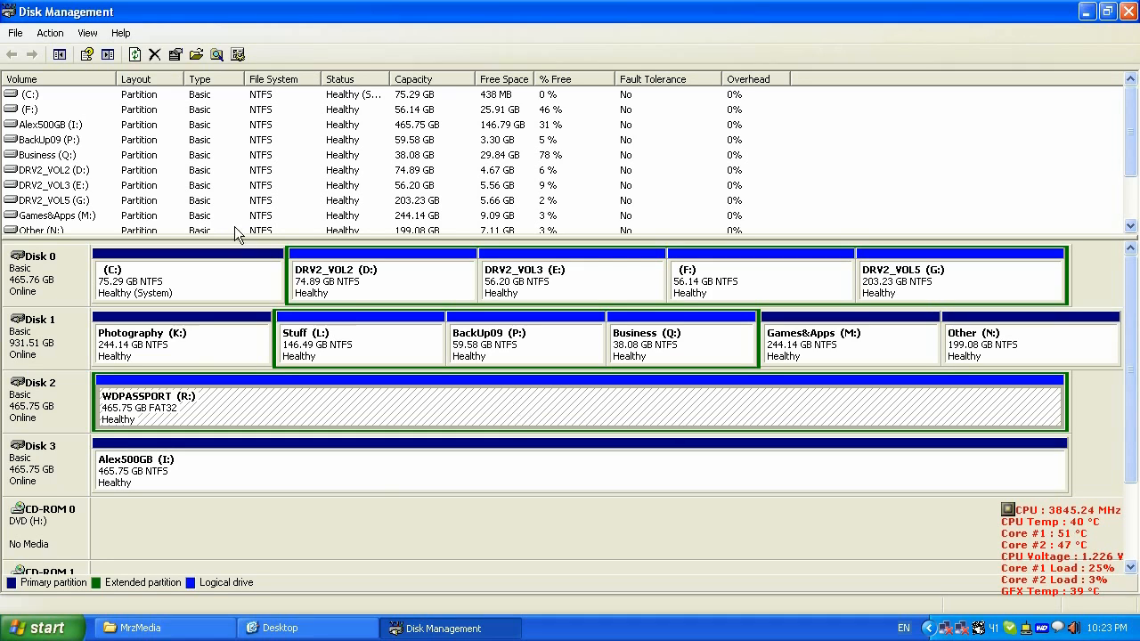
{"action": "mouse_move", "coordinate": [303, 402]}
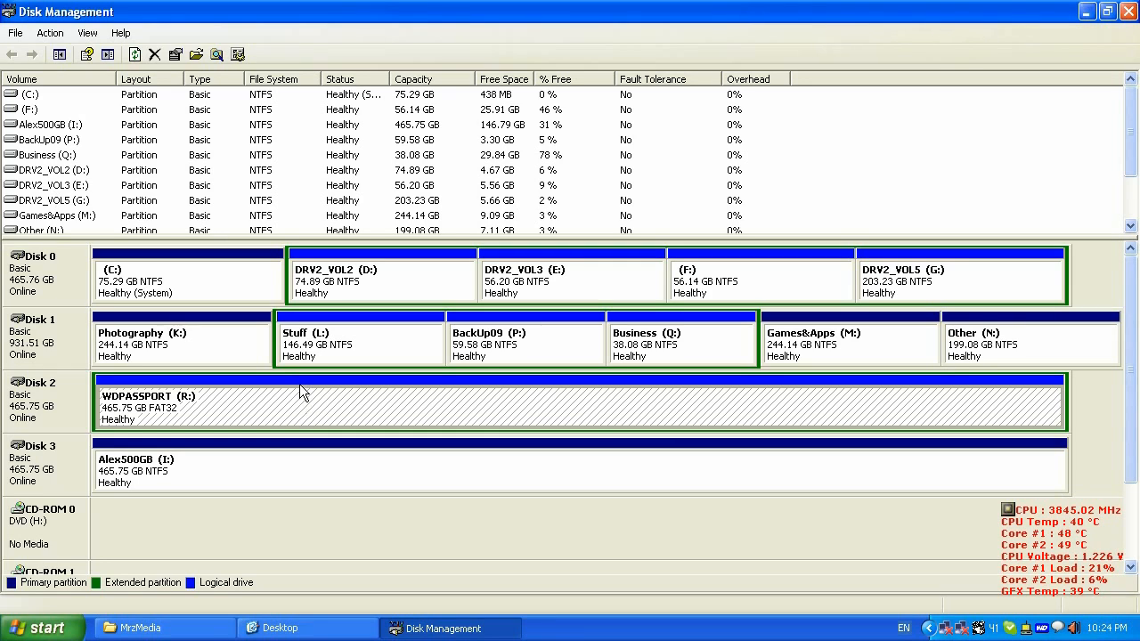
{"action": "mouse_move", "coordinate": [253, 424]}
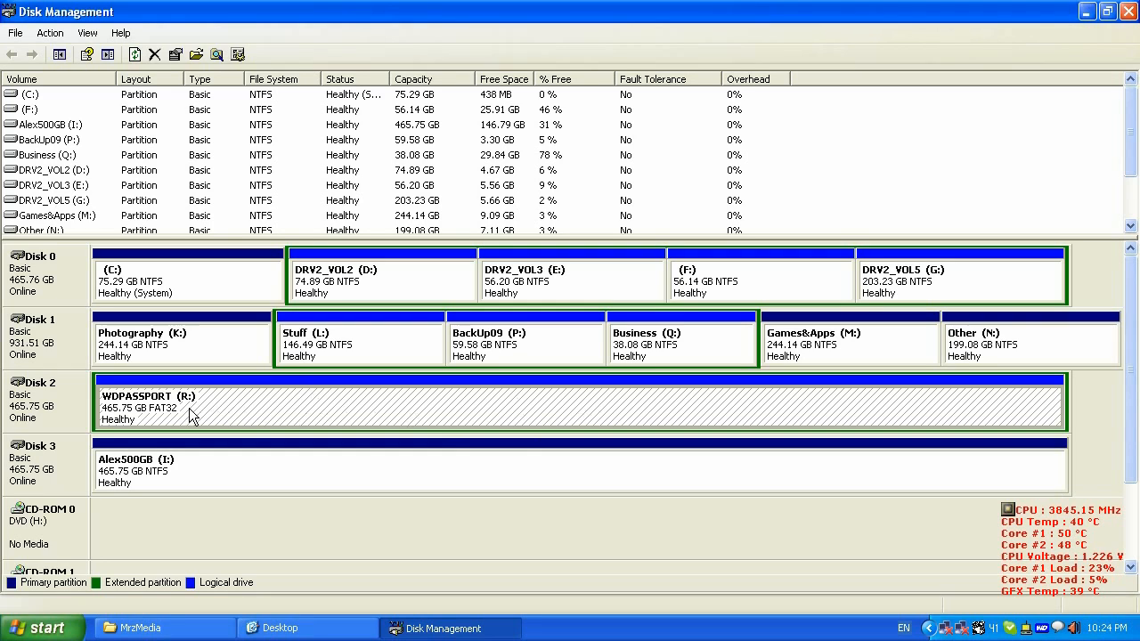
{"action": "mouse_move", "coordinate": [249, 412]}
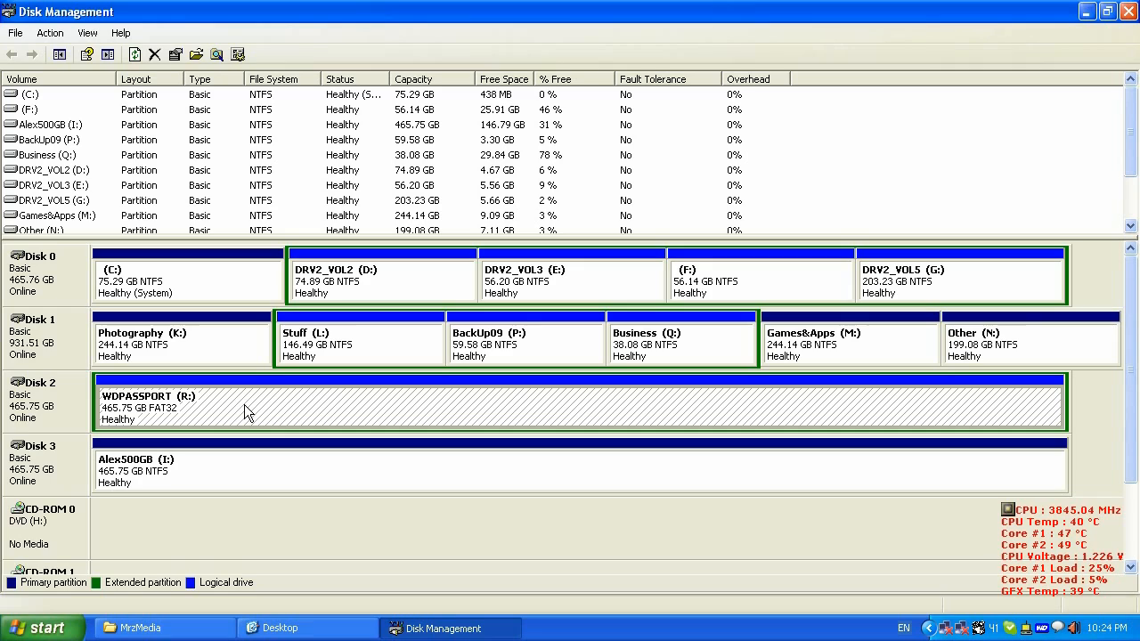
{"action": "mouse_move", "coordinate": [242, 407]}
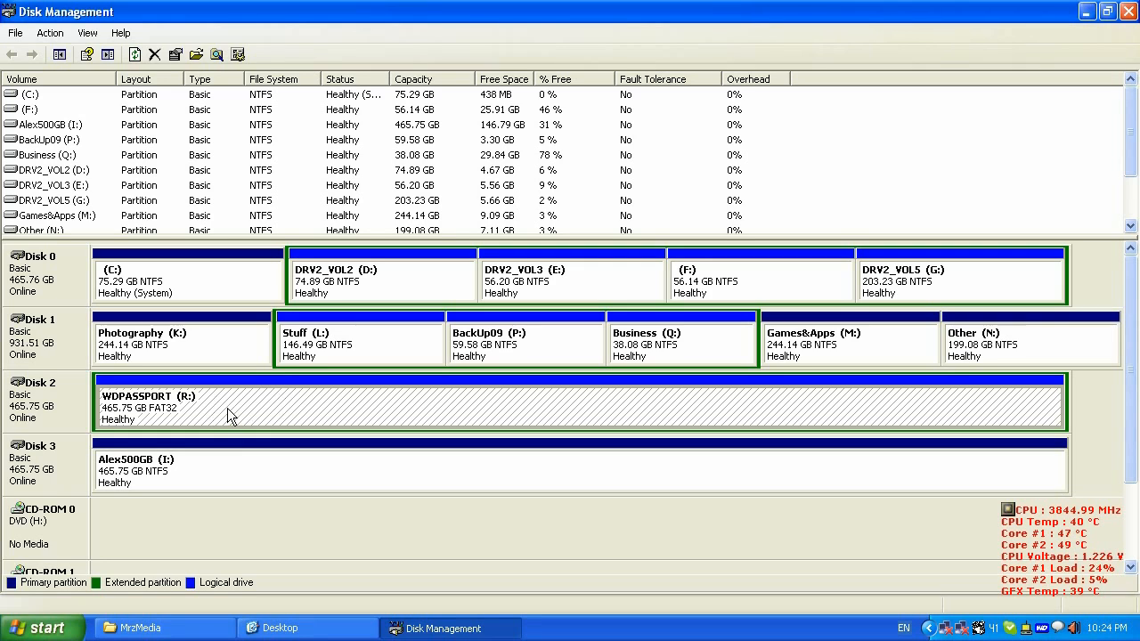
{"action": "mouse_move", "coordinate": [298, 414]}
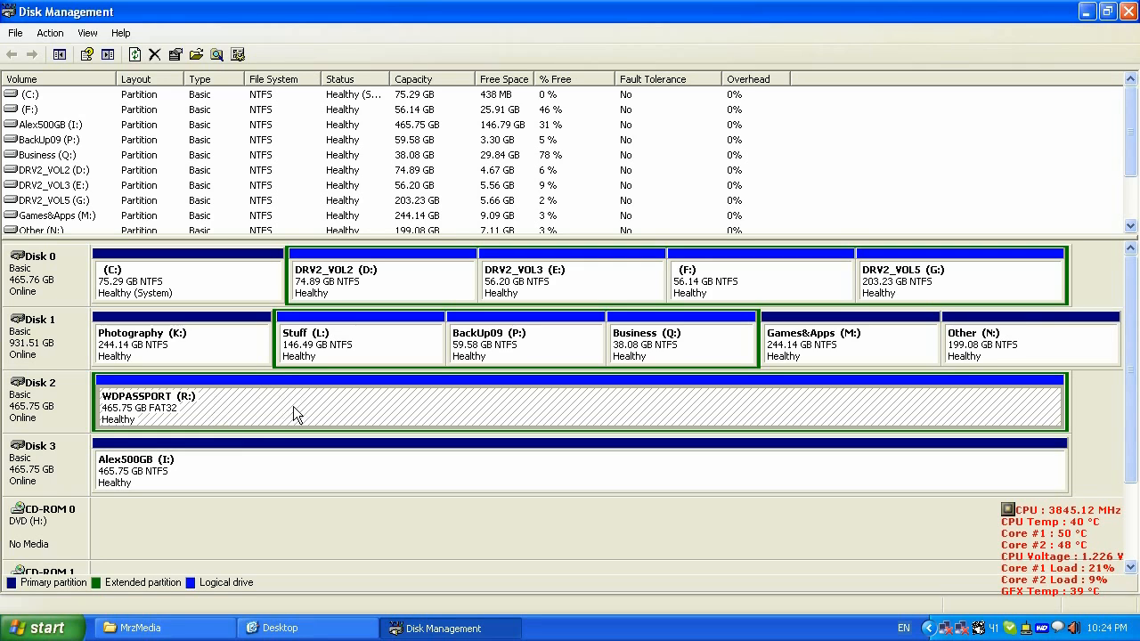